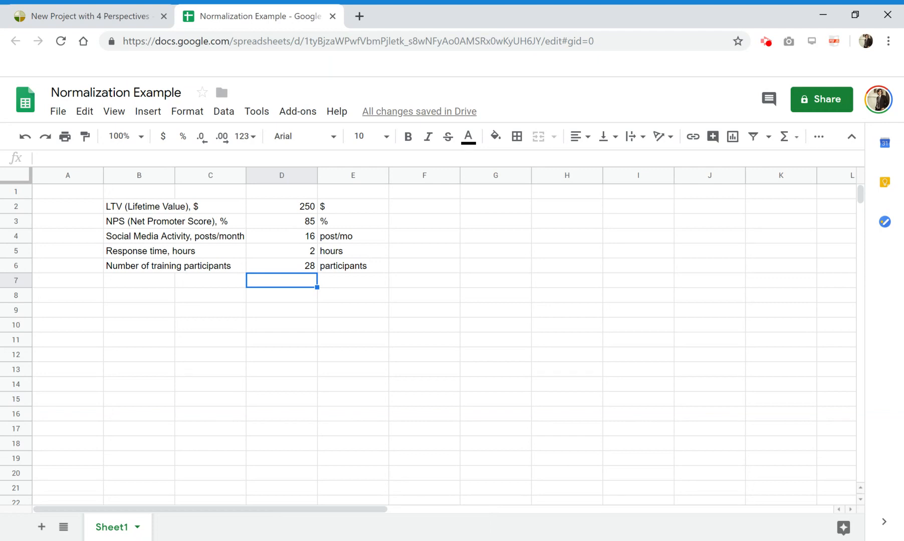
{"action": "mouse_move", "coordinate": [329, 236]}
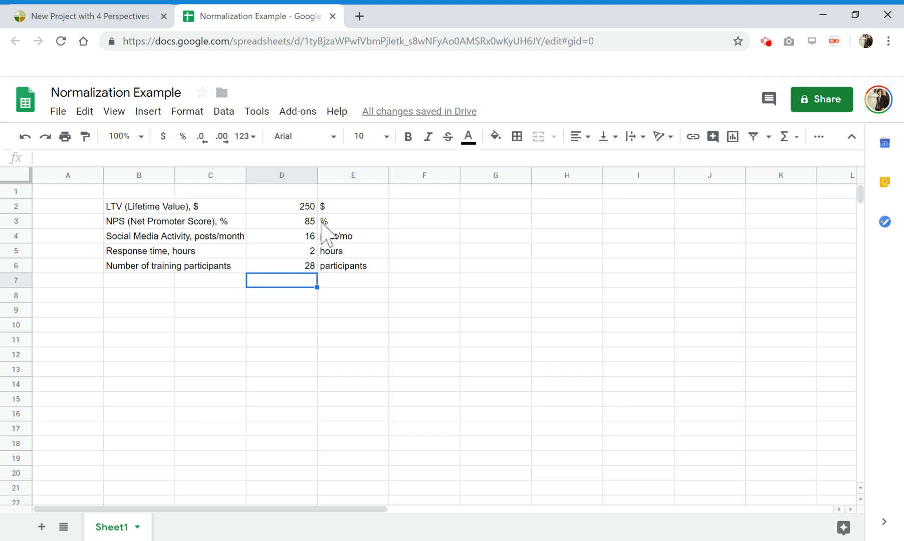
- Review the five KPI names and their units, such as $ for LTV and % for NPS
{"action": "left_click", "coordinate": [139, 207]}
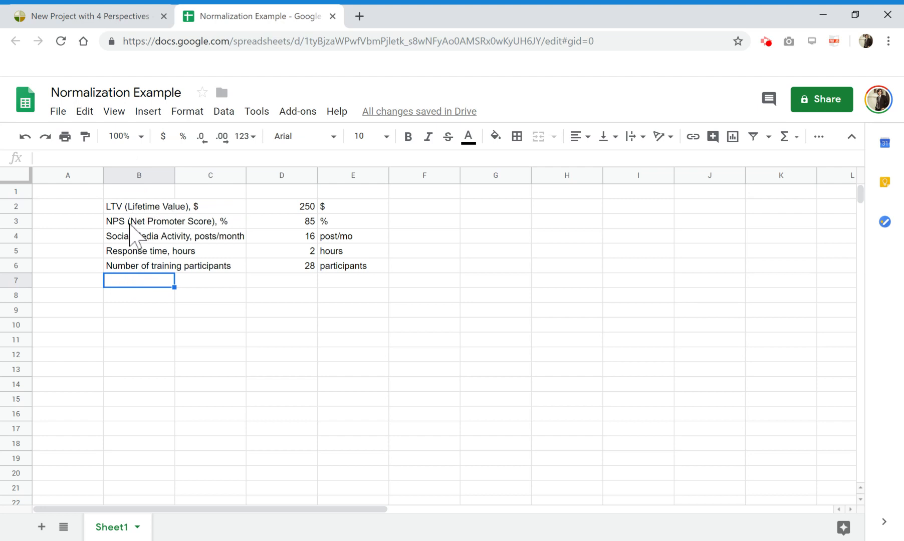
{"action": "left_click", "coordinate": [139, 250]}
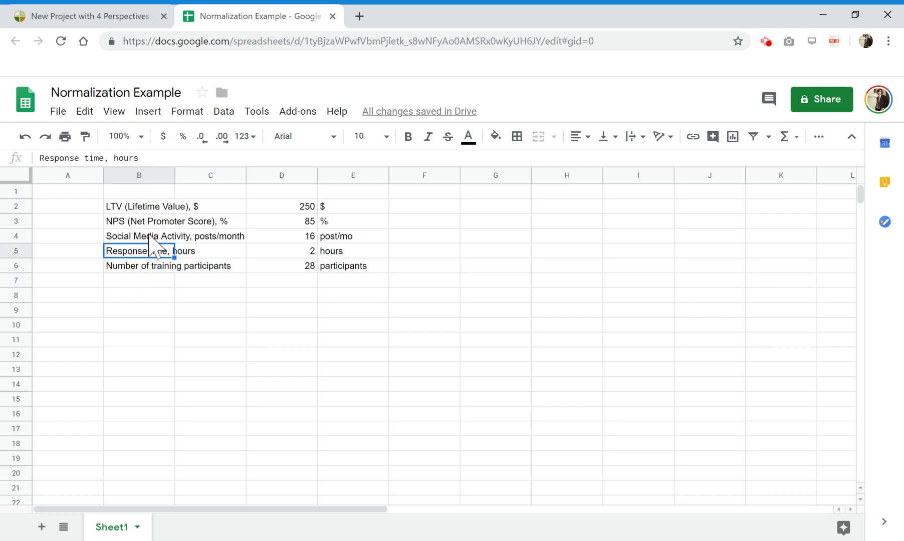
{"action": "left_click", "coordinate": [140, 265]}
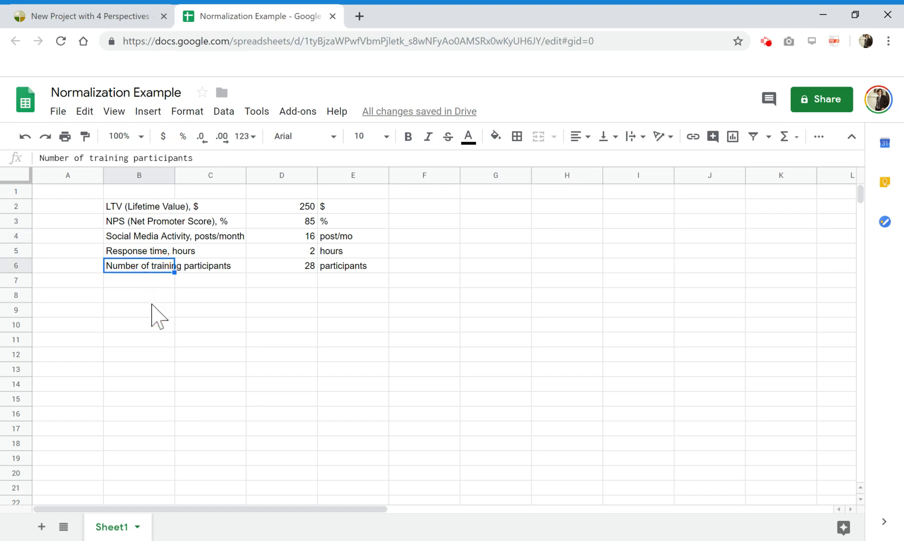
{"action": "mouse_move", "coordinate": [271, 282]}
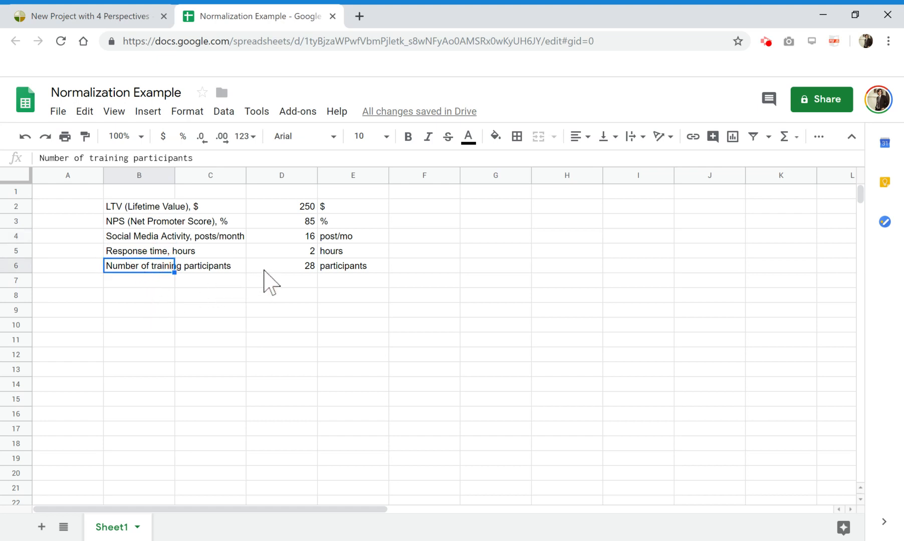
{"action": "left_click", "coordinate": [209, 281]}
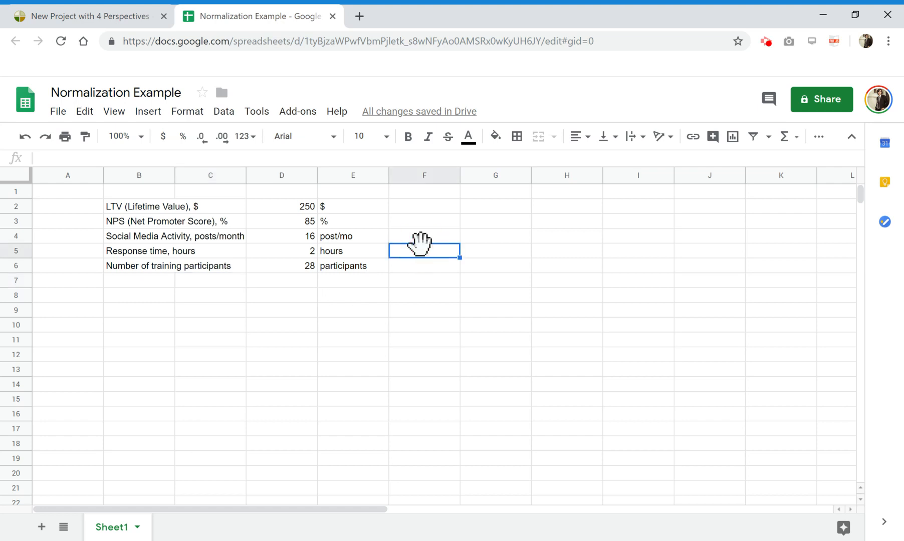
{"action": "mouse_move", "coordinate": [307, 217]}
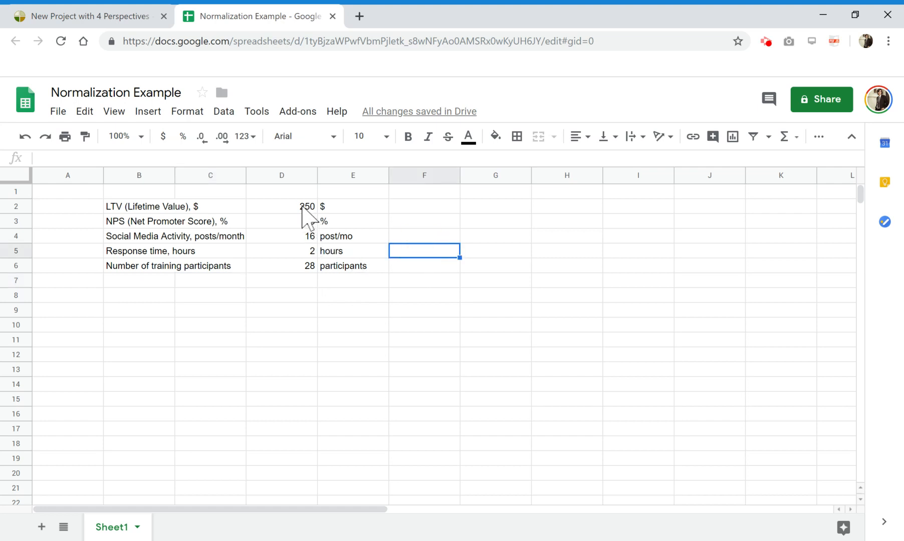
{"action": "left_click", "coordinate": [281, 206]}
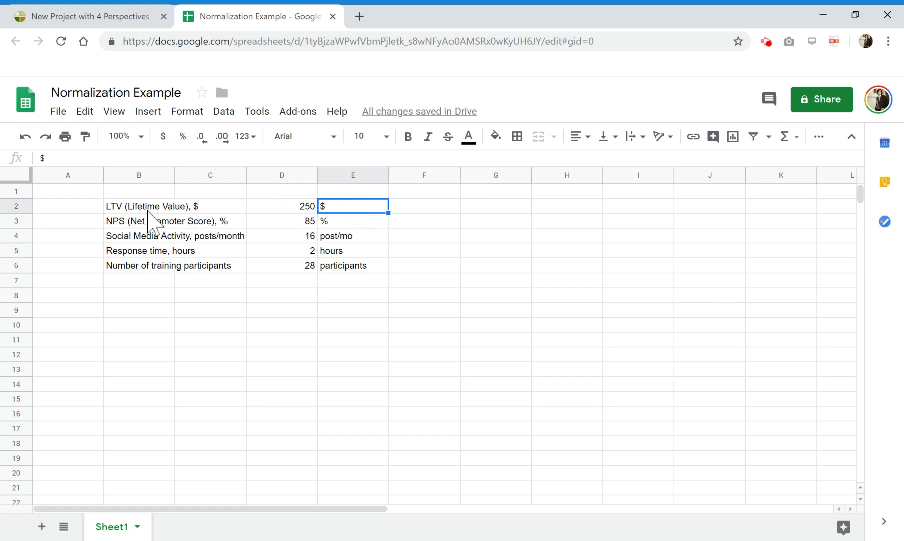
{"action": "left_click", "coordinate": [352, 220]}
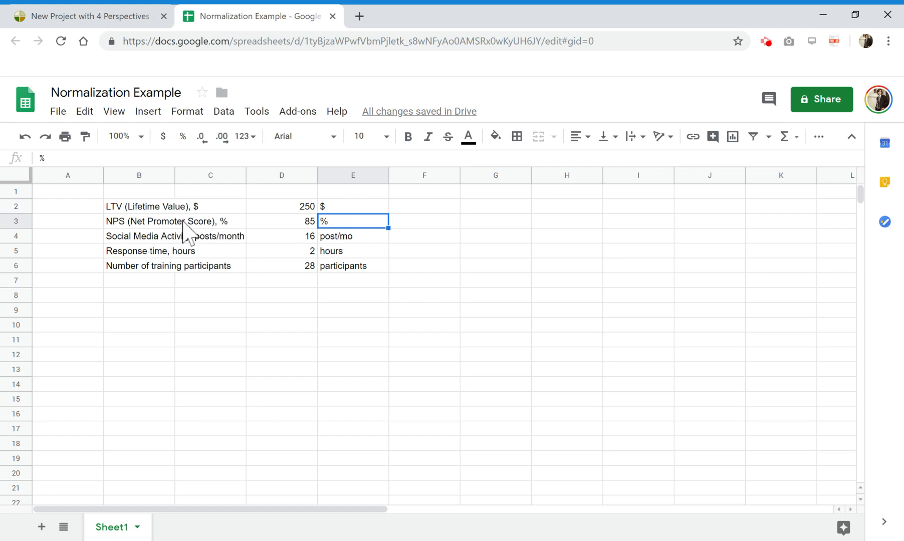
{"action": "mouse_move", "coordinate": [187, 234]}
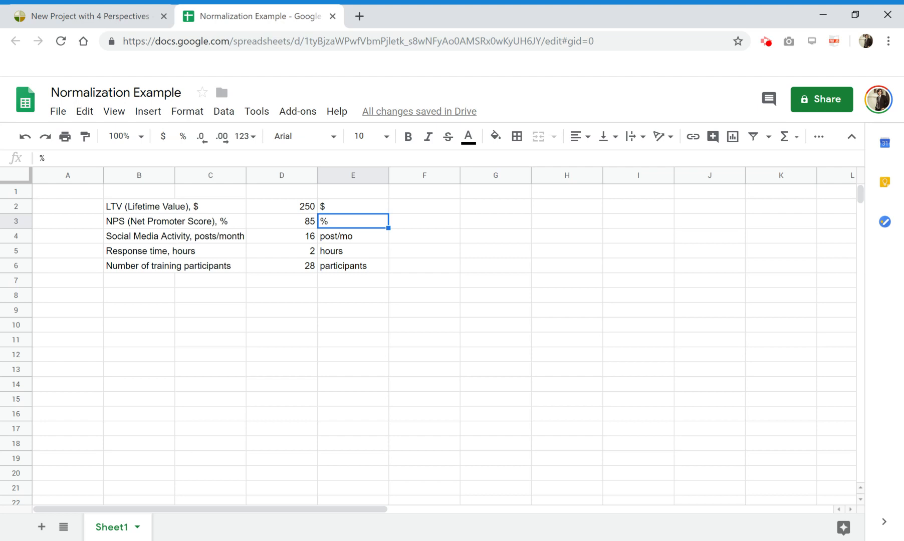
{"action": "mouse_move", "coordinate": [327, 253]}
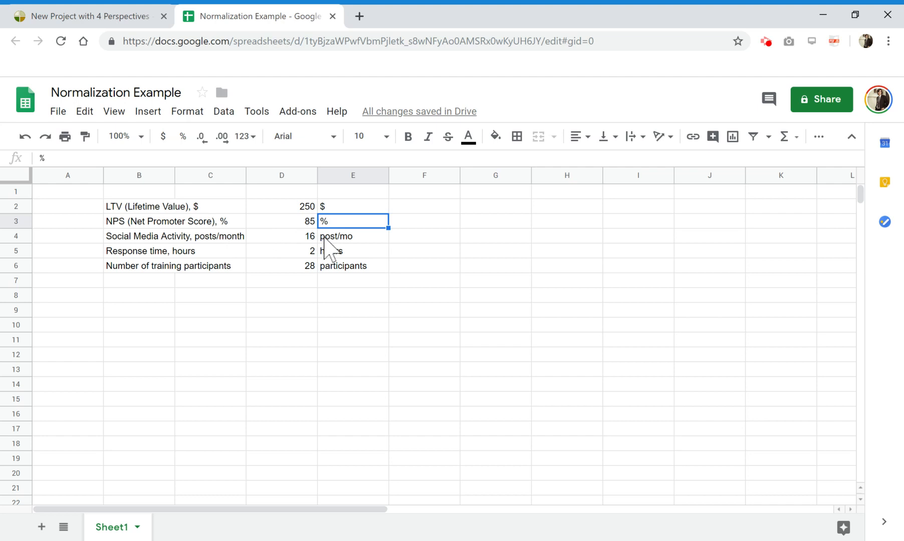
- Correct Social Media Activity's unit in E4 from post/mo to posts/mo and recheck the other units
{"action": "left_click", "coordinate": [351, 235]}
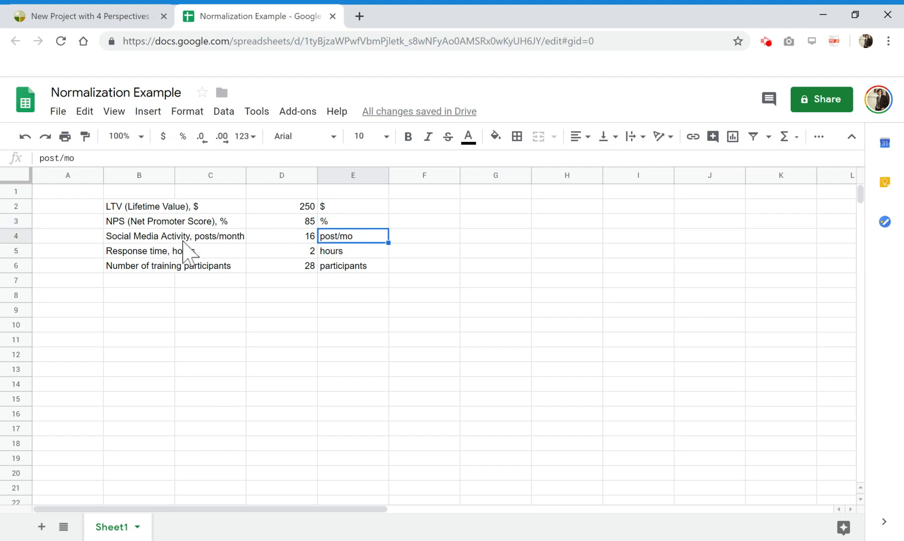
{"action": "mouse_move", "coordinate": [372, 257]}
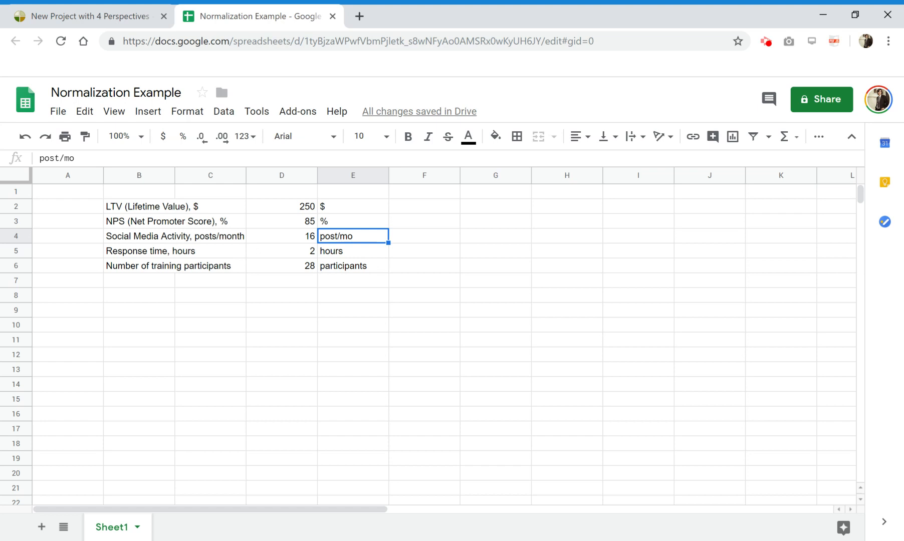
{"action": "mouse_move", "coordinate": [305, 217]}
{"action": "type", "text": "s"}
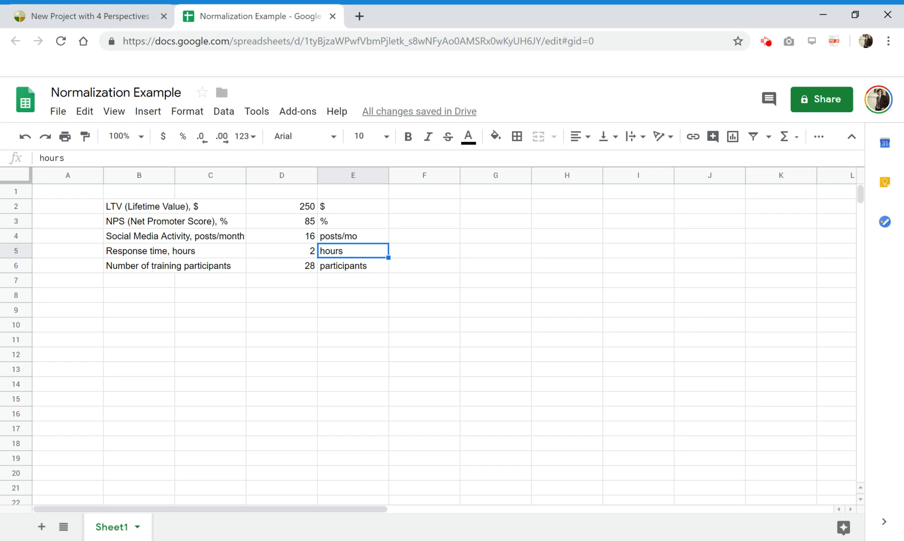
{"action": "mouse_move", "coordinate": [370, 280]}
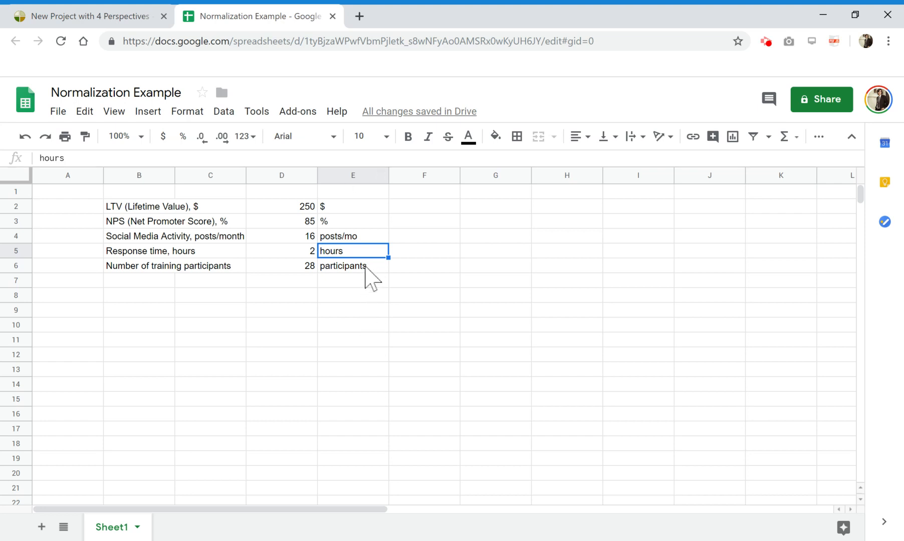
{"action": "left_click", "coordinate": [353, 265]}
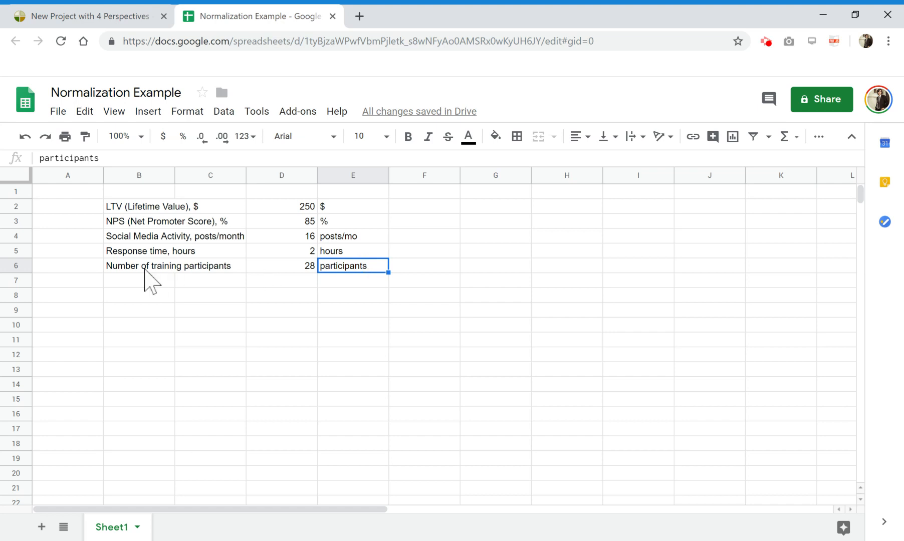
{"action": "mouse_move", "coordinate": [183, 283]}
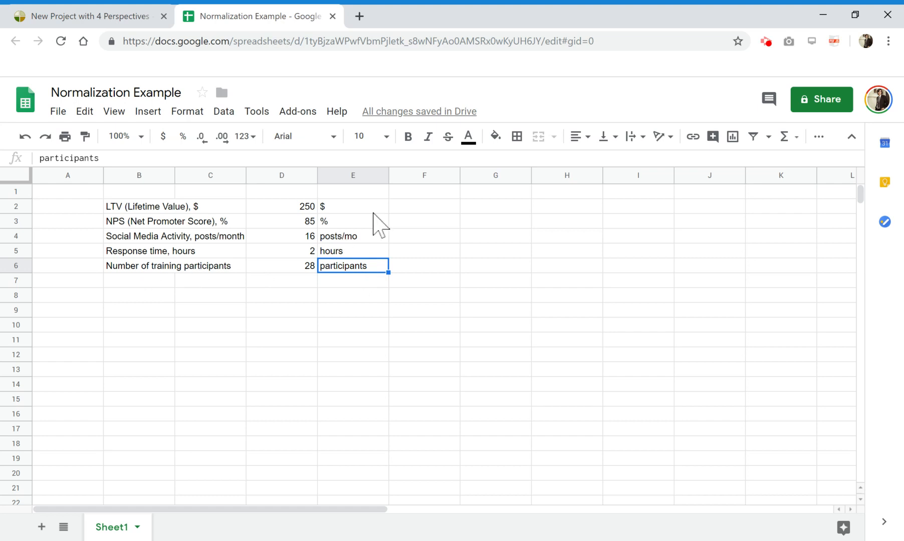
{"action": "left_click", "coordinate": [353, 206]}
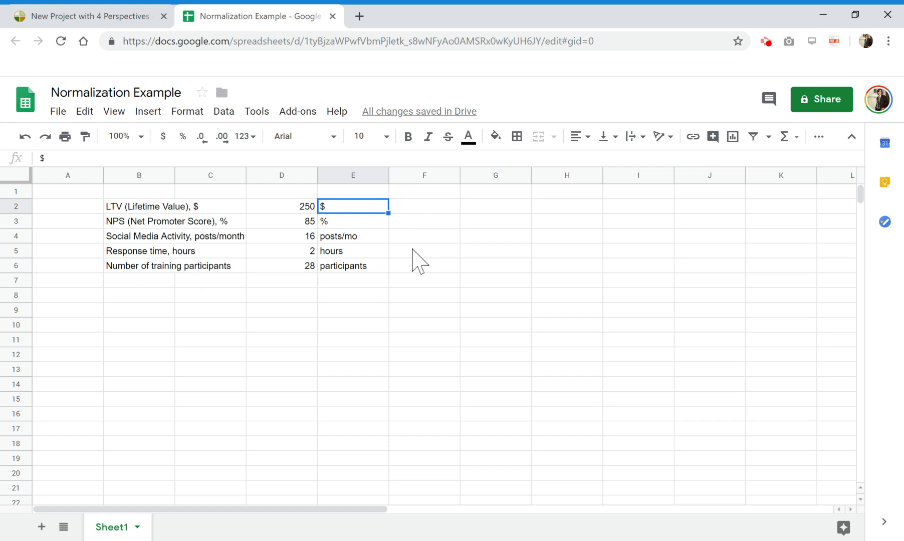
{"action": "mouse_move", "coordinate": [361, 256]}
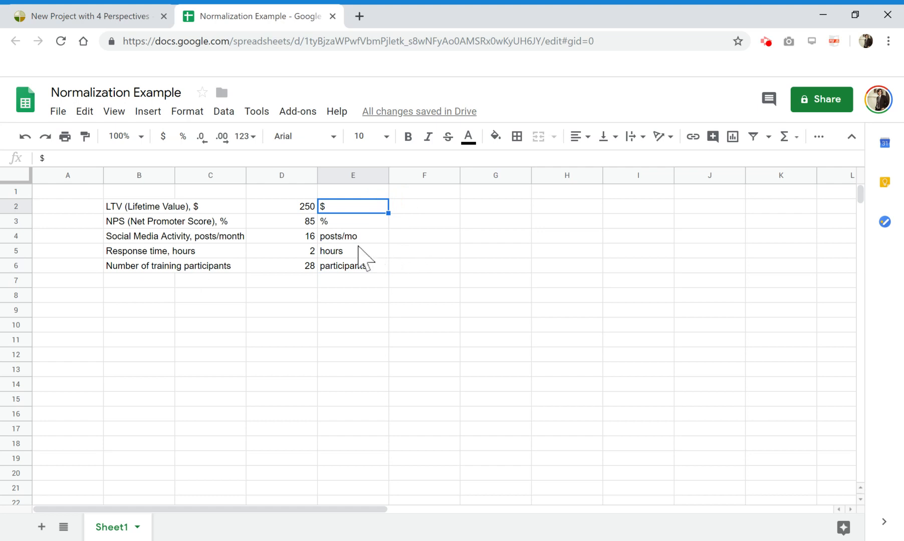
{"action": "mouse_move", "coordinate": [358, 251]}
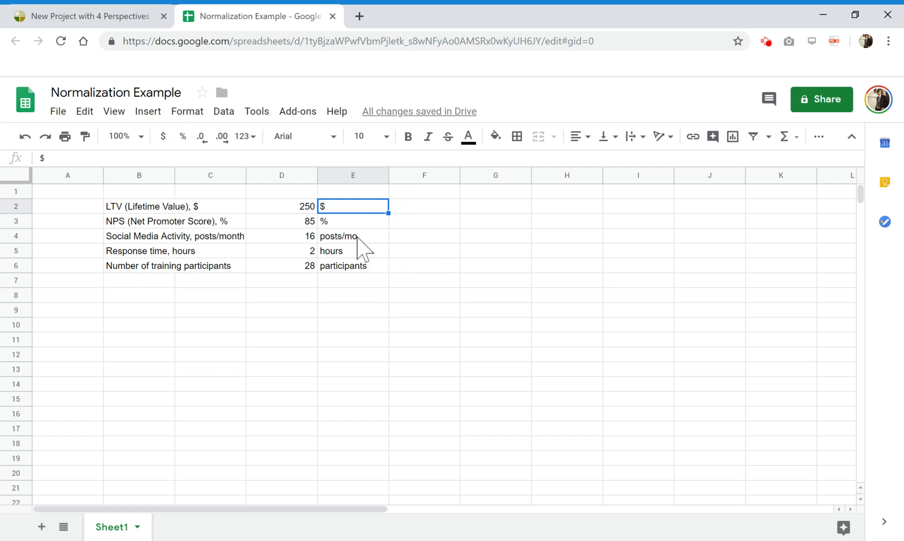
{"action": "left_click", "coordinate": [352, 236]}
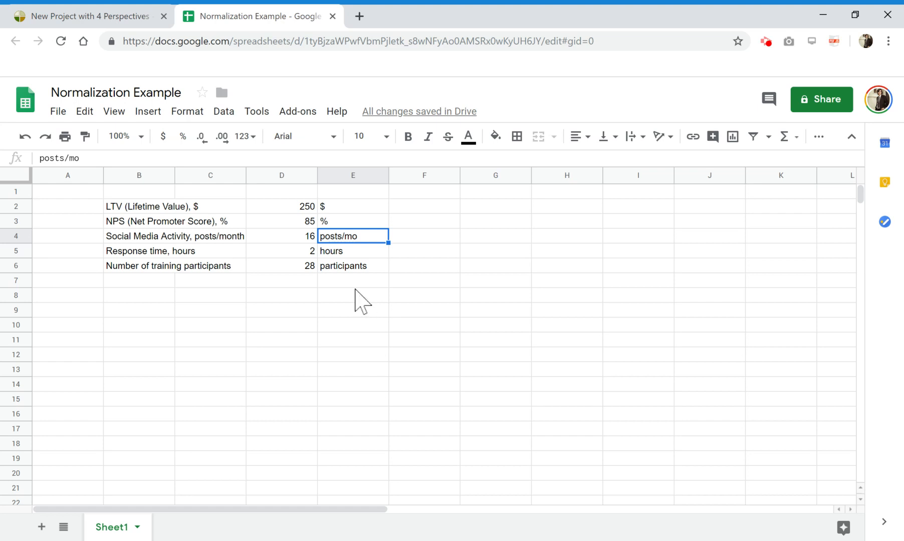
{"action": "left_click", "coordinate": [138, 236]}
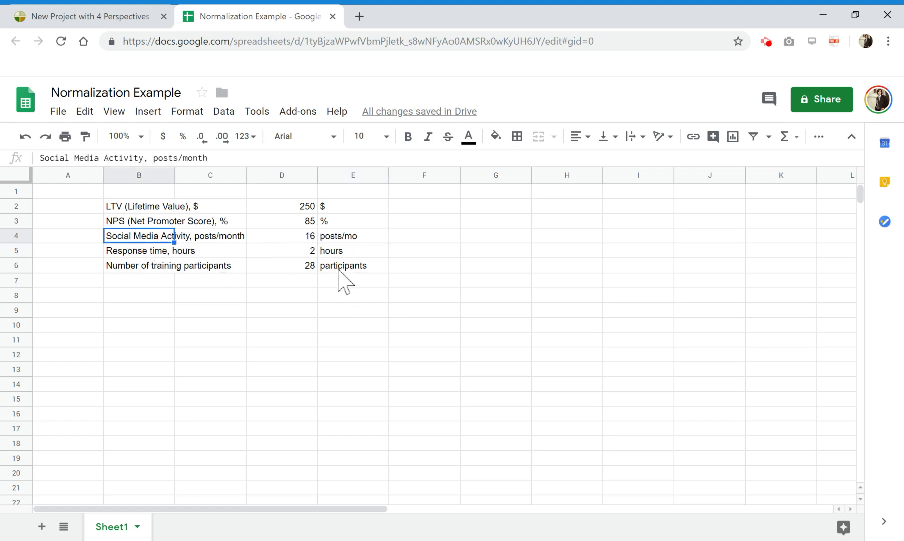
{"action": "left_click", "coordinate": [140, 266]}
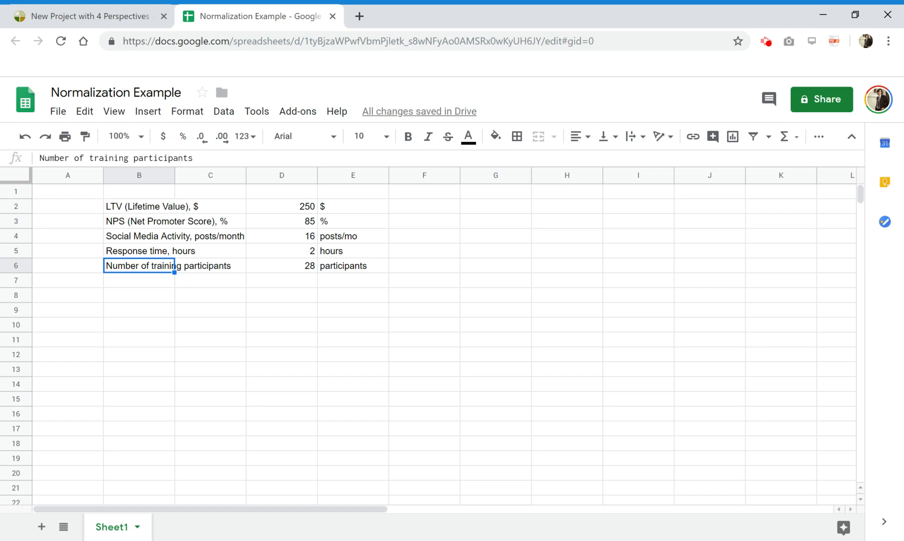
{"action": "mouse_move", "coordinate": [224, 272]}
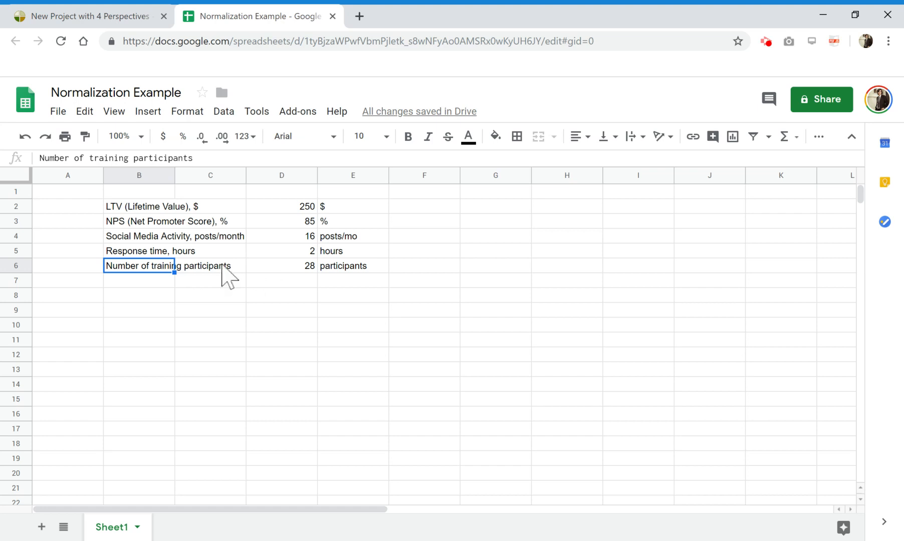
{"action": "left_click", "coordinate": [351, 236]}
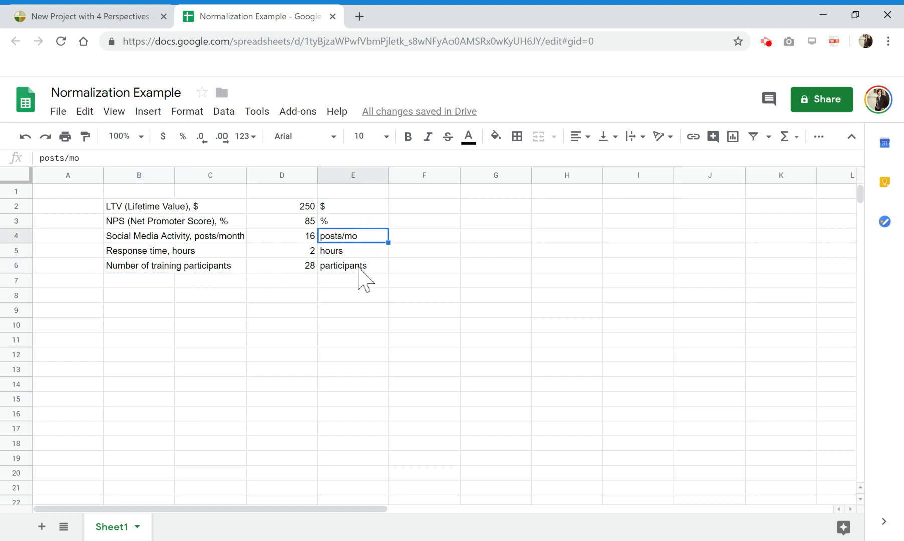
{"action": "left_click", "coordinate": [352, 265]}
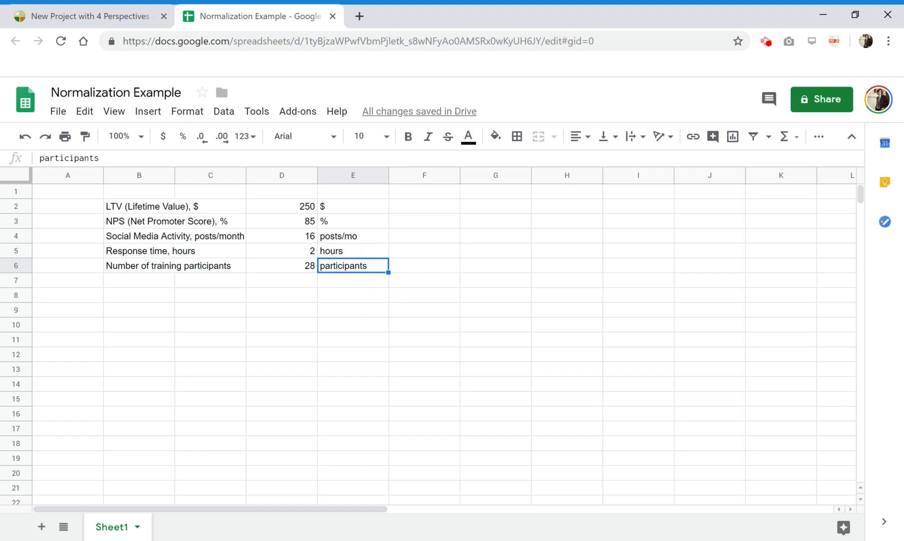
{"action": "mouse_move", "coordinate": [369, 327]}
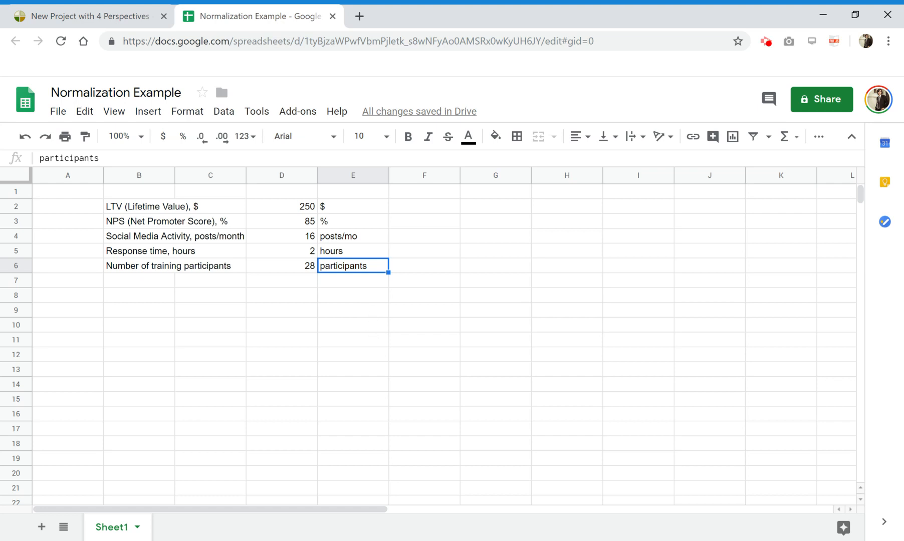
{"action": "mouse_move", "coordinate": [352, 268]}
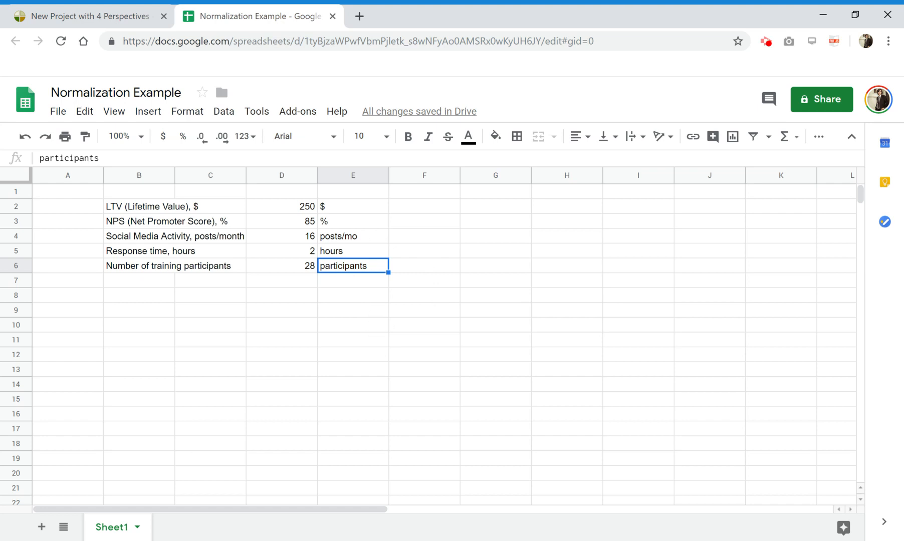
{"action": "left_click", "coordinate": [86, 16]}
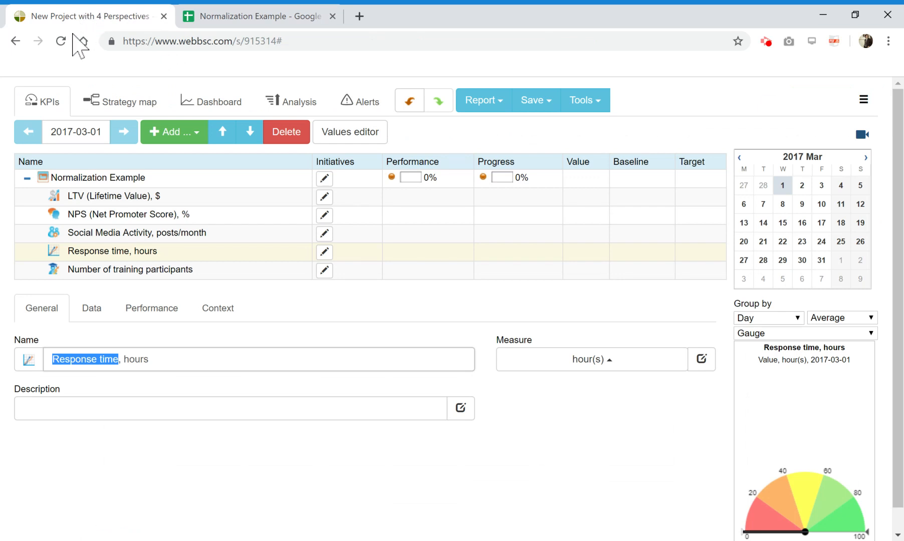
{"action": "mouse_move", "coordinate": [86, 98]}
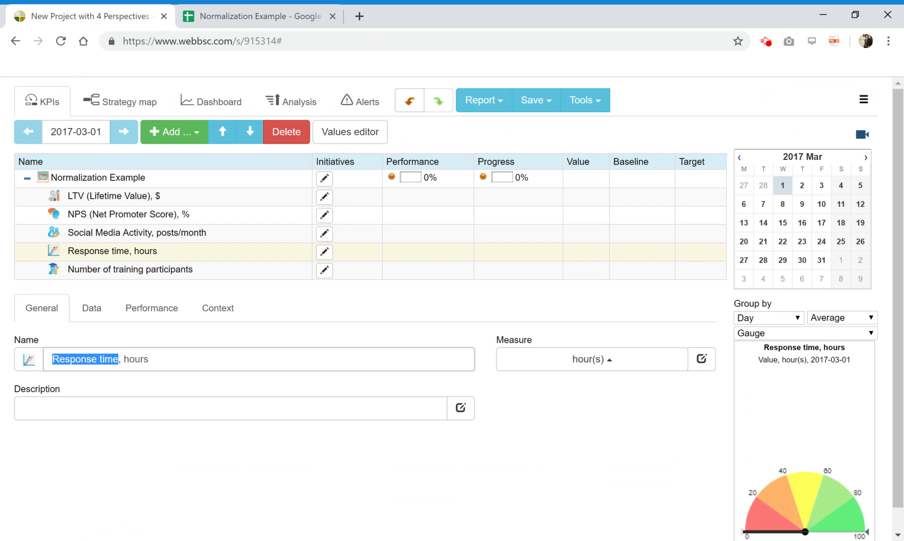
- Show the Normalization Example project in BSC Designer listing the same five KPIs
{"action": "left_click", "coordinate": [257, 16]}
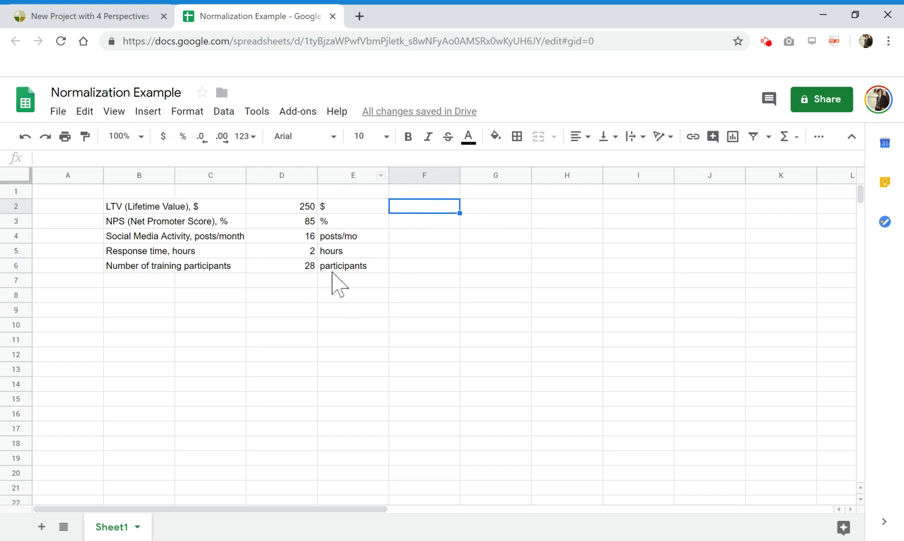
{"action": "mouse_move", "coordinate": [397, 270]}
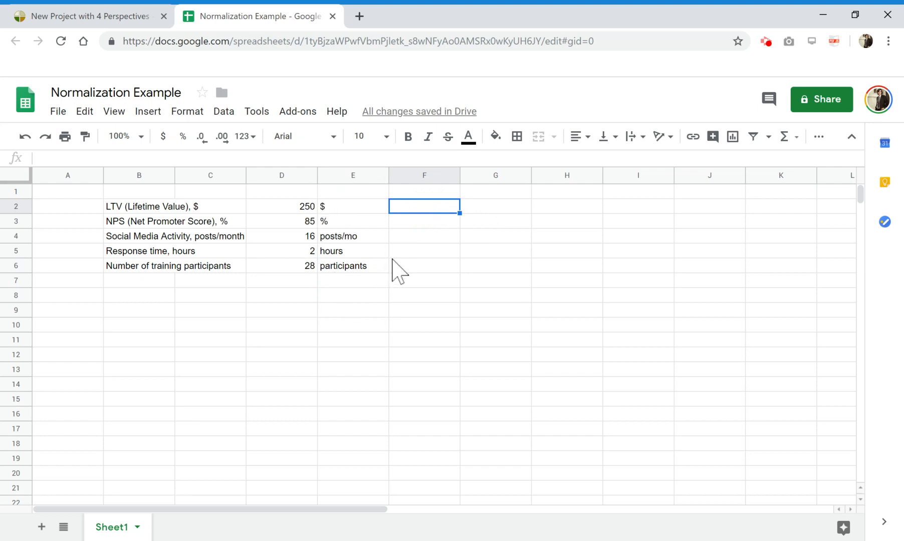
{"action": "mouse_move", "coordinate": [433, 259]}
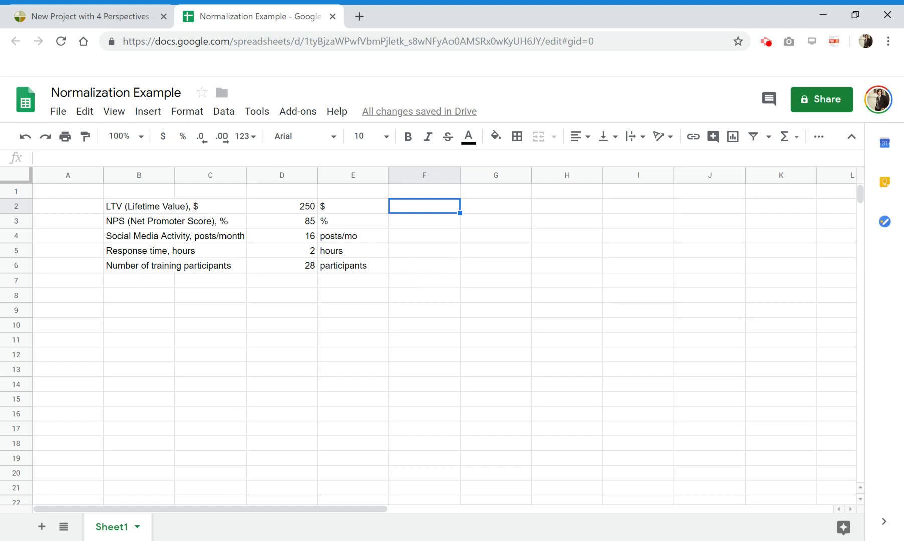
{"action": "left_click", "coordinate": [351, 206]}
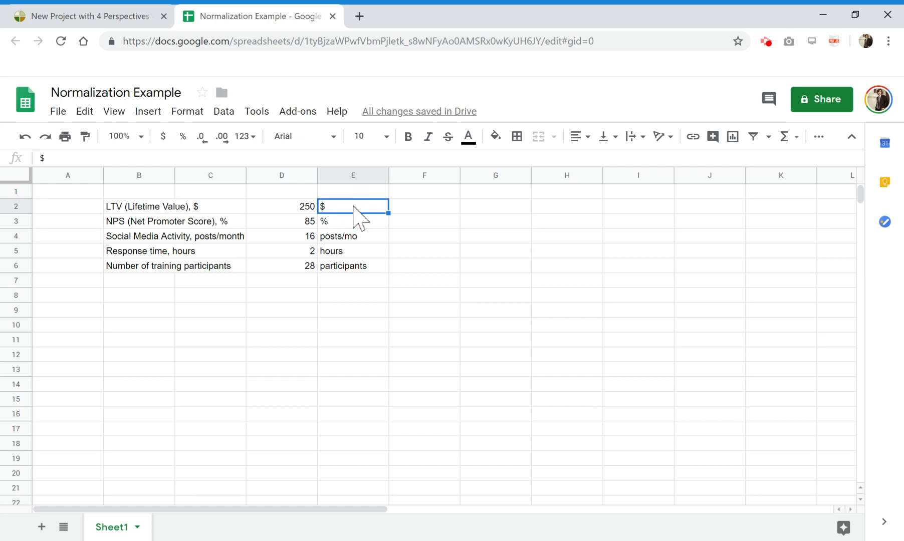
{"action": "left_click", "coordinate": [423, 205]}
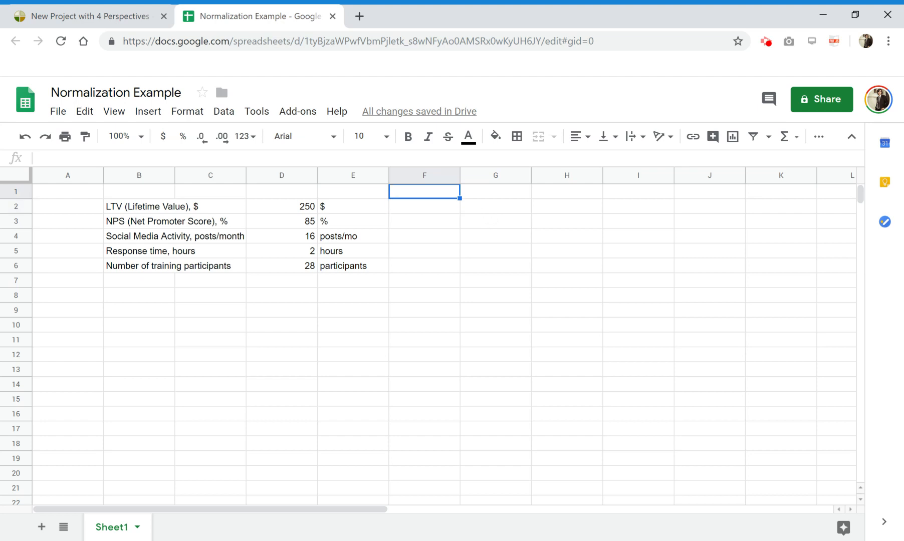
- Add the max heading and give LTV a 0–300 range and NPS a 0–100 range
{"action": "type", "text": "max"}
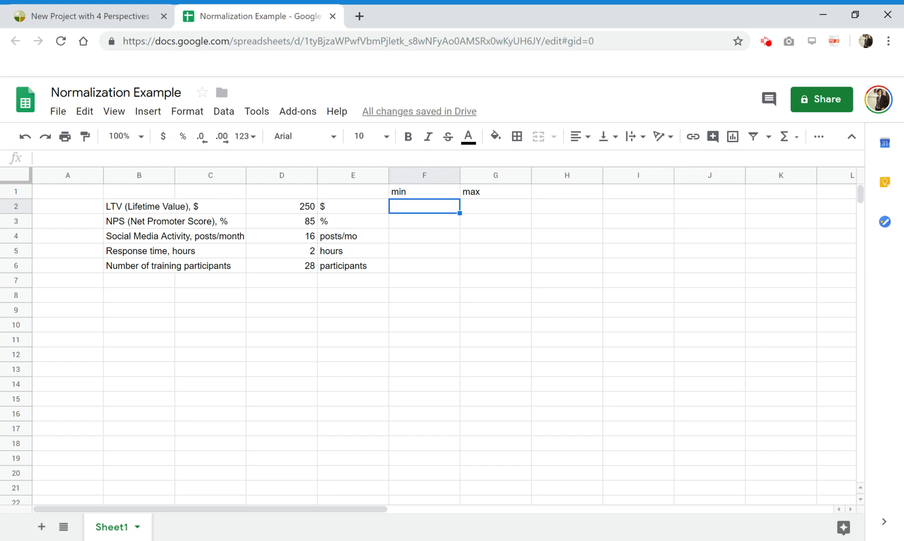
{"action": "left_click", "coordinate": [282, 206]}
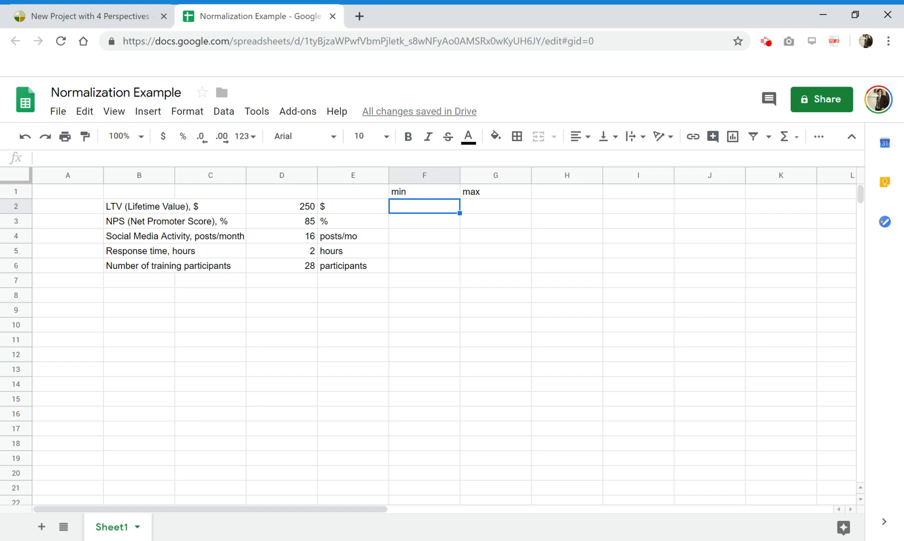
{"action": "type", "text": "0"}
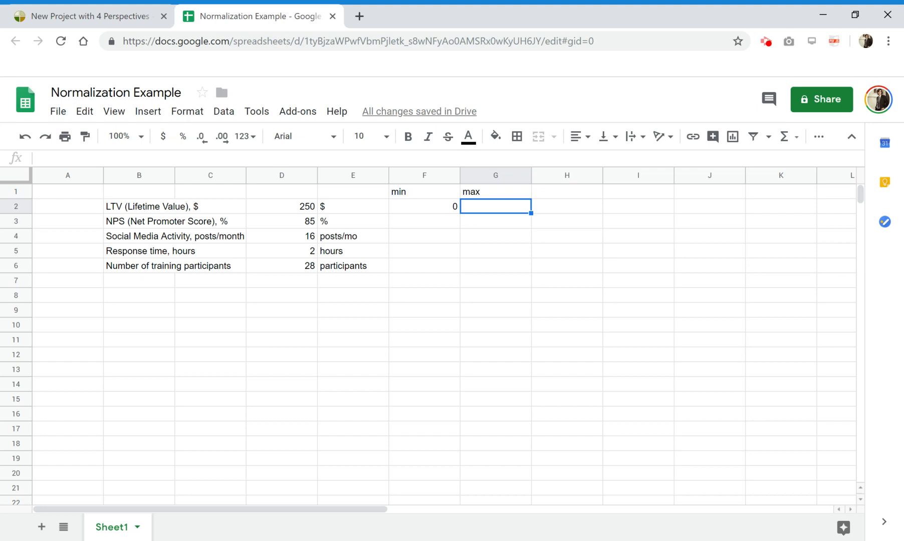
{"action": "type", "text": "300"}
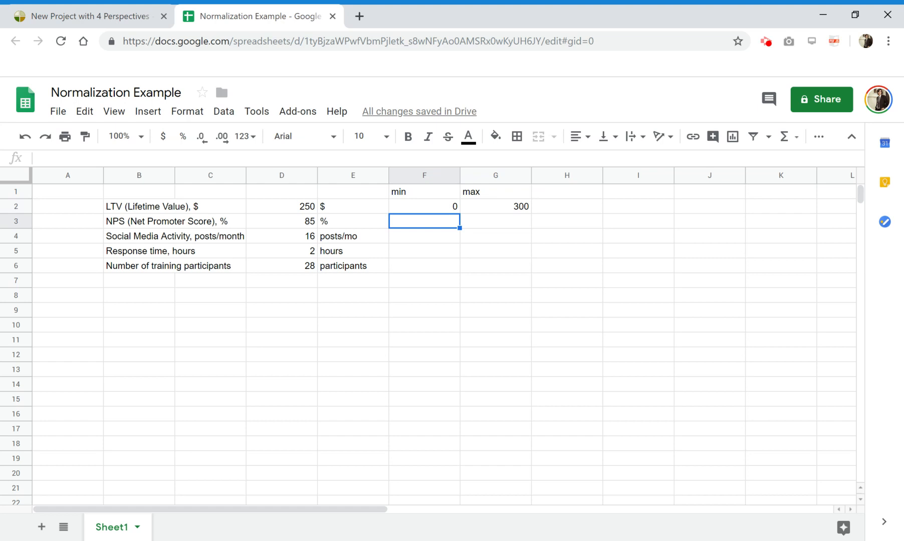
{"action": "type", "text": "0"}
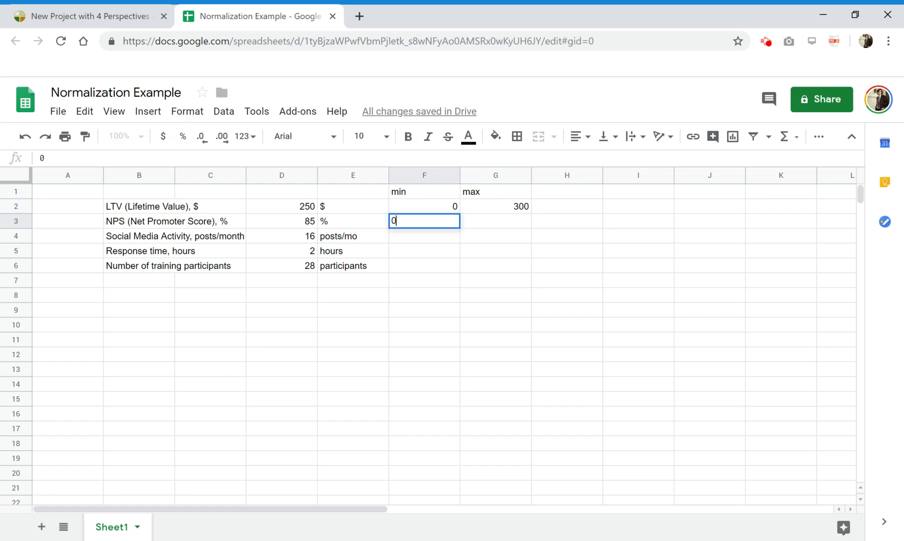
{"action": "key", "text": "Tab"}
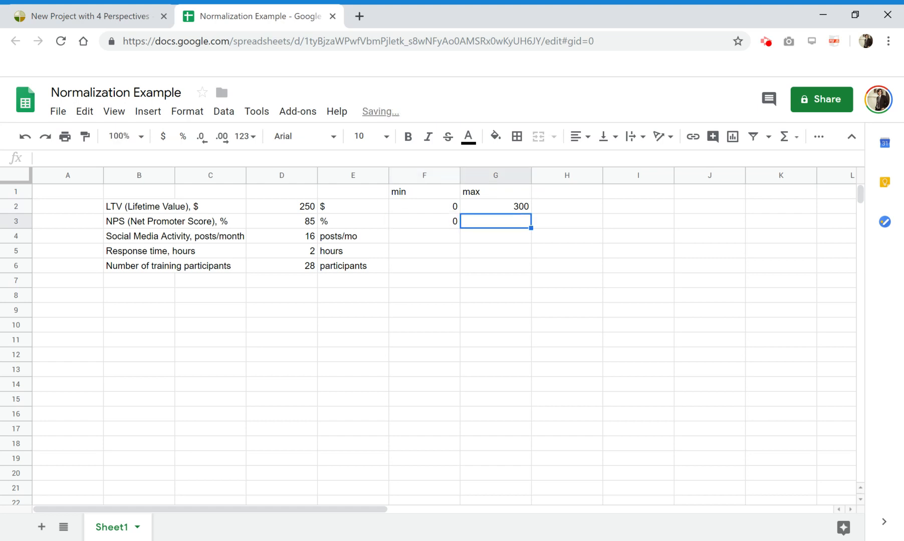
{"action": "left_click", "coordinate": [282, 221]}
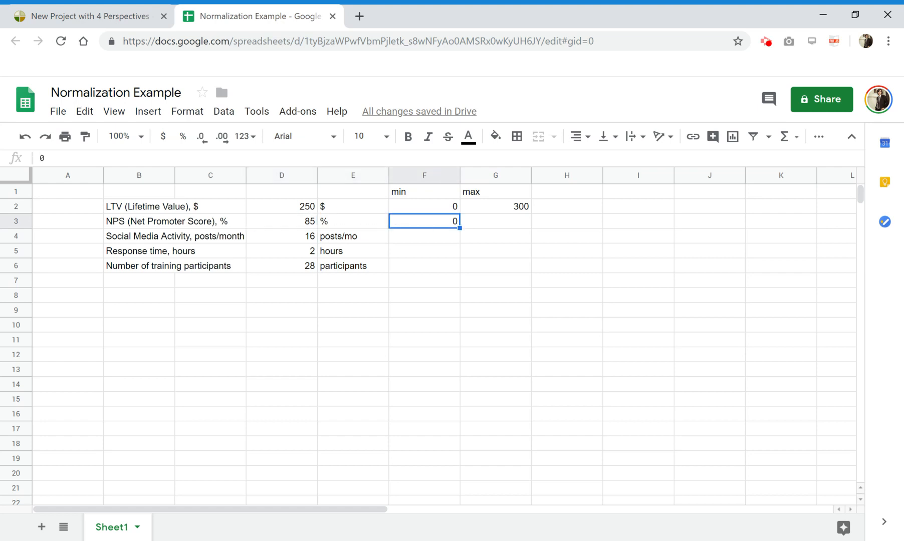
{"action": "type", "text": "100"}
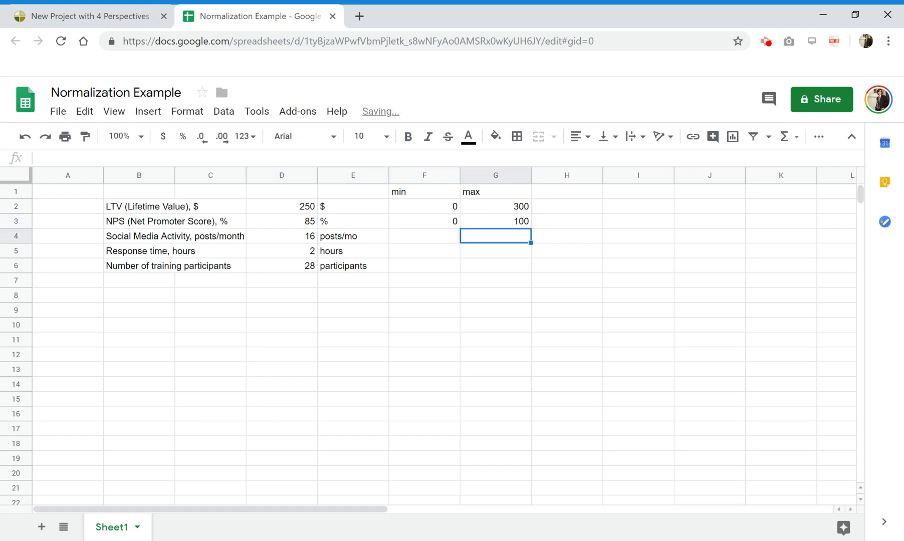
- Give Social Media Activity 0–25, Response time 0–48 and training participants 0–35 ranges
{"action": "left_click", "coordinate": [423, 235]}
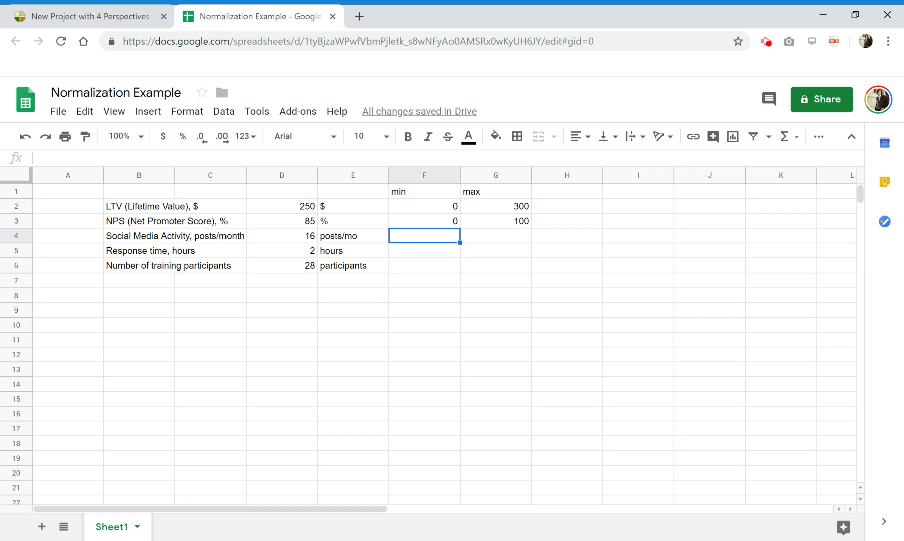
{"action": "type", "text": "0"}
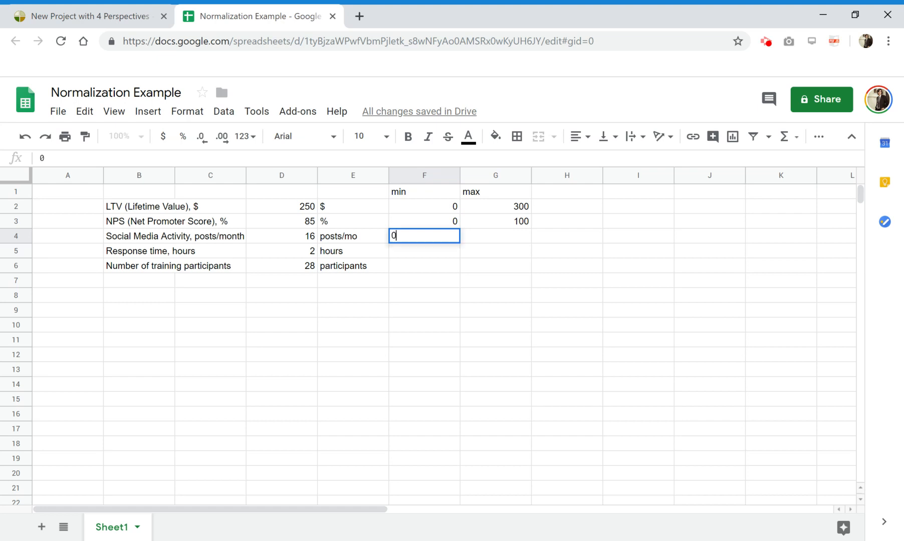
{"action": "key", "text": "Tab"}
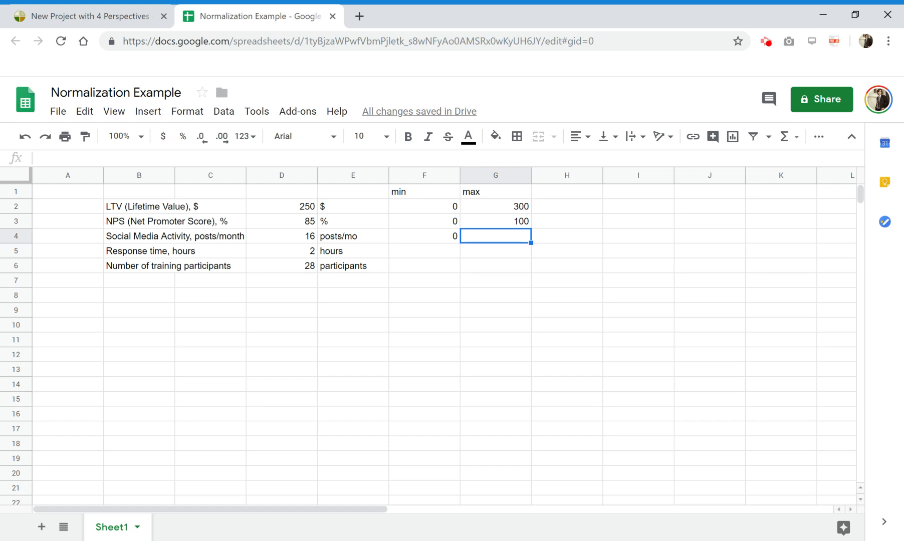
{"action": "type", "text": "25"}
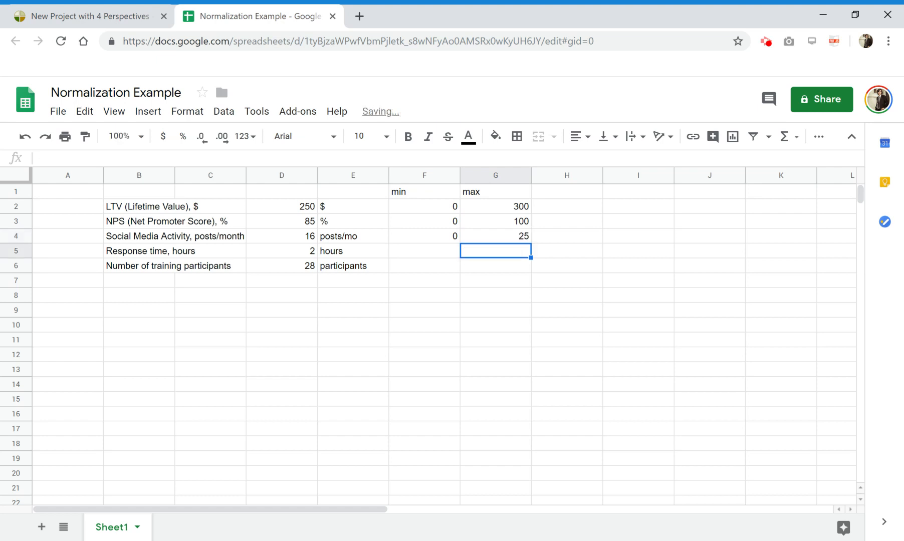
{"action": "left_click", "coordinate": [424, 250]}
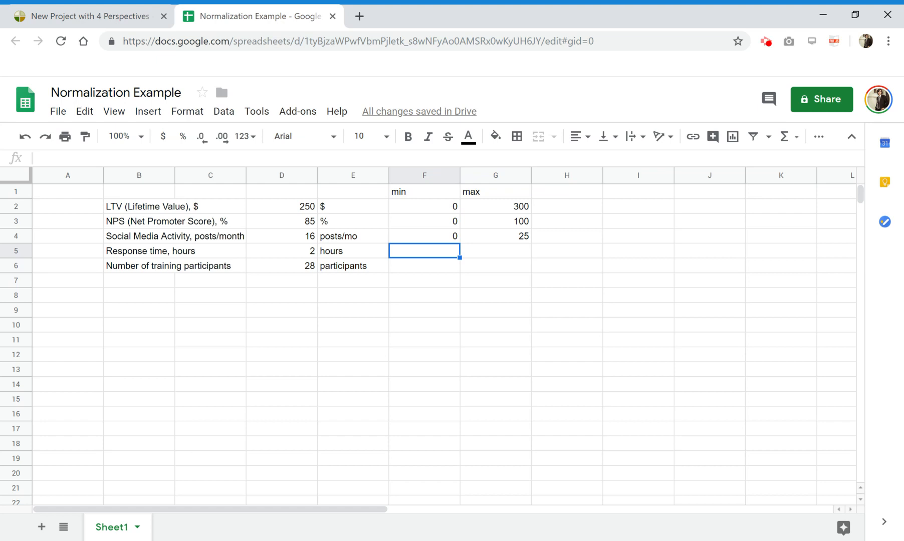
{"action": "type", "text": "0"}
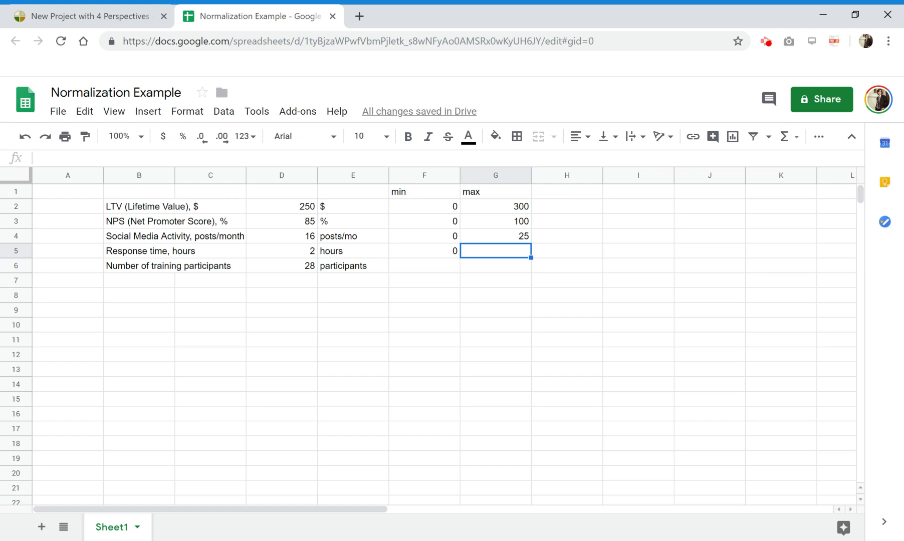
{"action": "type", "text": "48"}
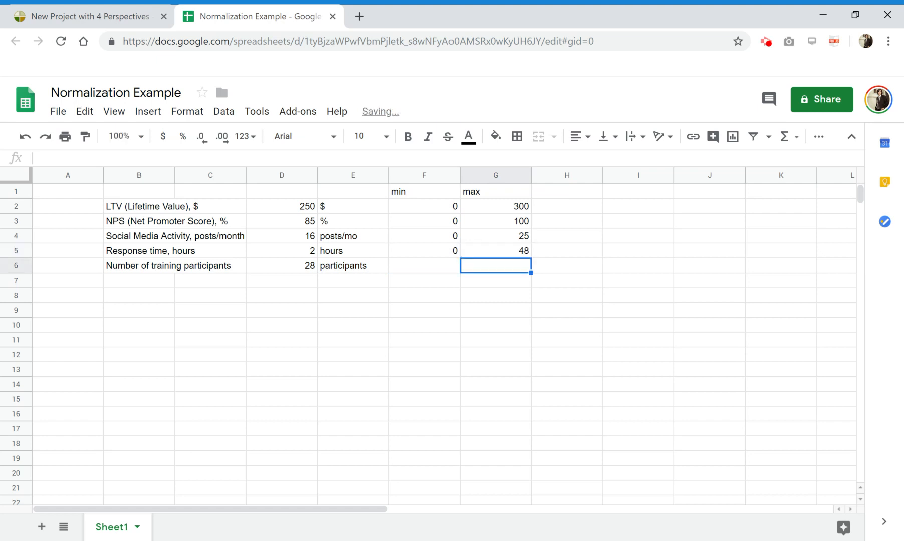
{"action": "left_click", "coordinate": [424, 266]}
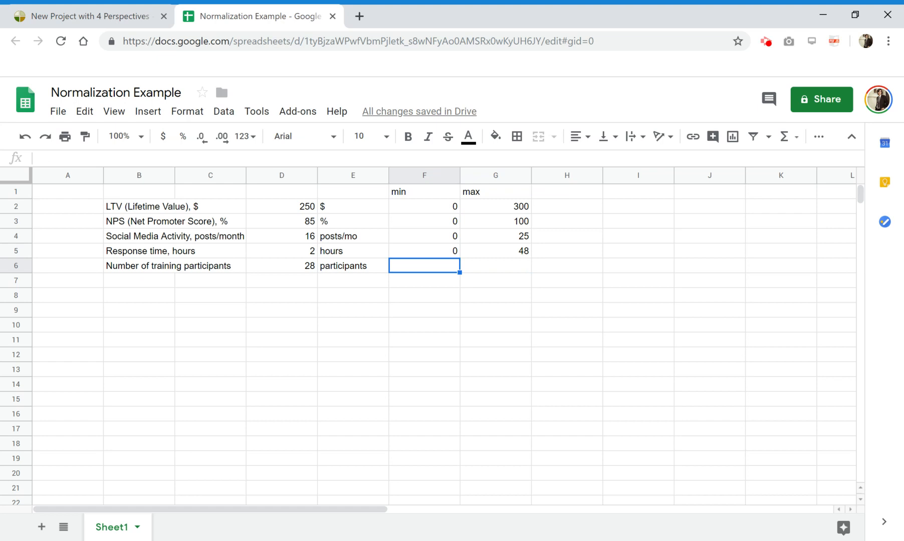
{"action": "type", "text": "0"}
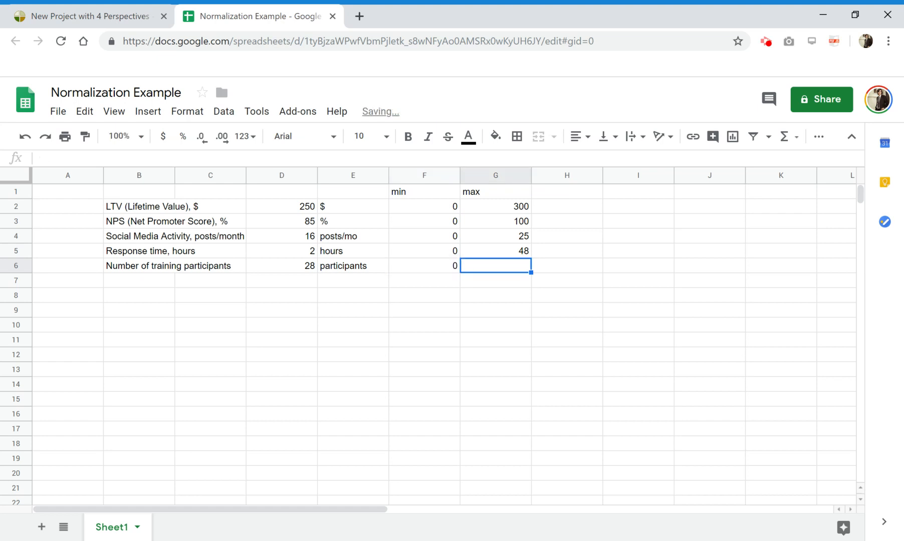
{"action": "type", "text": "35"}
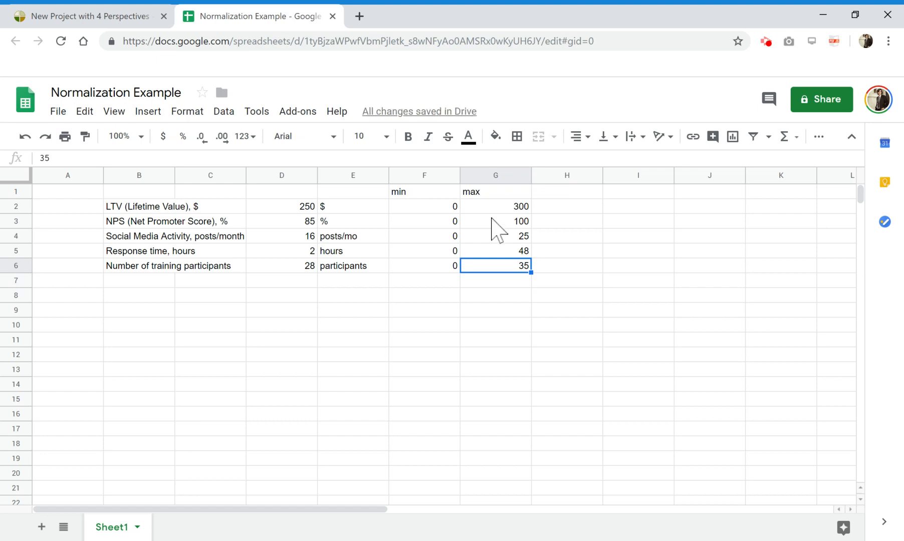
{"action": "mouse_move", "coordinate": [421, 199]}
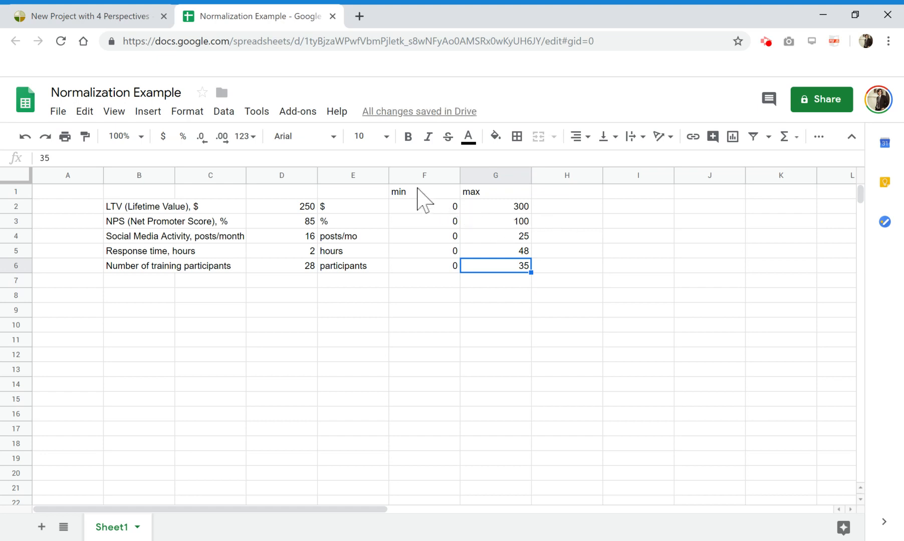
{"action": "mouse_move", "coordinate": [454, 265]}
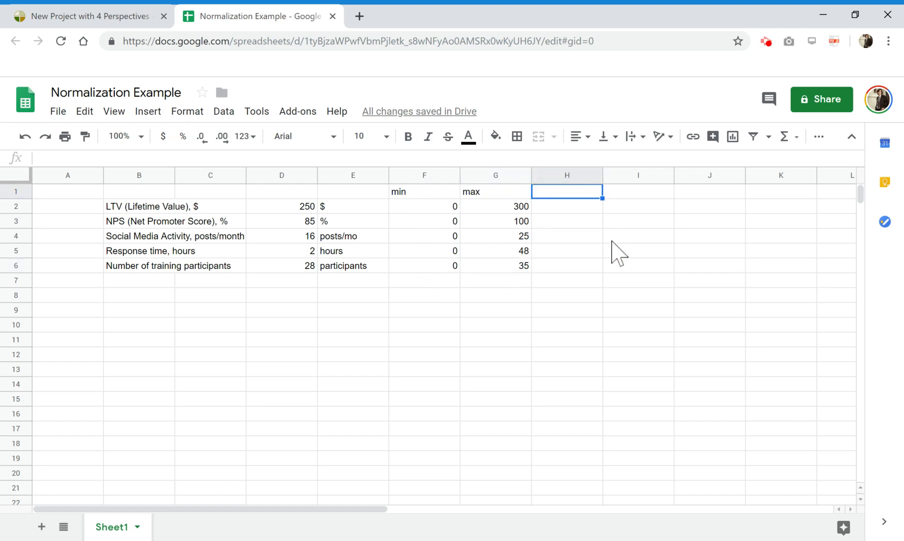
{"action": "mouse_move", "coordinate": [566, 218]}
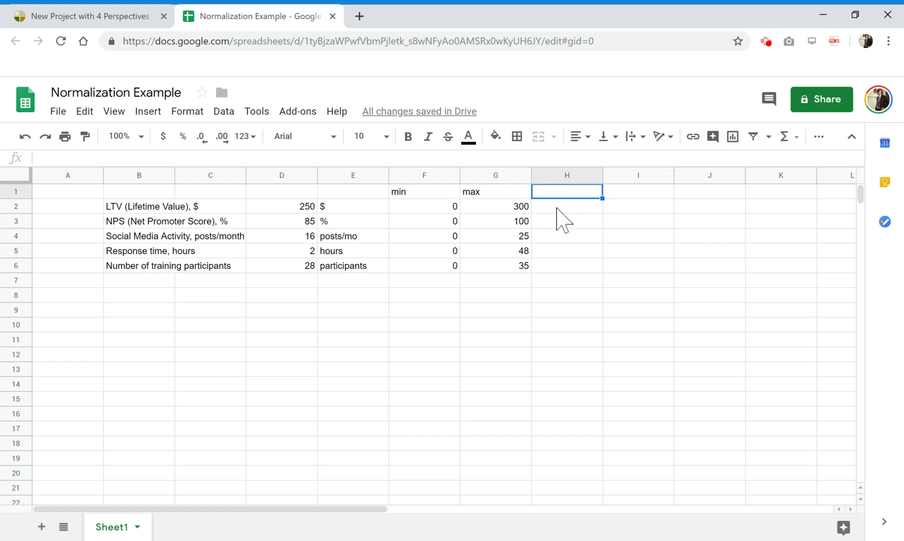
- Enter the heading 'performance, %' in H1 beside the min and max columns
{"action": "left_click", "coordinate": [281, 206]}
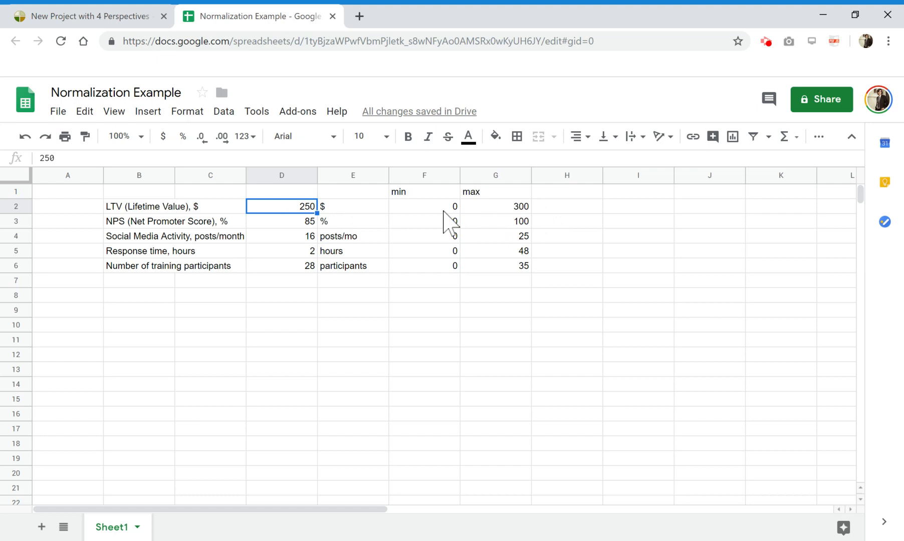
{"action": "left_click", "coordinate": [566, 207]}
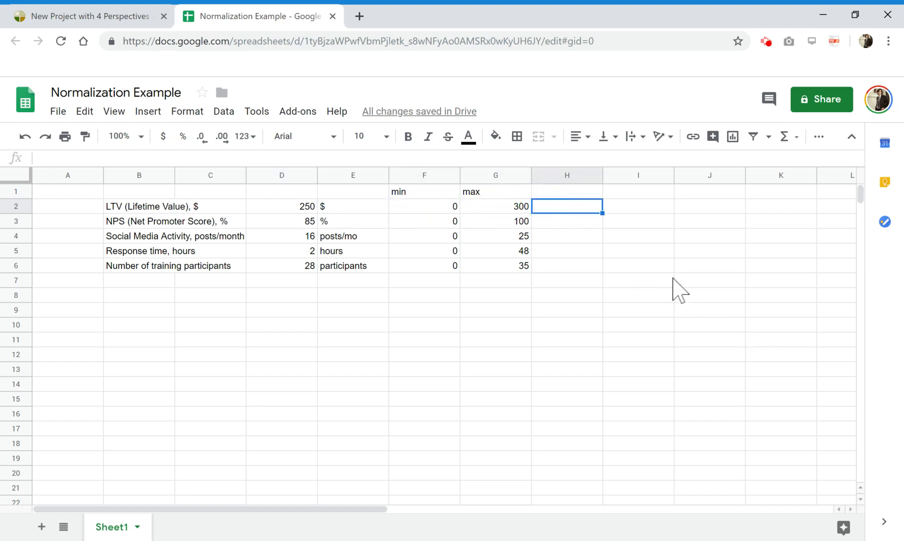
{"action": "mouse_move", "coordinate": [596, 205]}
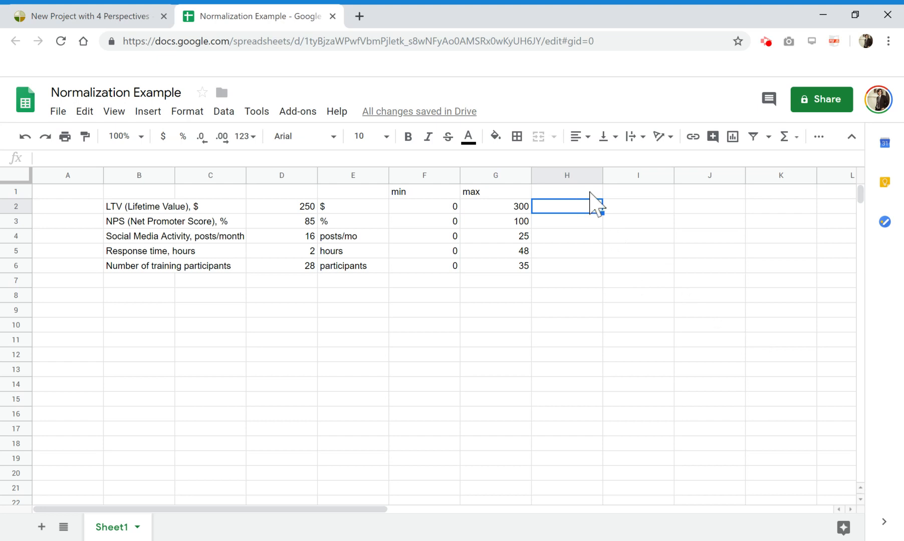
{"action": "left_click", "coordinate": [566, 191]}
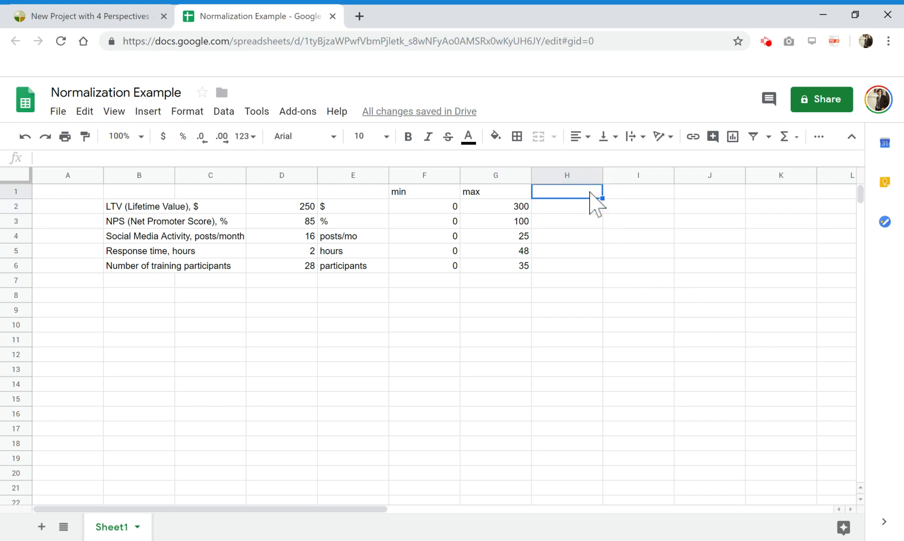
{"action": "type", "text": "performance"}
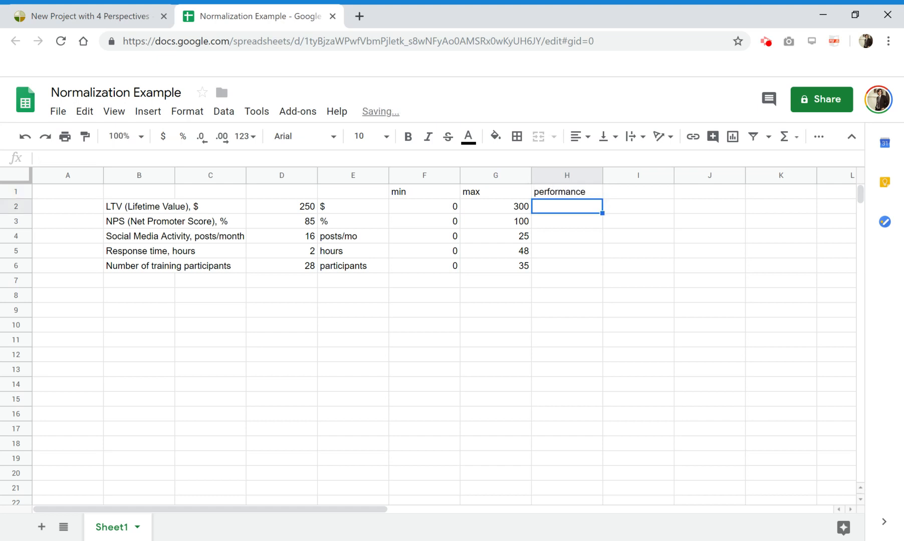
{"action": "type", "text": "m"}
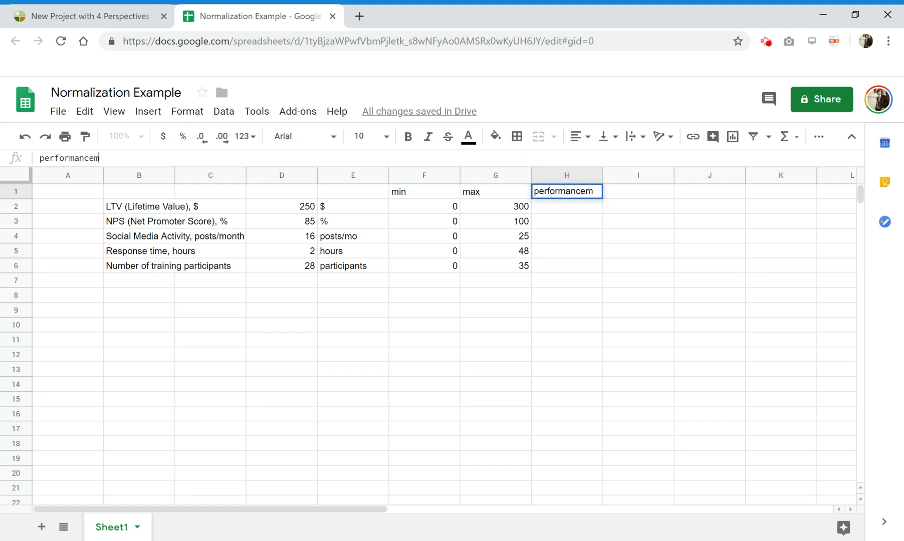
{"action": "type", "text": ", %"}
{"action": "key", "text": "enter"}
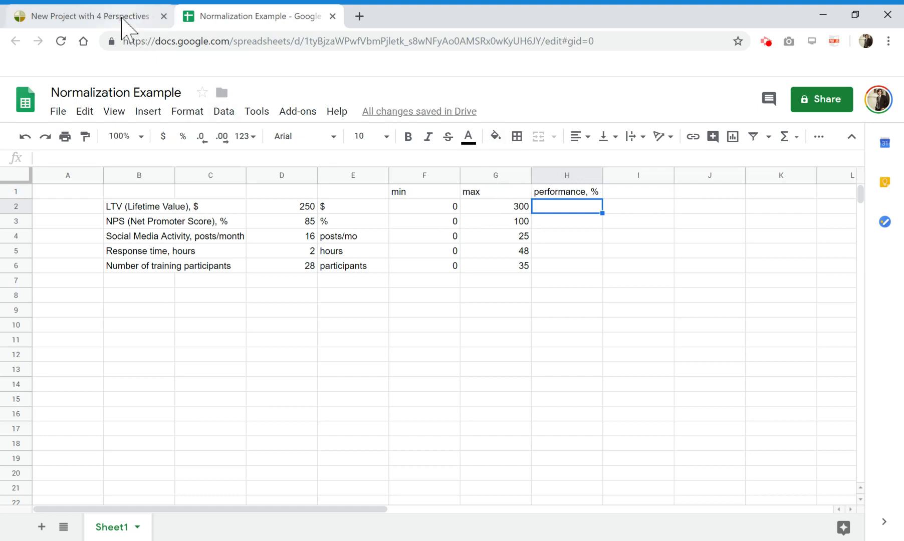
{"action": "left_click", "coordinate": [86, 16]}
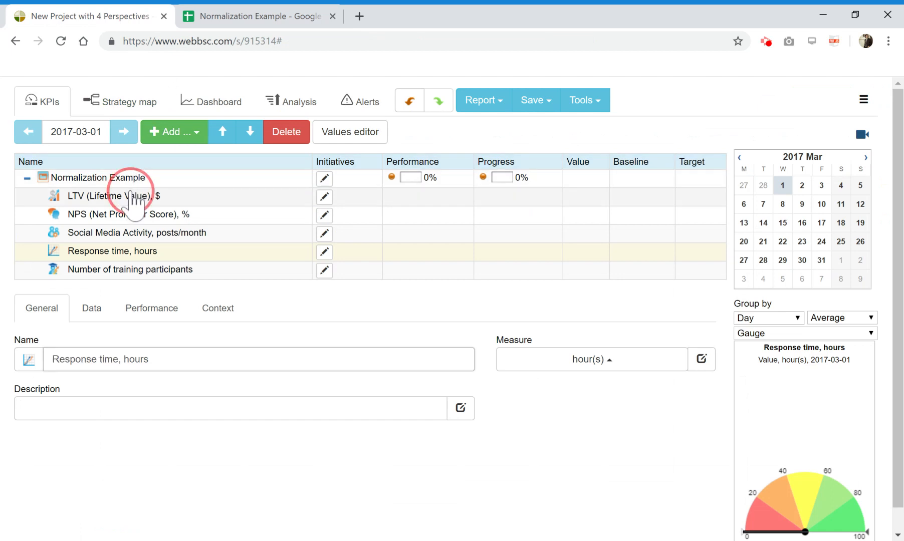
- View LTV's Maximize Value Linearly formula (value - mn) / (mx - mn) in its Performance settings
{"action": "left_click", "coordinate": [114, 196]}
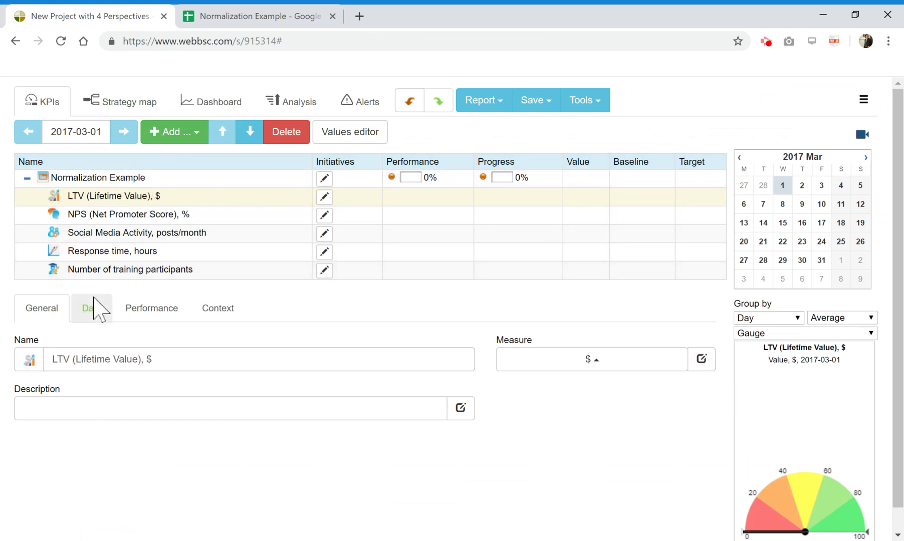
{"action": "left_click", "coordinate": [152, 307]}
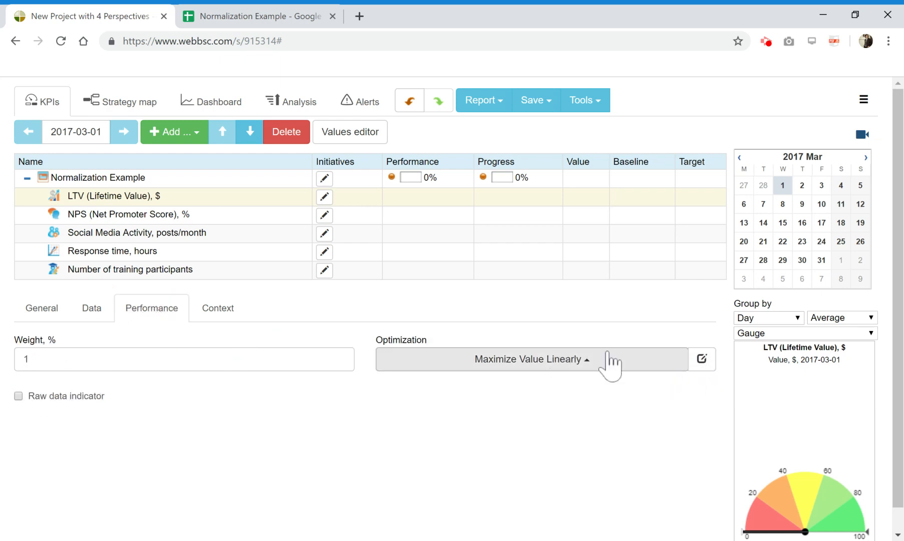
{"action": "left_click", "coordinate": [702, 359]}
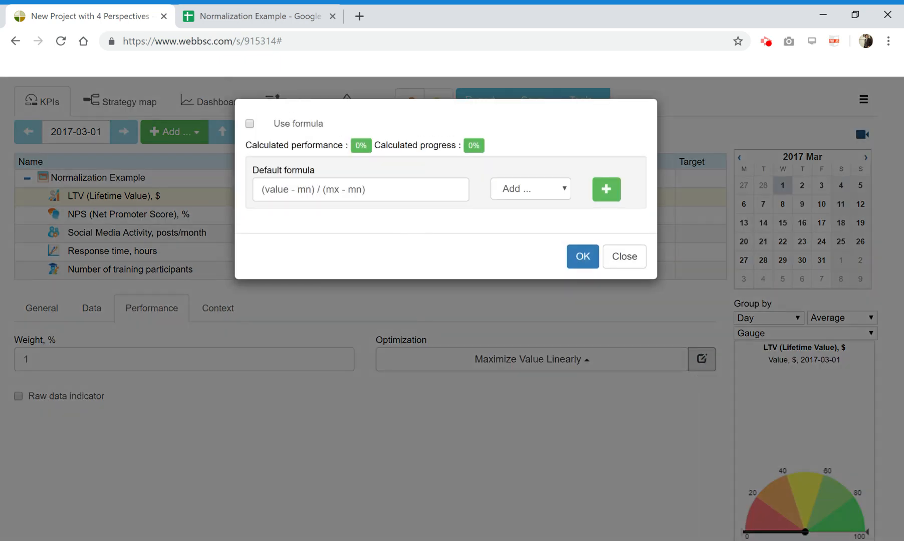
{"action": "left_click", "coordinate": [623, 256]}
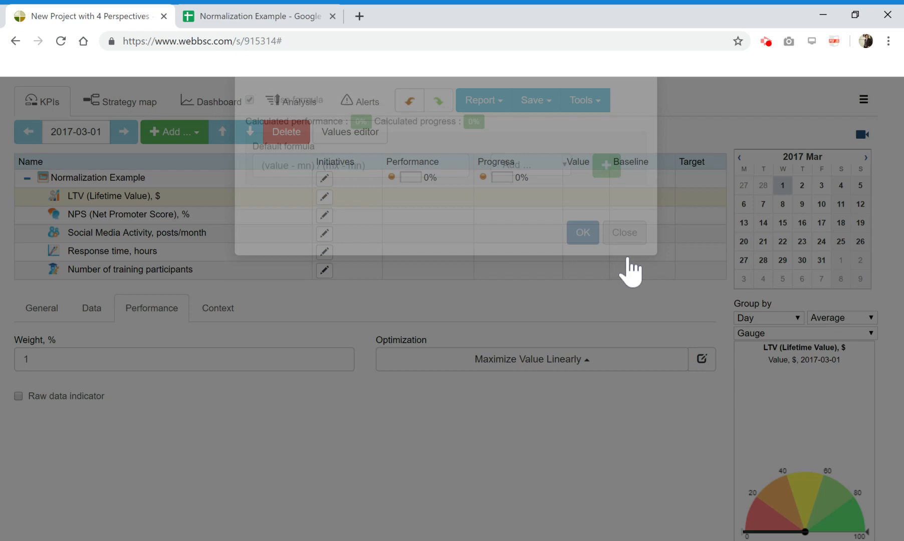
{"action": "left_click", "coordinate": [256, 16]}
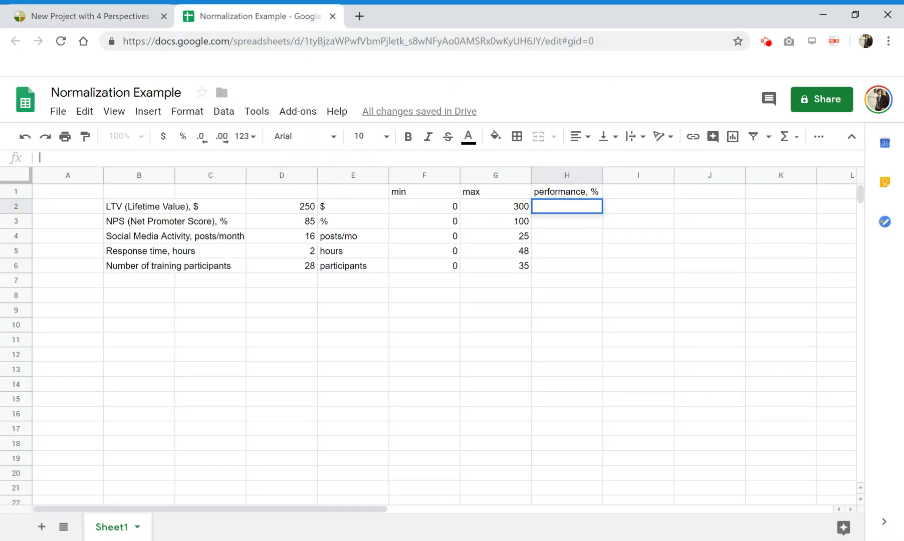
- Enter =(D2 - F2) / (G2 - F2) in H2 and format it as a percentage, giving 83.33% for LTV
{"action": "type", "text": "¡(value - mn) / (mx - mn)"}
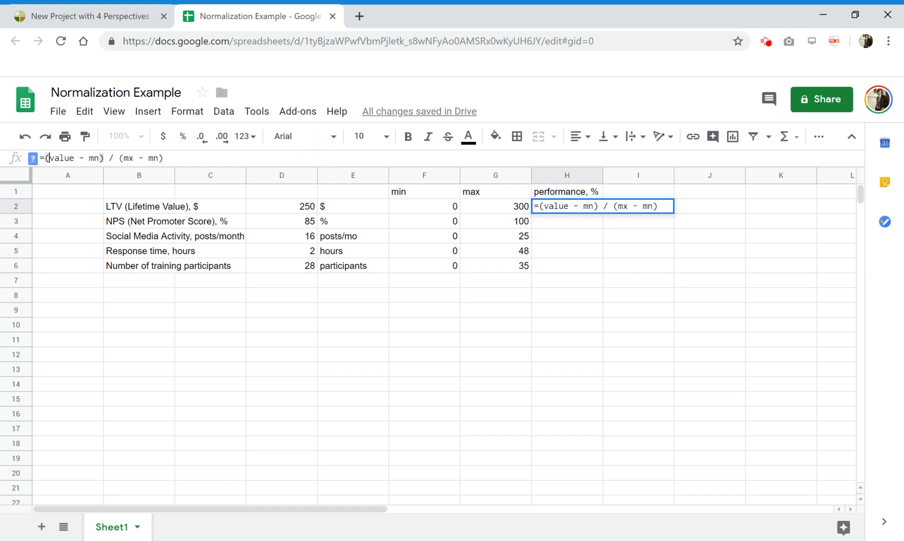
{"action": "double_click", "coordinate": [60, 158]}
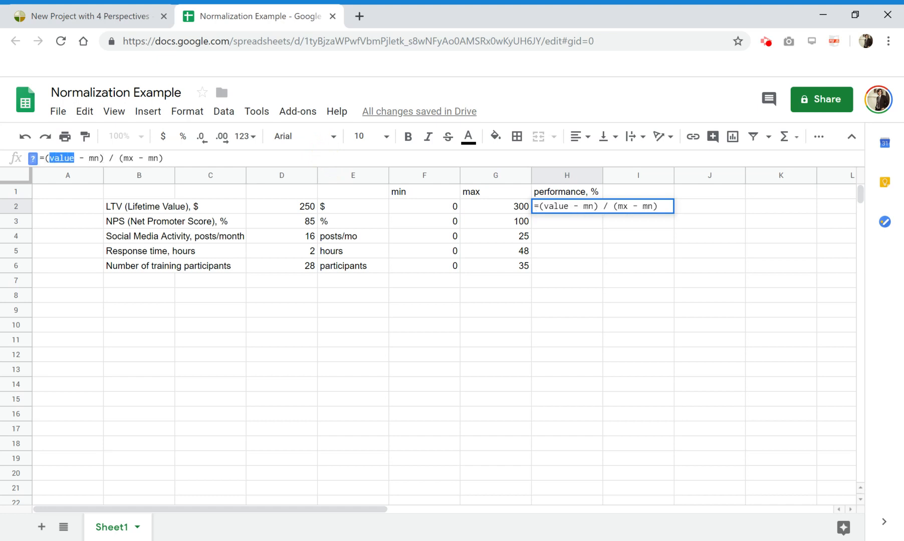
{"action": "left_click", "coordinate": [281, 206]}
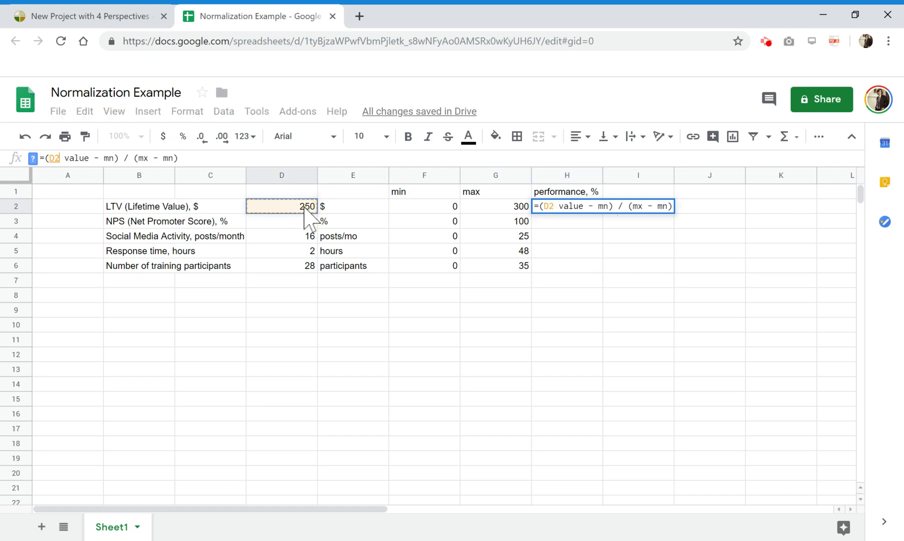
{"action": "type", "text": "85"}
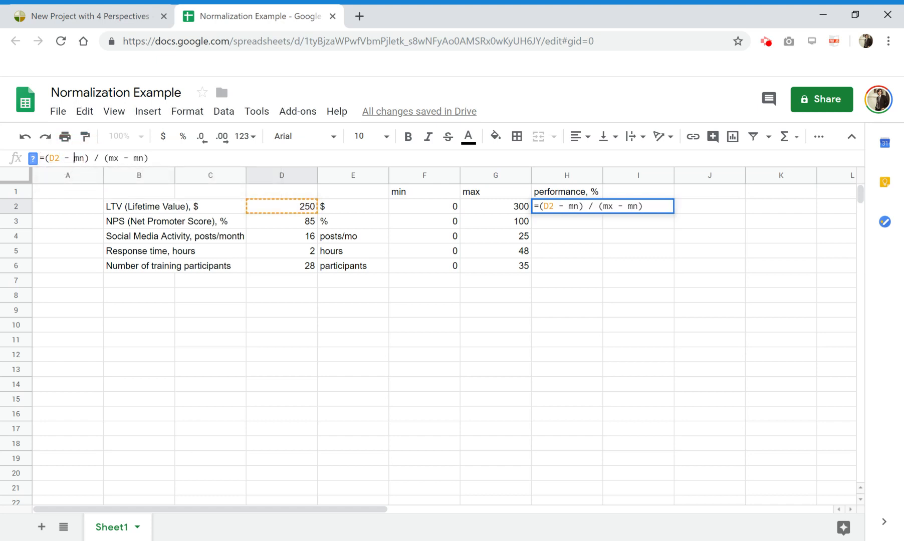
{"action": "mouse_move", "coordinate": [431, 221]}
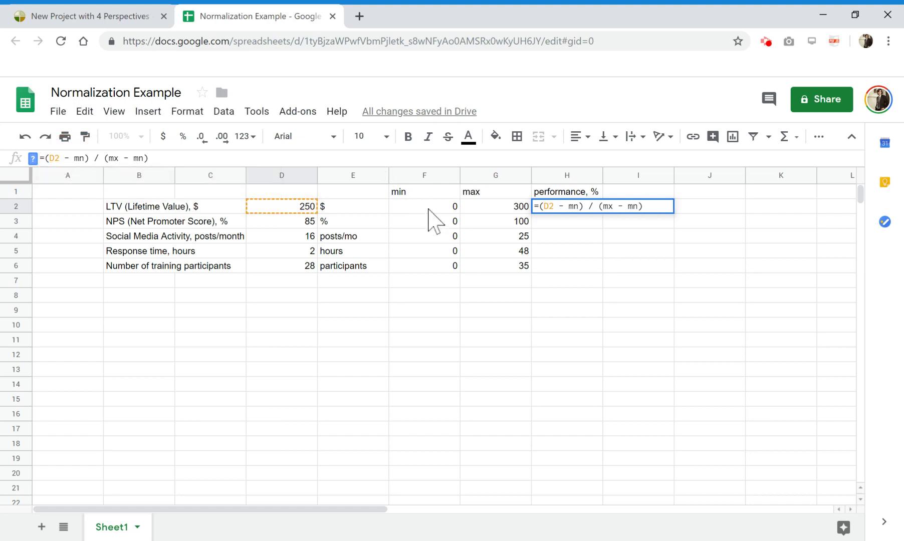
{"action": "left_click", "coordinate": [424, 207]}
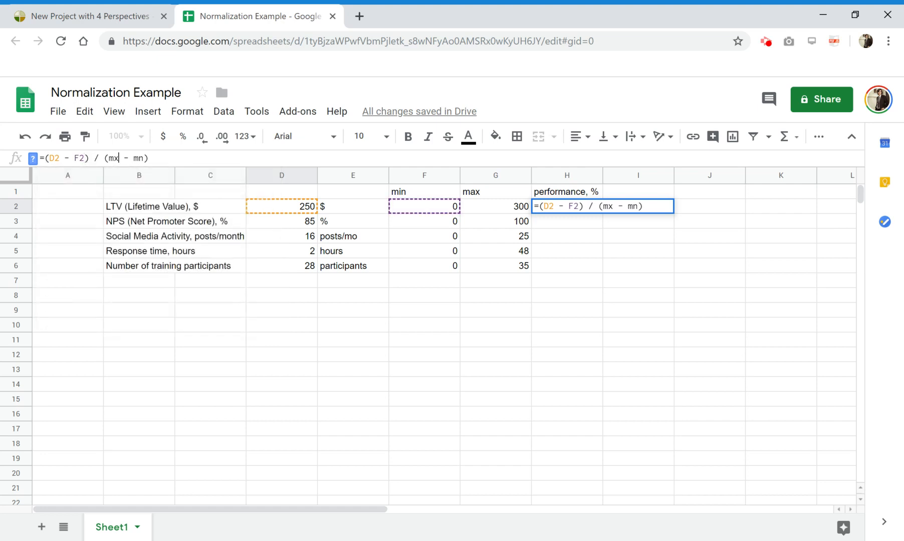
{"action": "key", "text": "Backspace"}
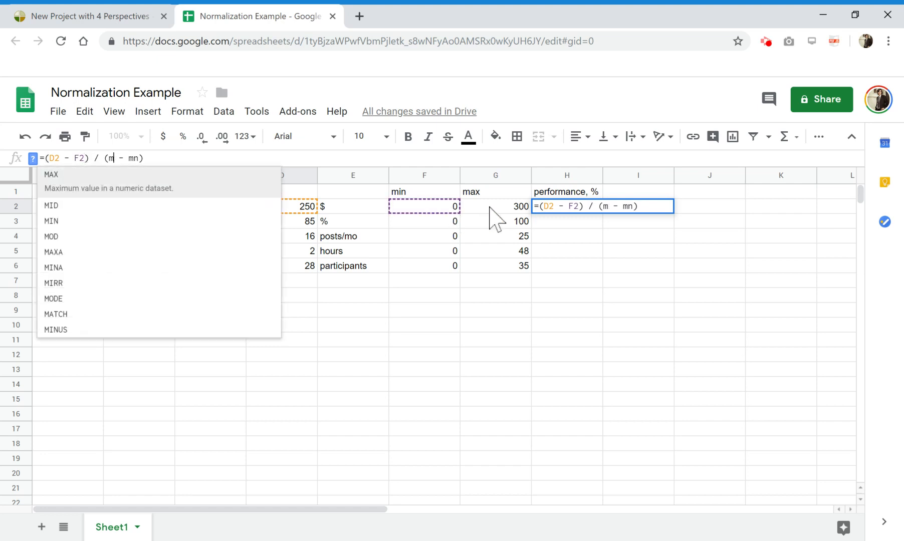
{"action": "left_click", "coordinate": [495, 206]}
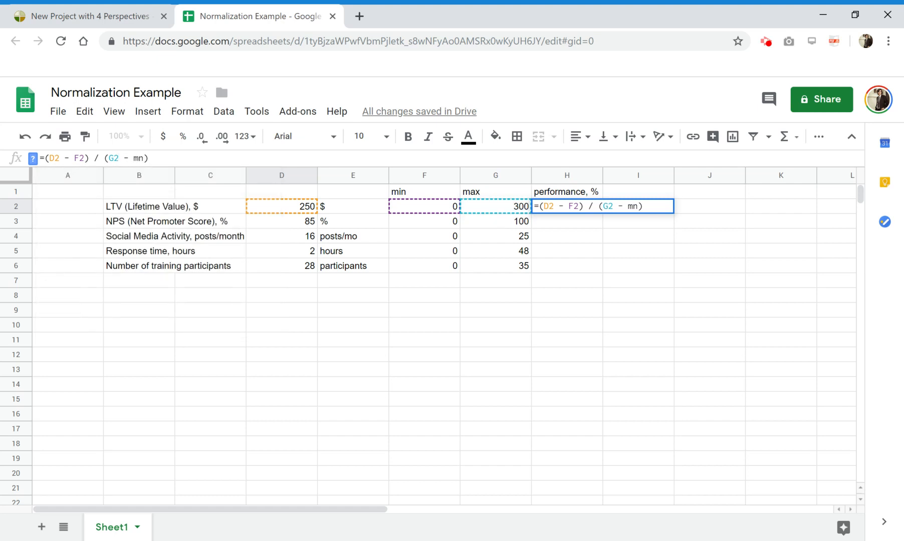
{"action": "key", "text": "enter"}
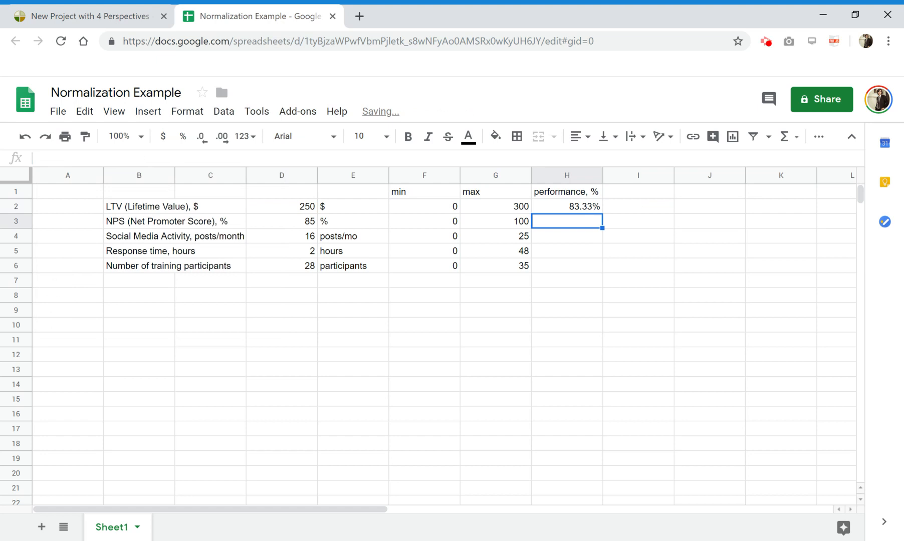
{"action": "left_click", "coordinate": [566, 207]}
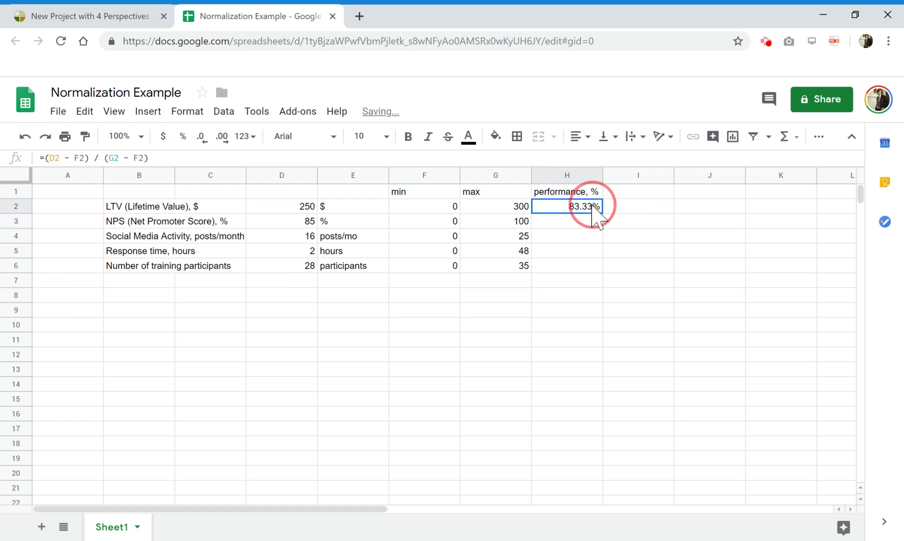
{"action": "mouse_move", "coordinate": [183, 136]}
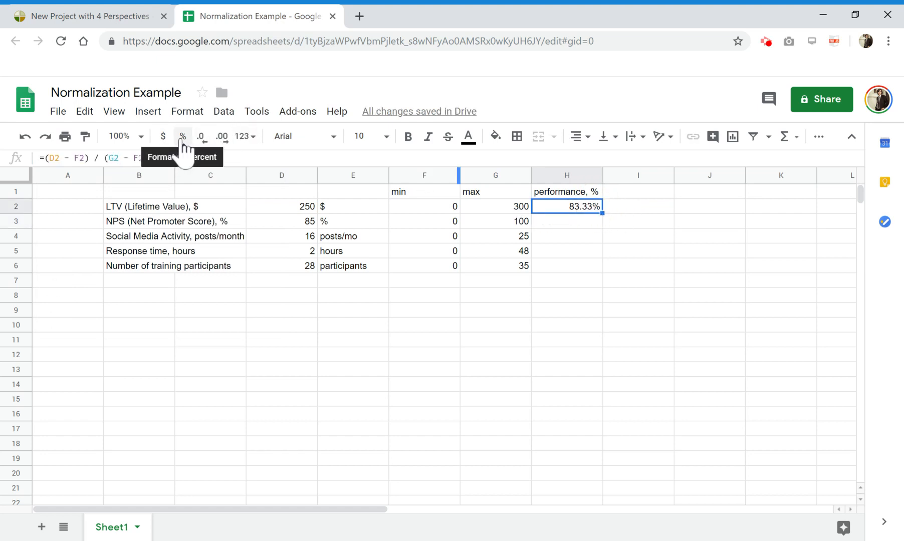
{"action": "left_click", "coordinate": [182, 136]}
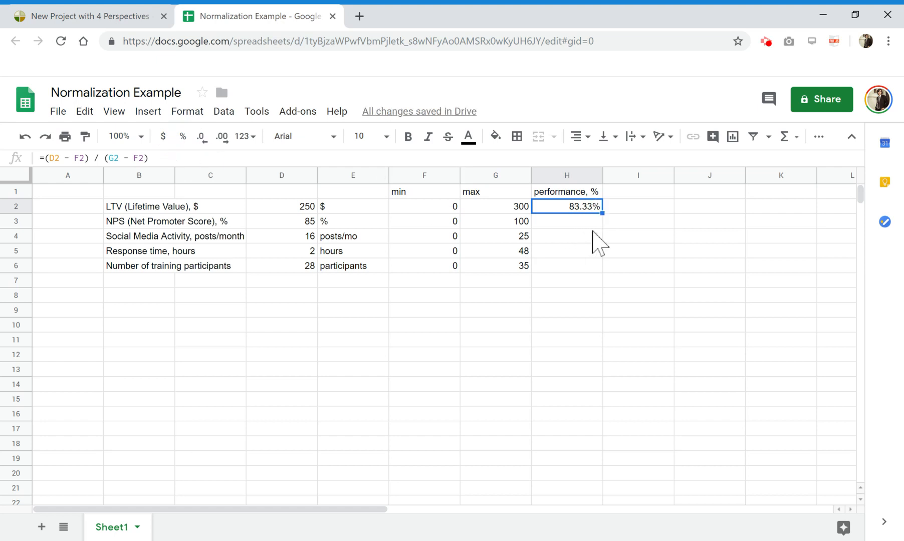
- Copy the performance formula to the NPS, Social Media Activity and participants rows (85%, 64%, 80%)
{"action": "left_click", "coordinate": [566, 220]}
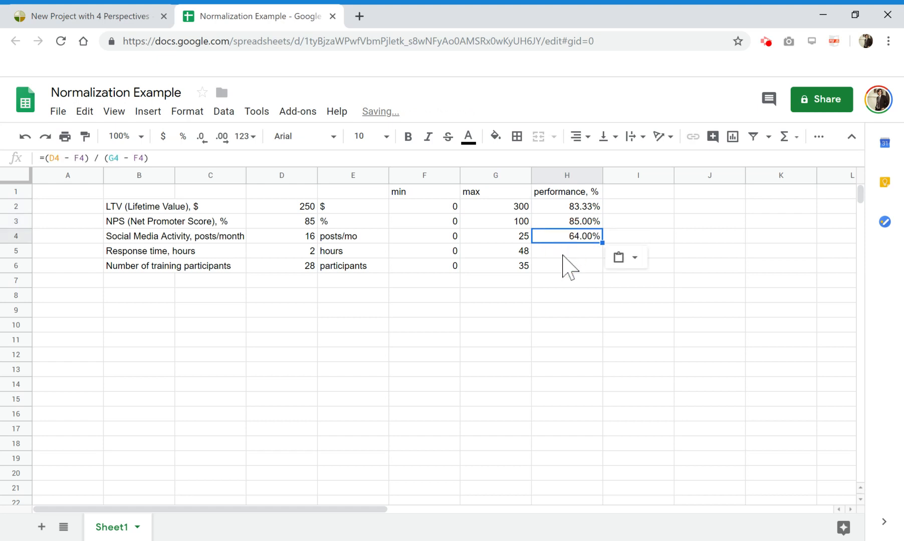
{"action": "left_click", "coordinate": [566, 265]}
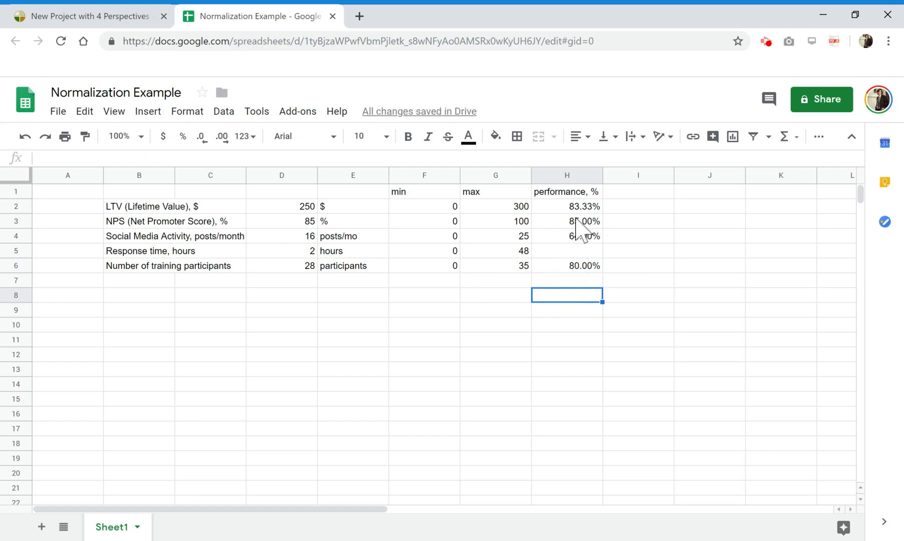
{"action": "left_click", "coordinate": [351, 175]}
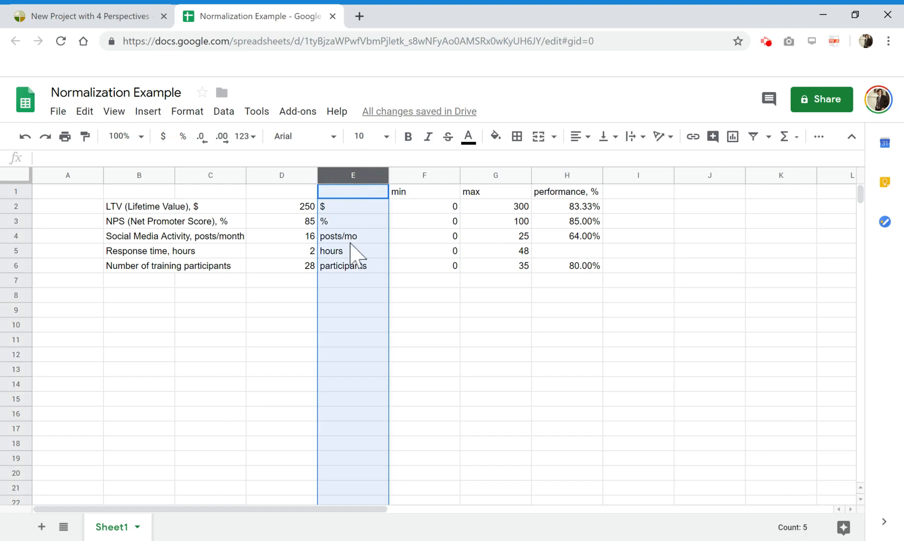
{"action": "left_click", "coordinate": [352, 206]}
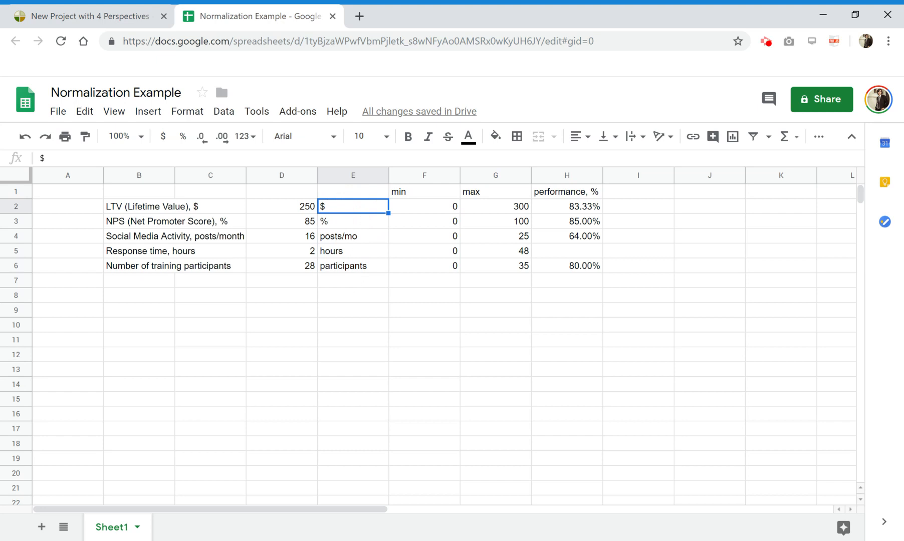
{"action": "mouse_move", "coordinate": [594, 218]}
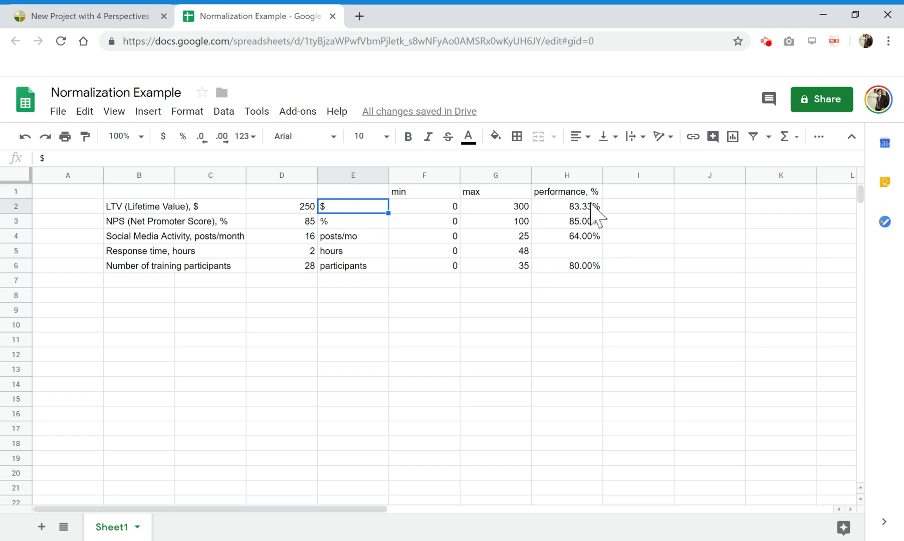
{"action": "mouse_move", "coordinate": [591, 285]}
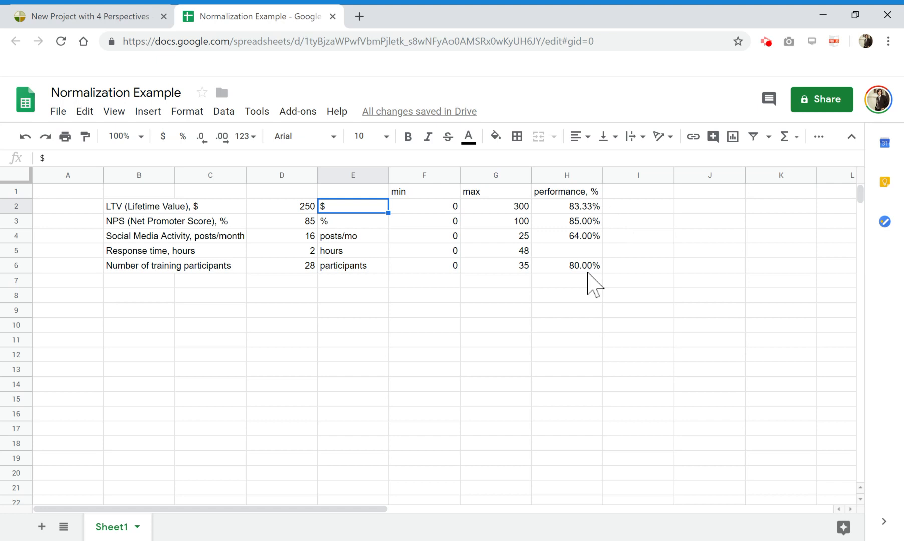
- Try LTV values 10, 30 and finally 250, watching performance recalculate to 83.33%
{"action": "left_click", "coordinate": [566, 207]}
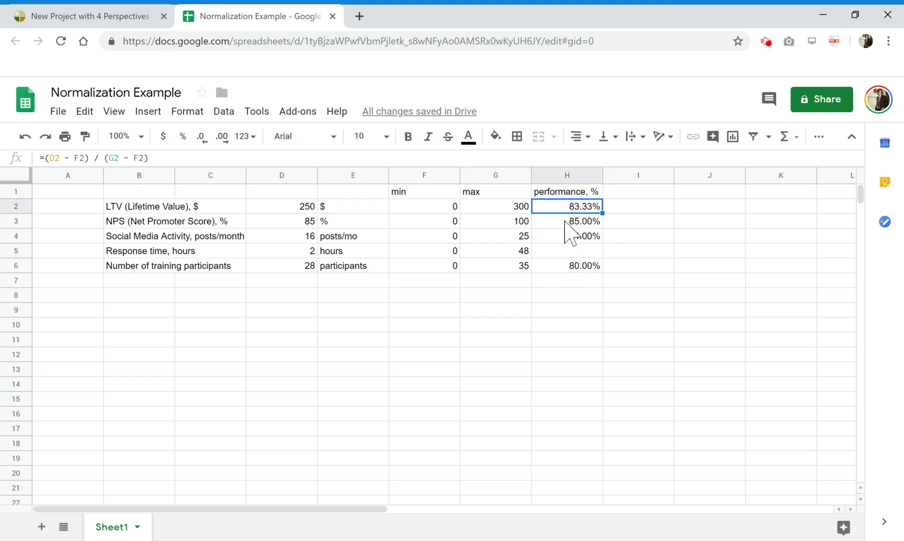
{"action": "left_click", "coordinate": [282, 206]}
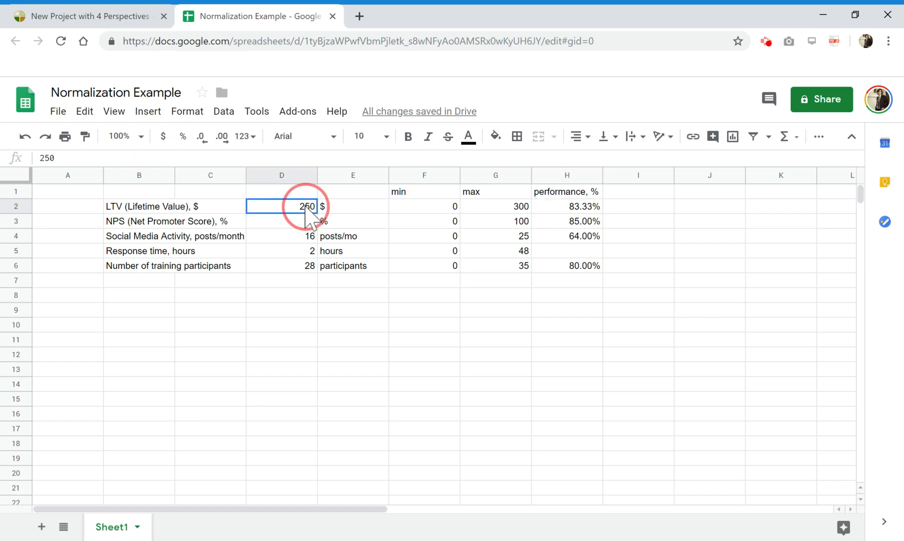
{"action": "type", "text": "85"}
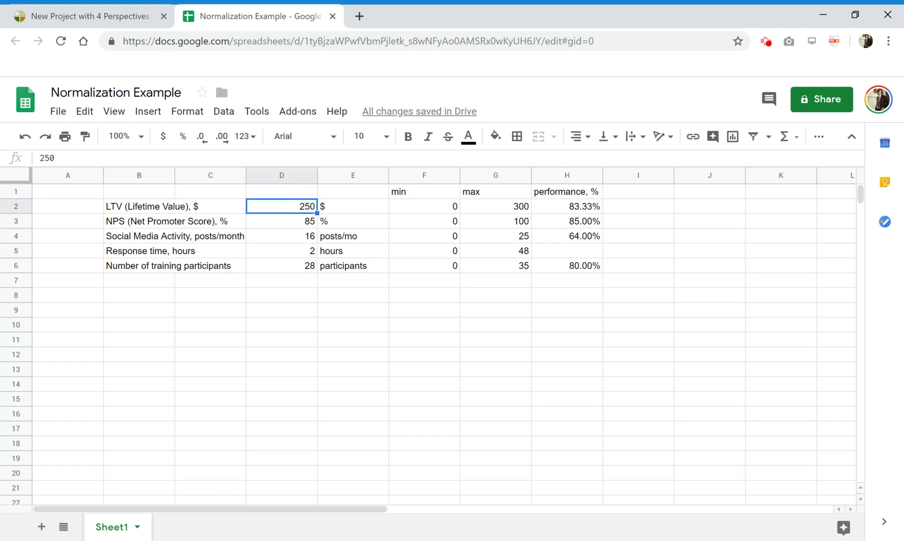
{"action": "type", "text": "300"}
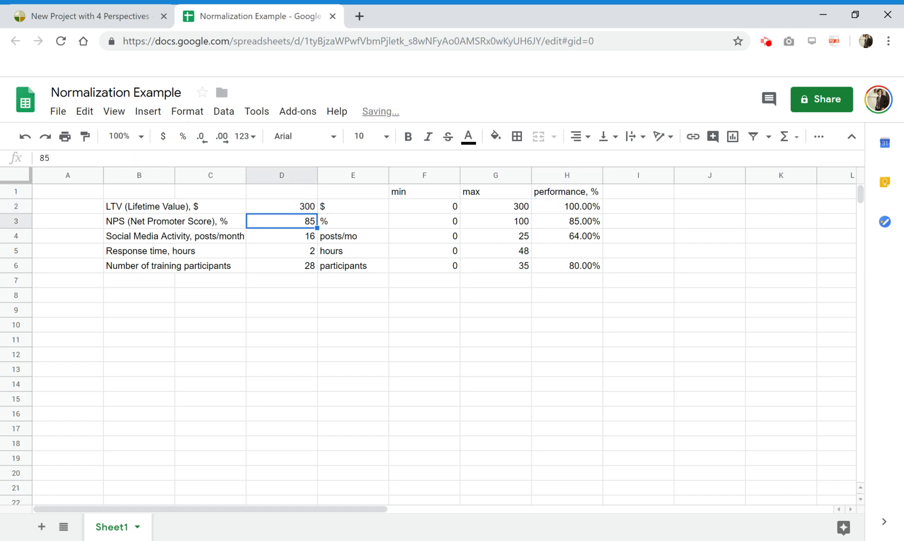
{"action": "left_click", "coordinate": [281, 207]}
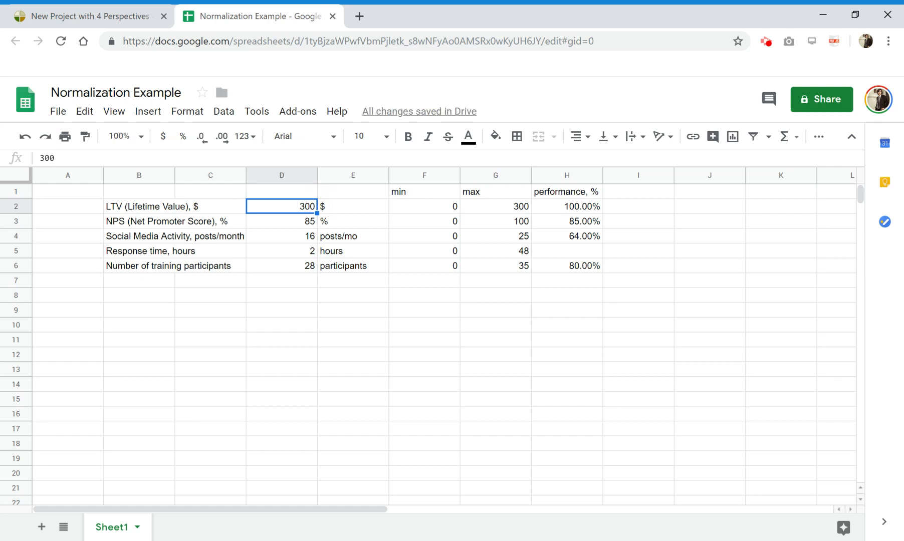
{"action": "left_click", "coordinate": [566, 207]}
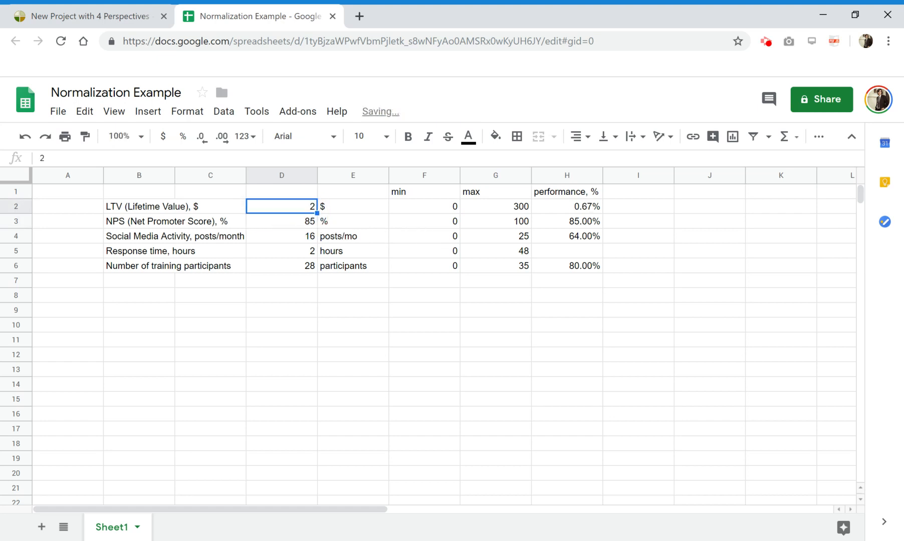
{"action": "type", "text": "10"}
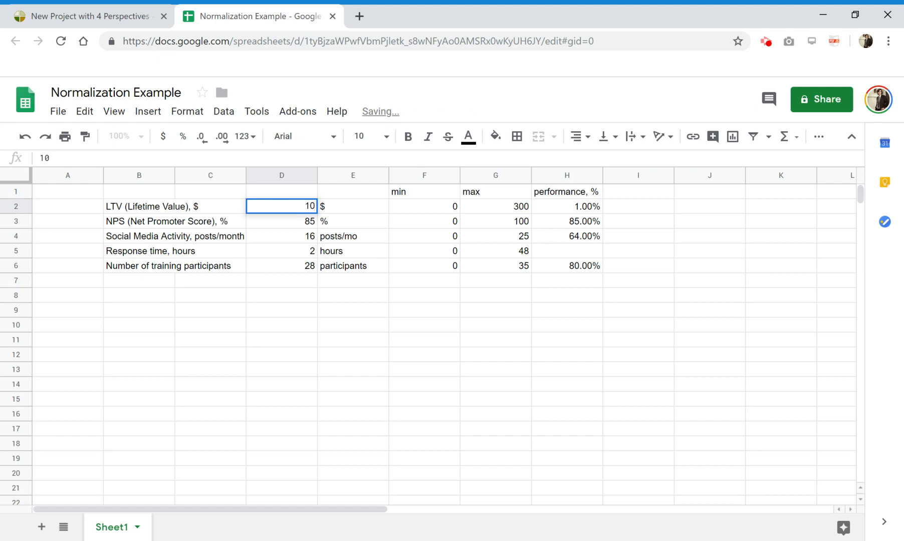
{"action": "type", "text": "30"}
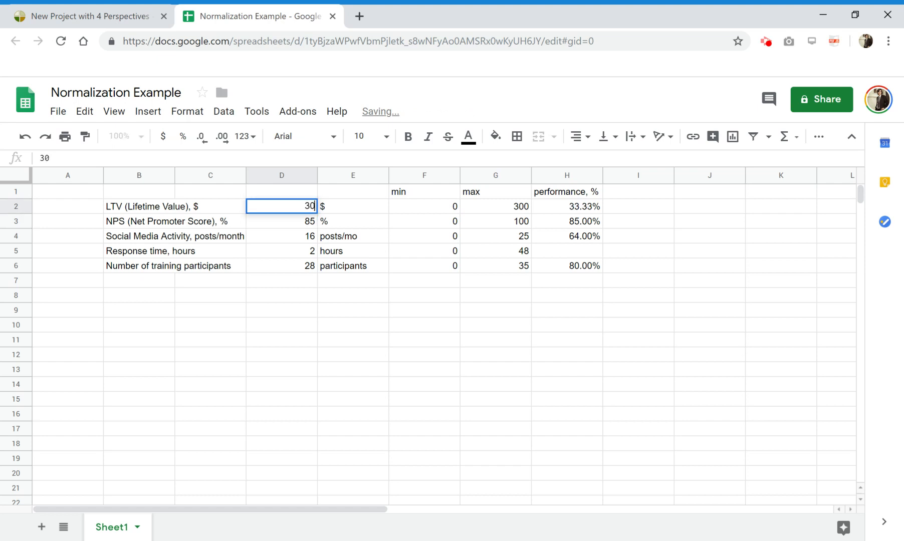
{"action": "type", "text": "250"}
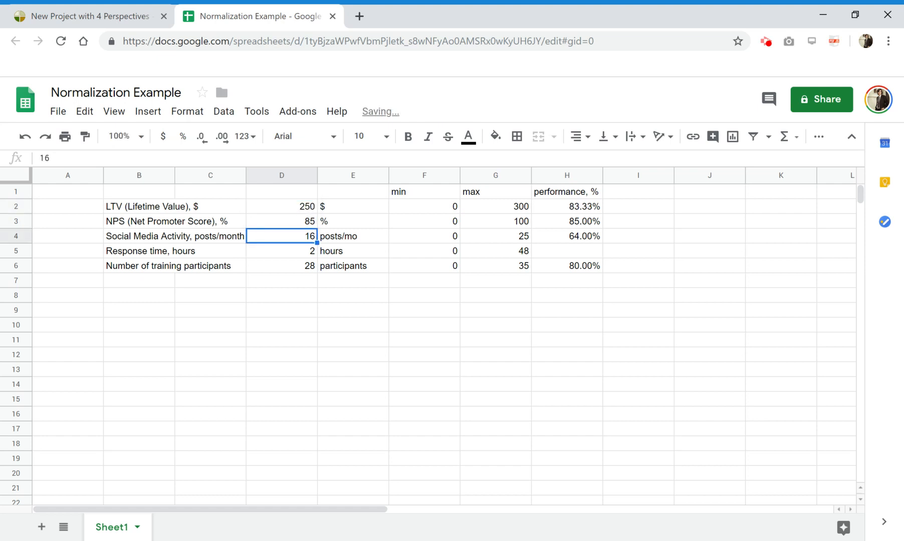
- Try Social Media Activity values 25, 1 and finally 12, giving 48.00%
{"action": "left_click", "coordinate": [282, 220]}
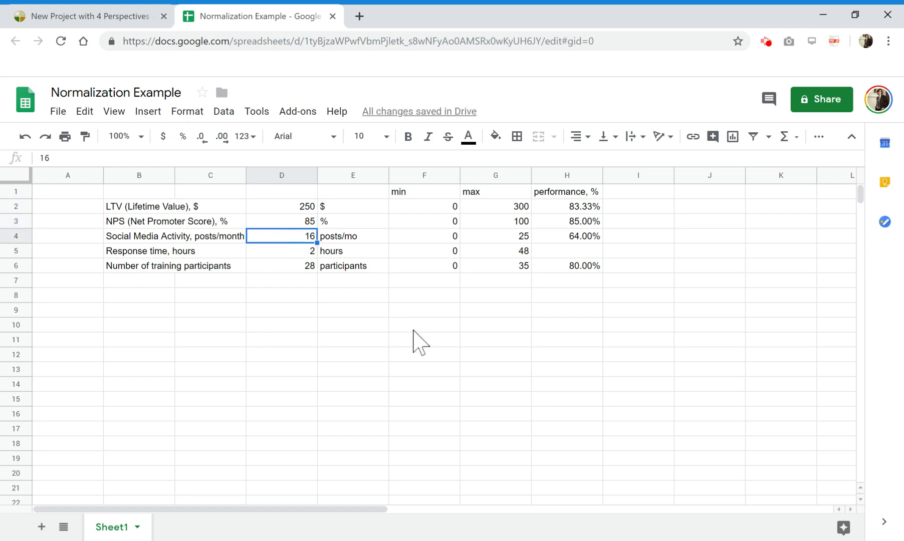
{"action": "type", "text": "25"}
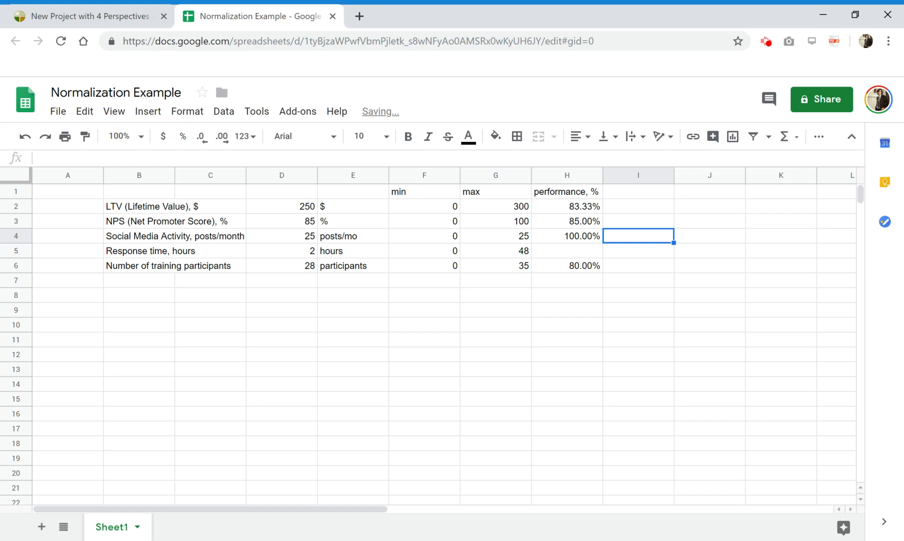
{"action": "left_click", "coordinate": [495, 235]}
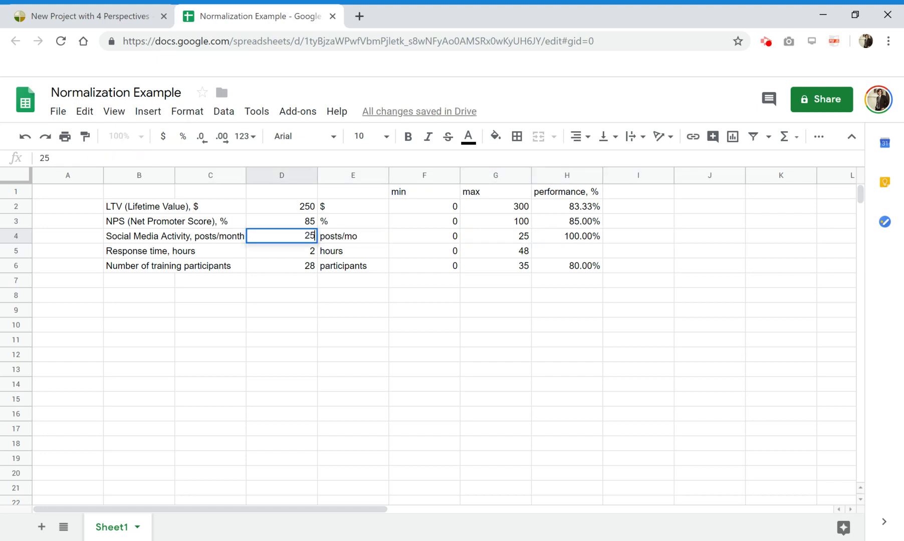
{"action": "type", "text": "1"}
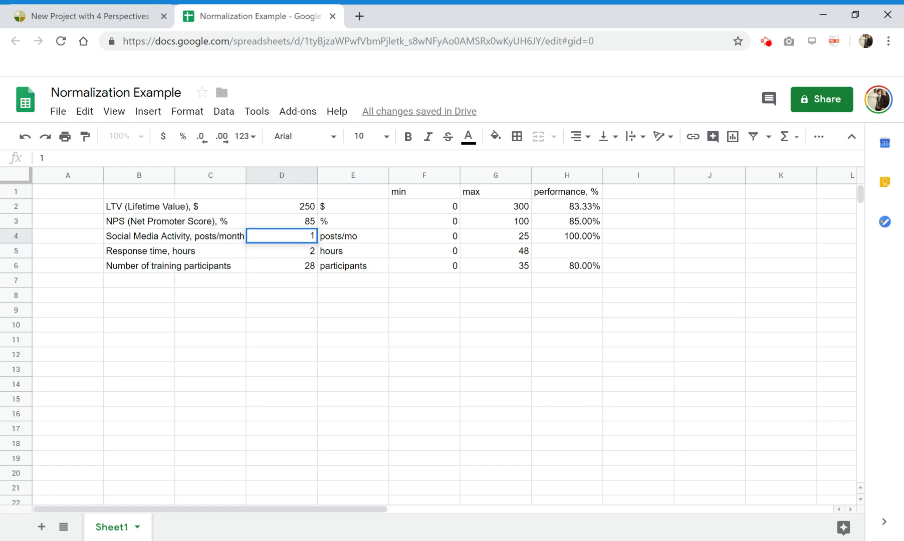
{"action": "type", "text": "12"}
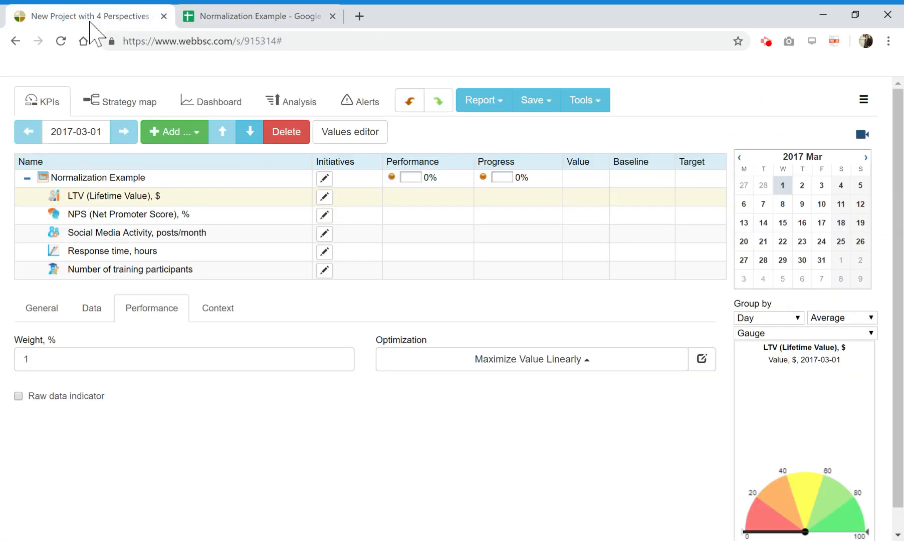
- Give the LTV KPI the sheet's value 250, baseline 0 and target 300 for 83.33% performance
{"action": "left_click", "coordinate": [91, 307]}
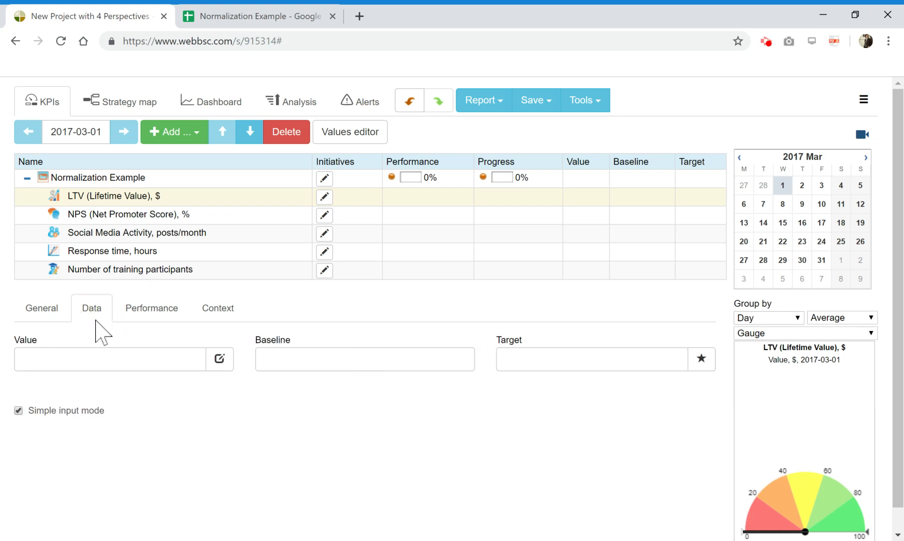
{"action": "left_click", "coordinate": [257, 16]}
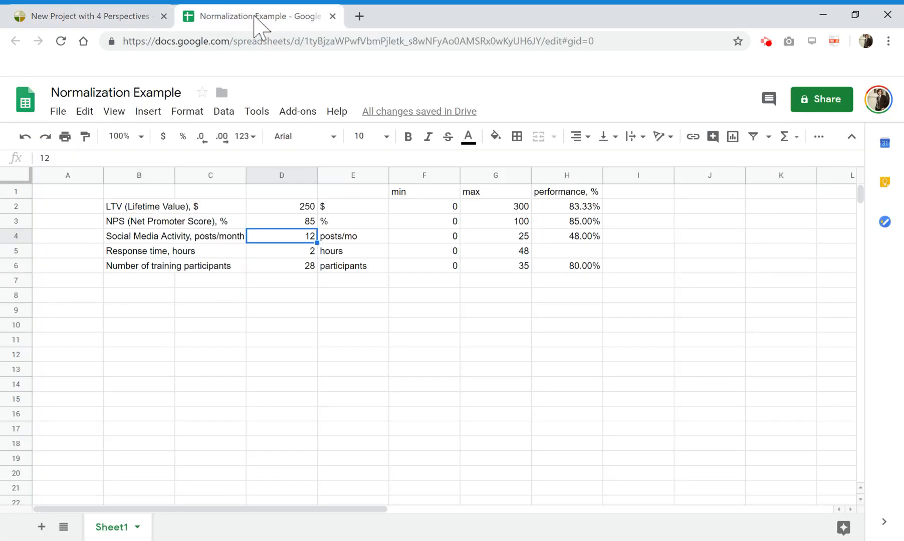
{"action": "left_click", "coordinate": [281, 206]}
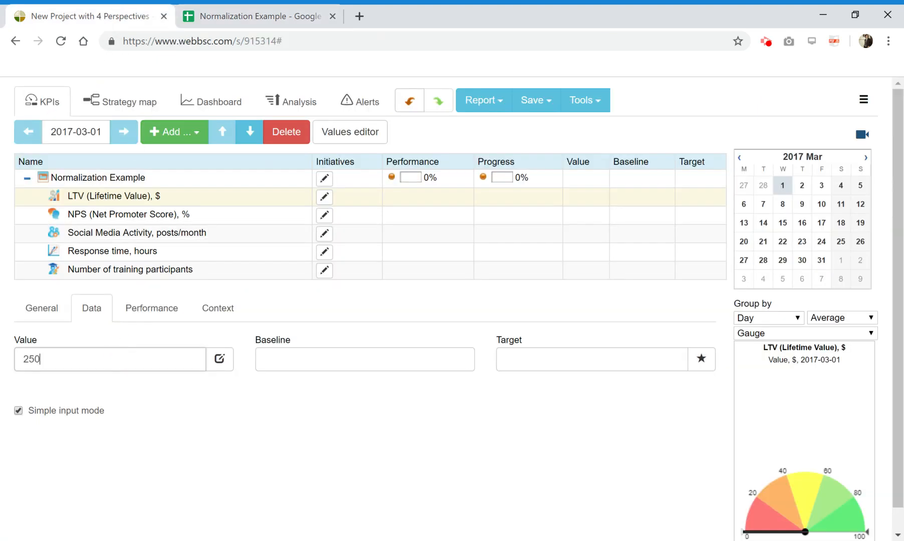
{"action": "left_click", "coordinate": [258, 16]}
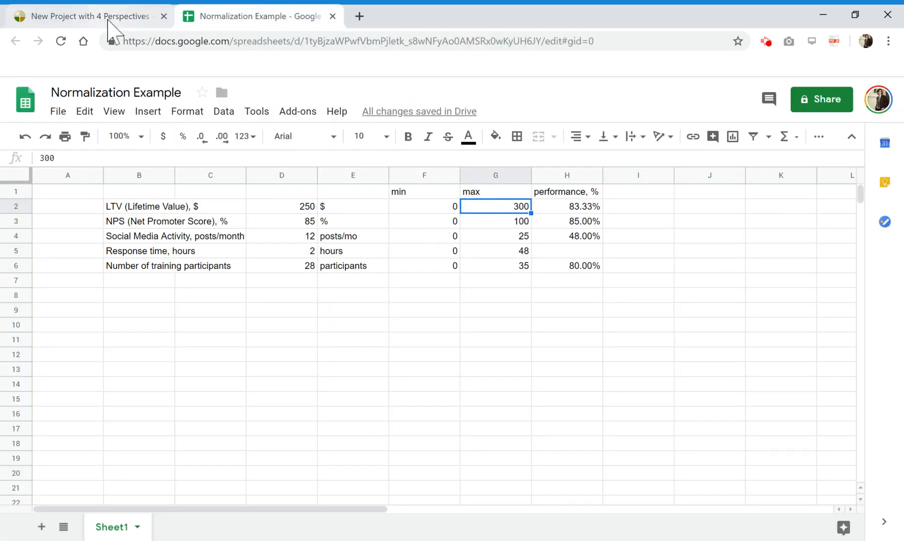
{"action": "left_click", "coordinate": [87, 16]}
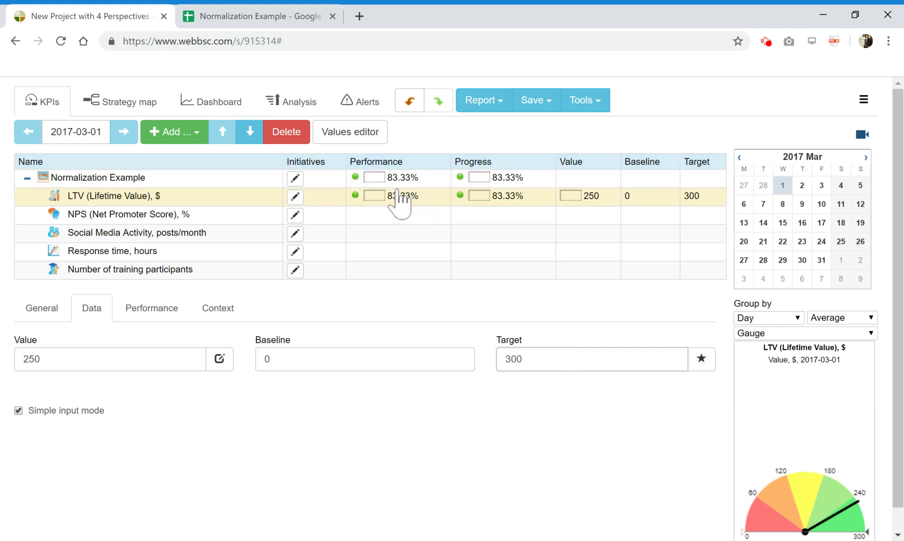
{"action": "mouse_move", "coordinate": [280, 17]}
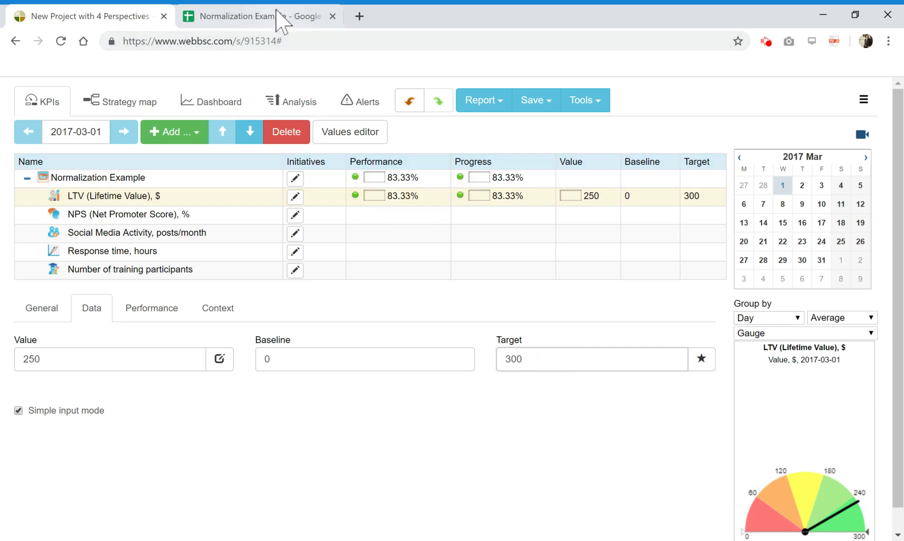
- Give the NPS KPI value 85 with baseline 0 and target 100 for 85% performance
{"action": "left_click", "coordinate": [256, 16]}
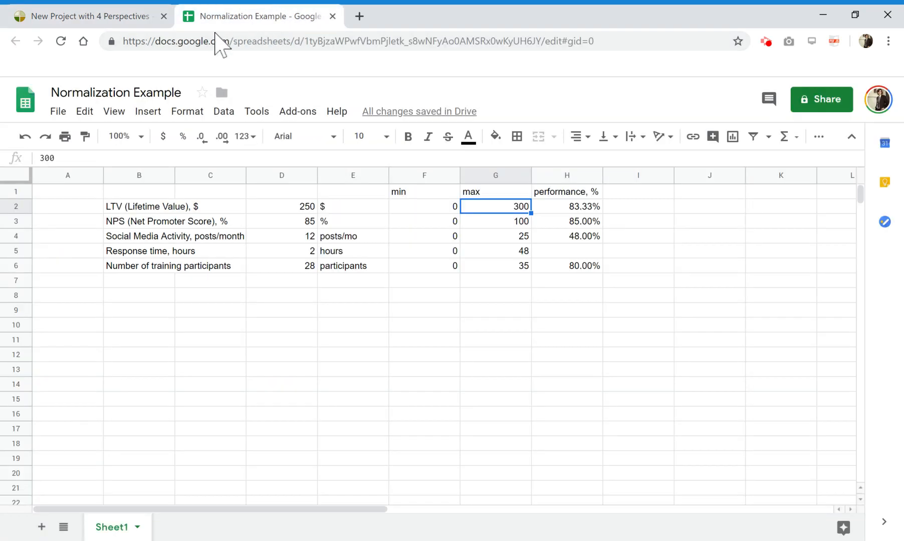
{"action": "left_click", "coordinate": [565, 206]}
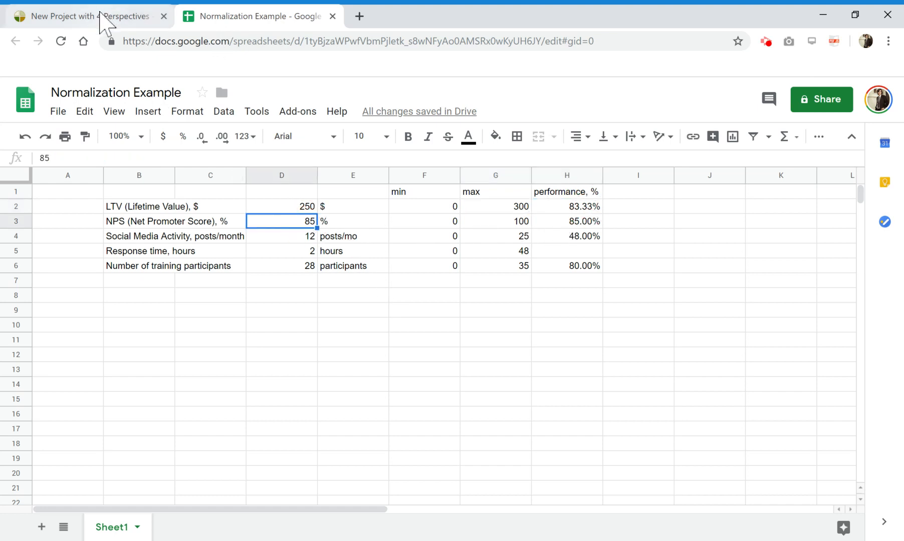
{"action": "left_click", "coordinate": [81, 16]}
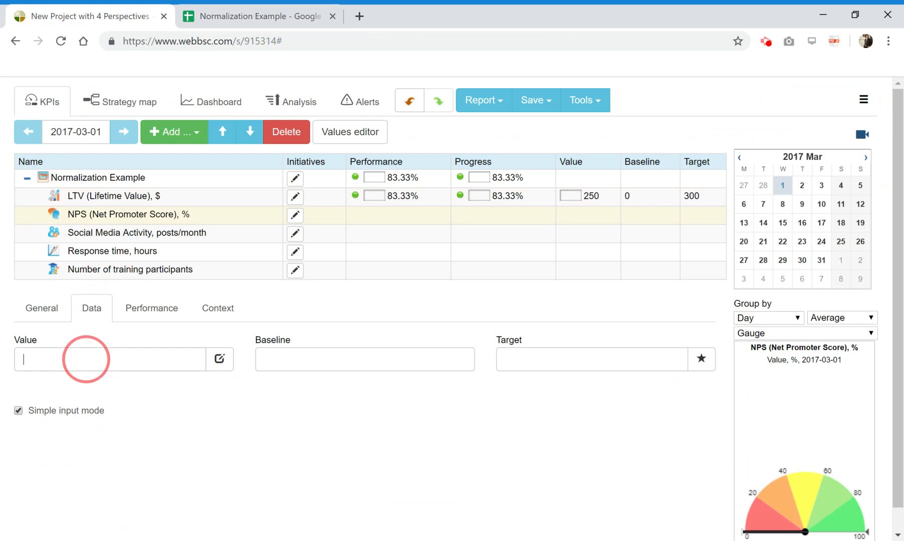
{"action": "type", "text": "85"}
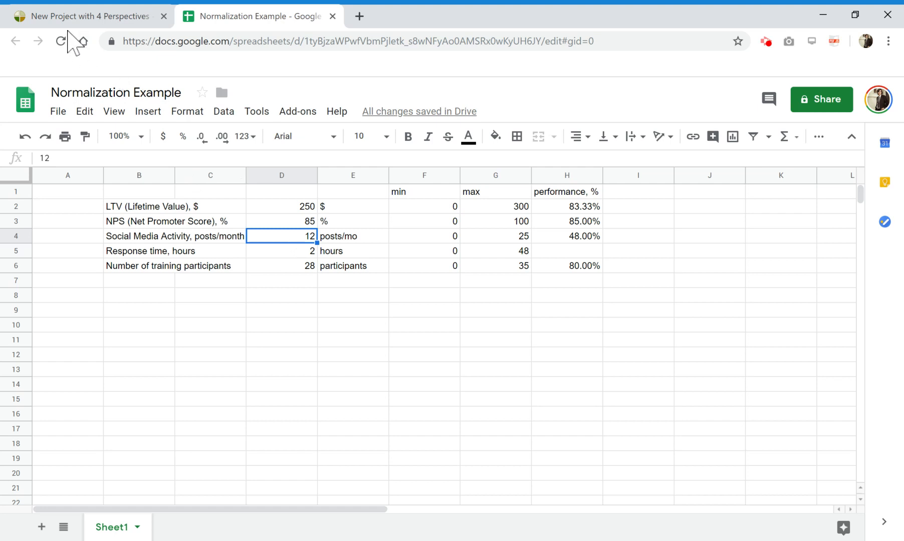
{"action": "left_click", "coordinate": [89, 16]}
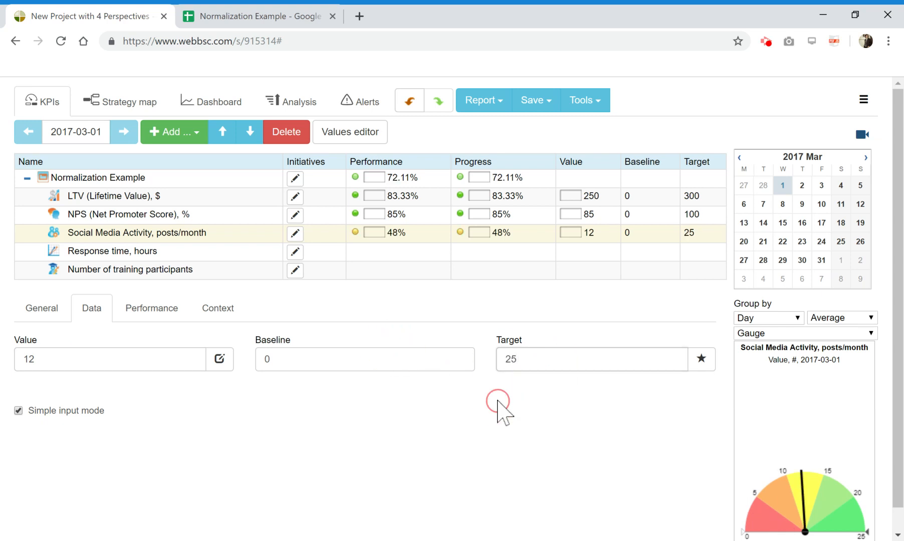
- Give Number of training participants its sheet value, baseline 0 and target 35 for 80% performance
{"action": "left_click", "coordinate": [257, 16]}
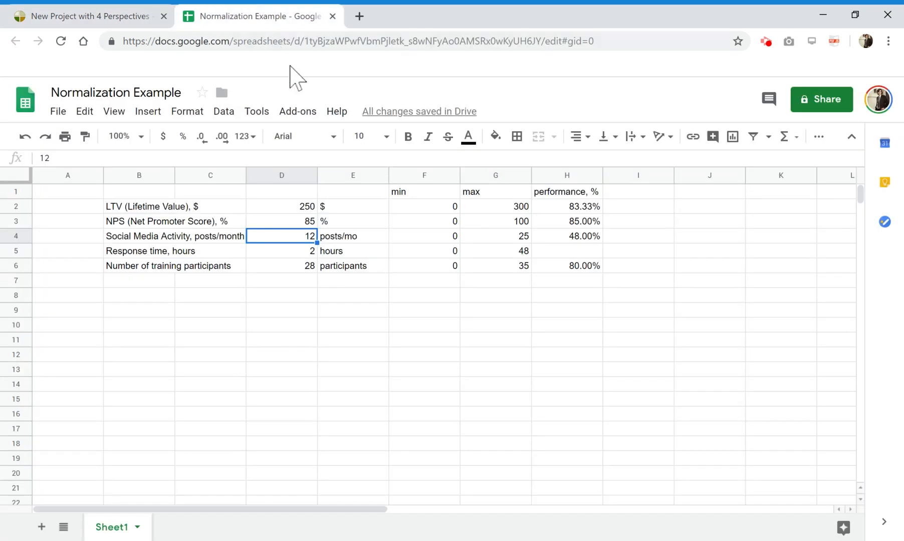
{"action": "left_click", "coordinate": [139, 265]}
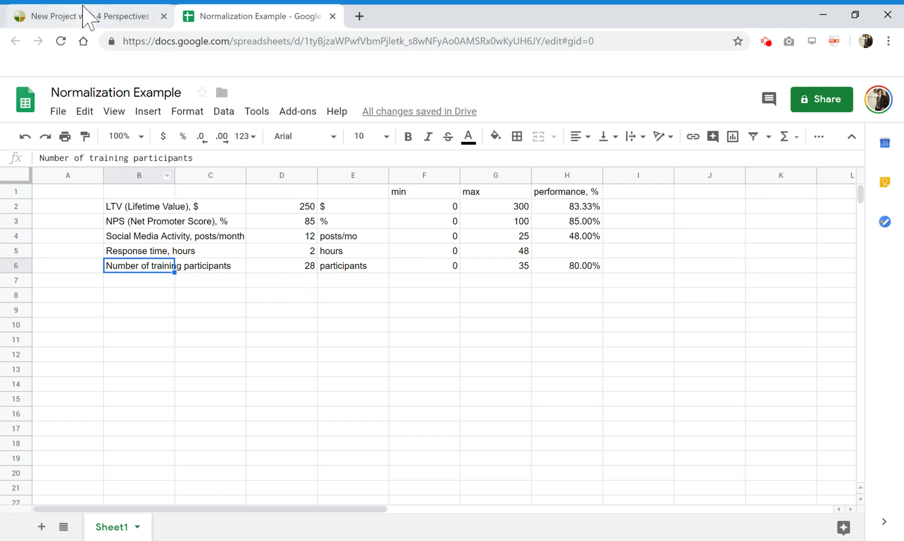
{"action": "left_click", "coordinate": [86, 16]}
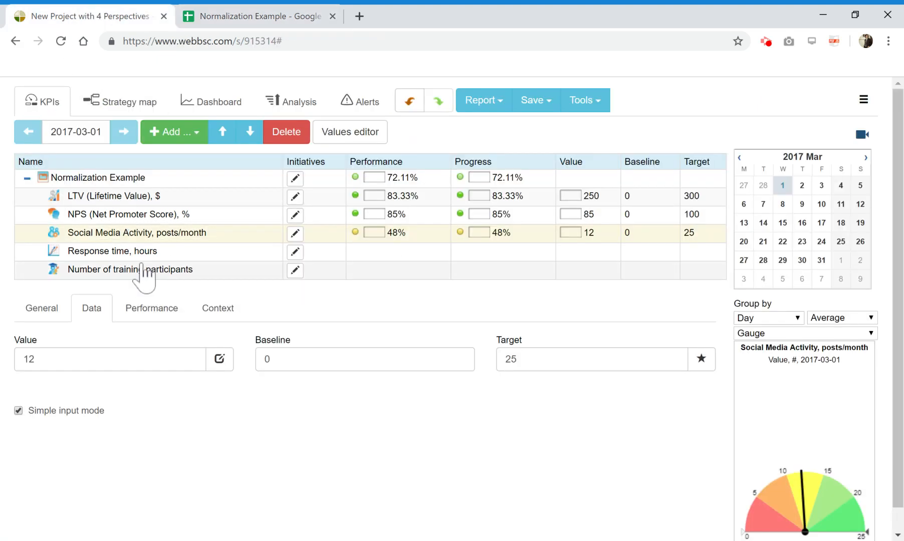
{"action": "left_click", "coordinate": [130, 270]}
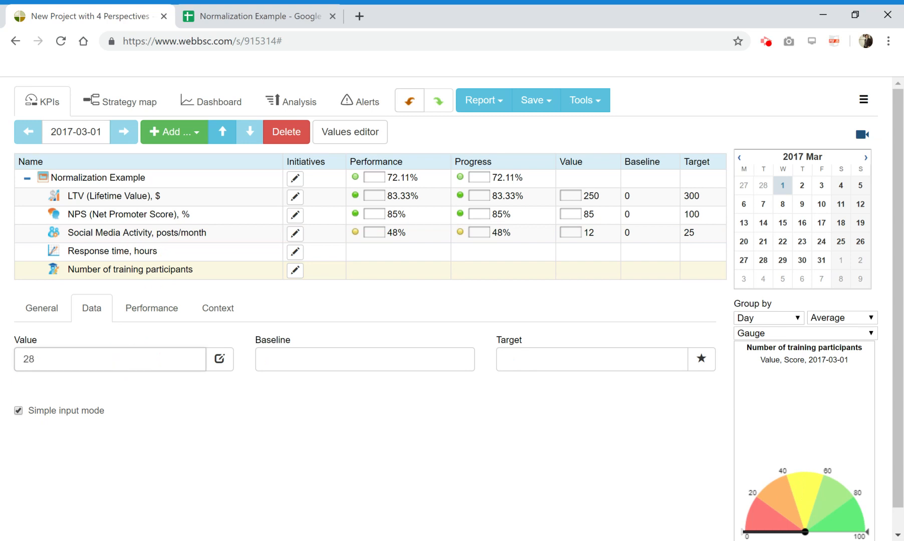
{"action": "type", "text": "3"}
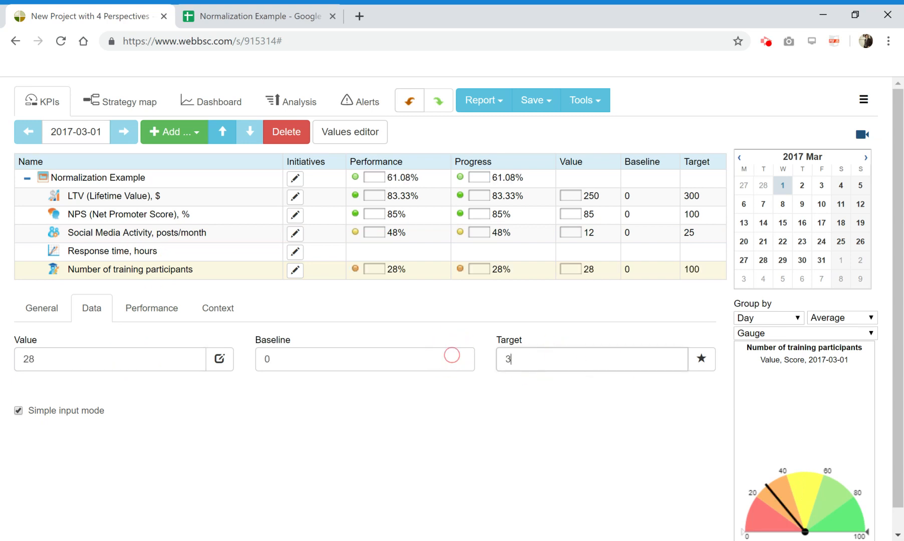
{"action": "type", "text": "5"}
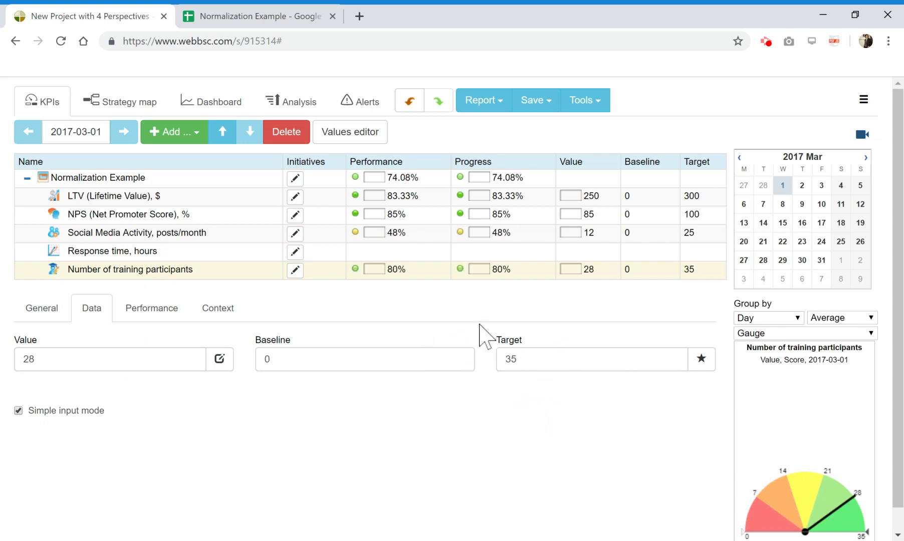
{"action": "mouse_move", "coordinate": [267, 23]}
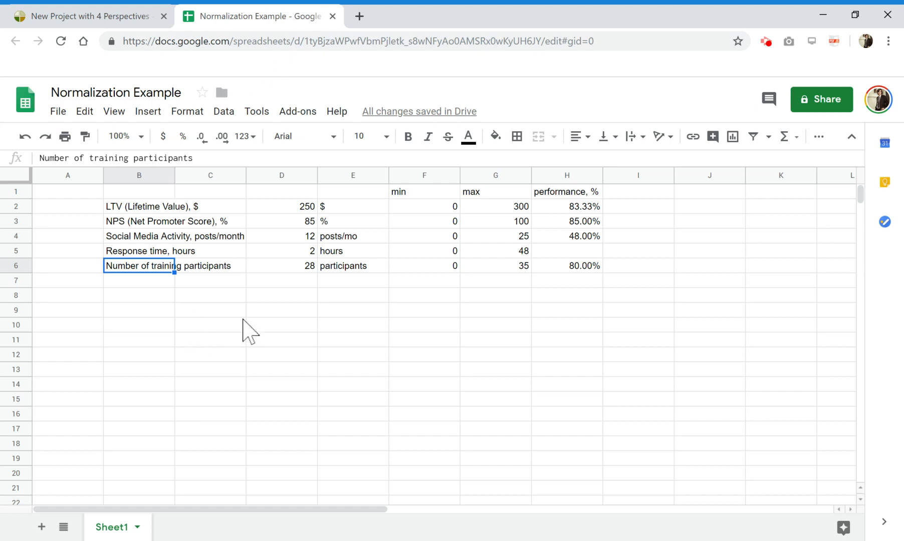
- Change Response time to 2 hours in D5 so its performance in H5 drops to 4.17%
{"action": "left_click", "coordinate": [138, 250]}
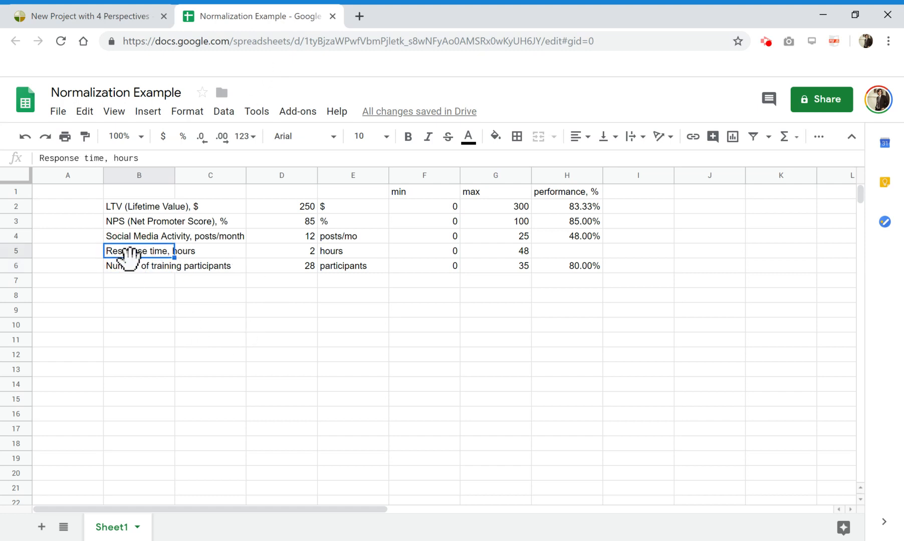
{"action": "mouse_move", "coordinate": [541, 282]}
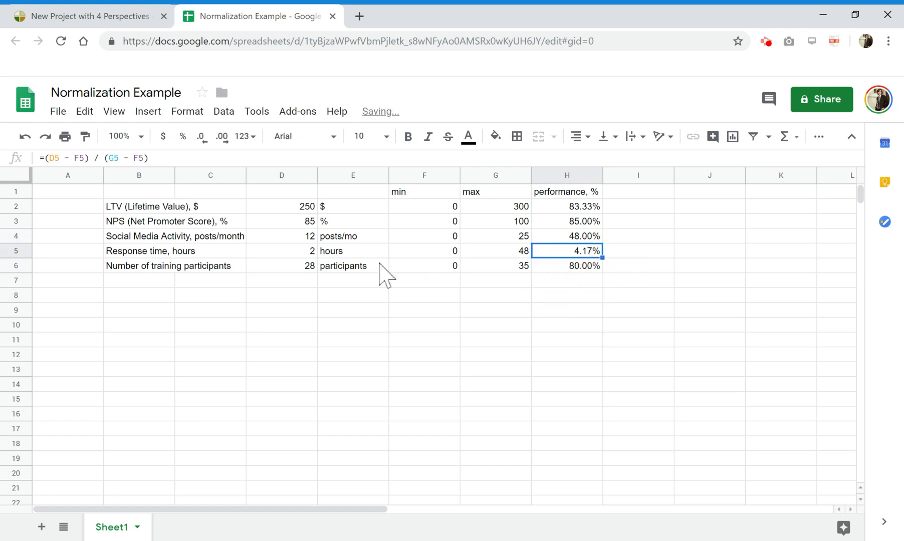
{"action": "left_click", "coordinate": [282, 251]}
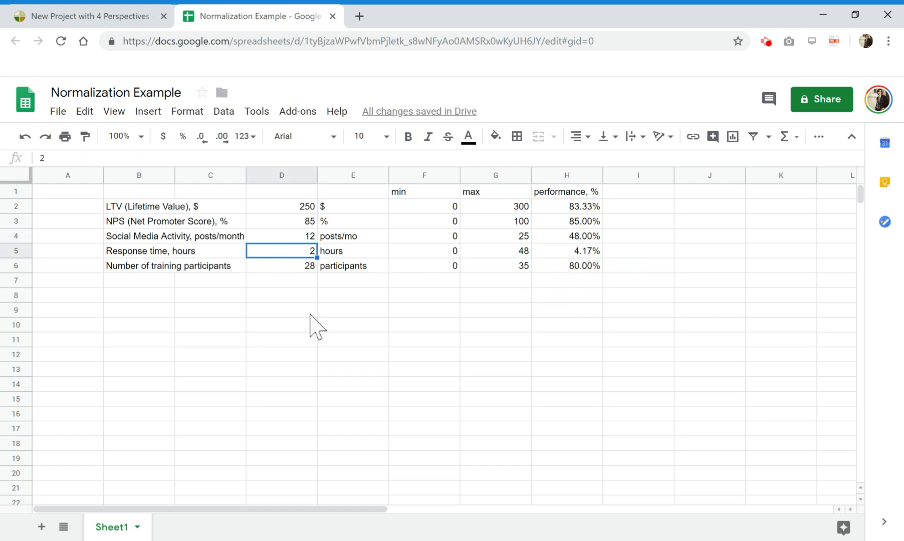
{"action": "type", "text": "48"}
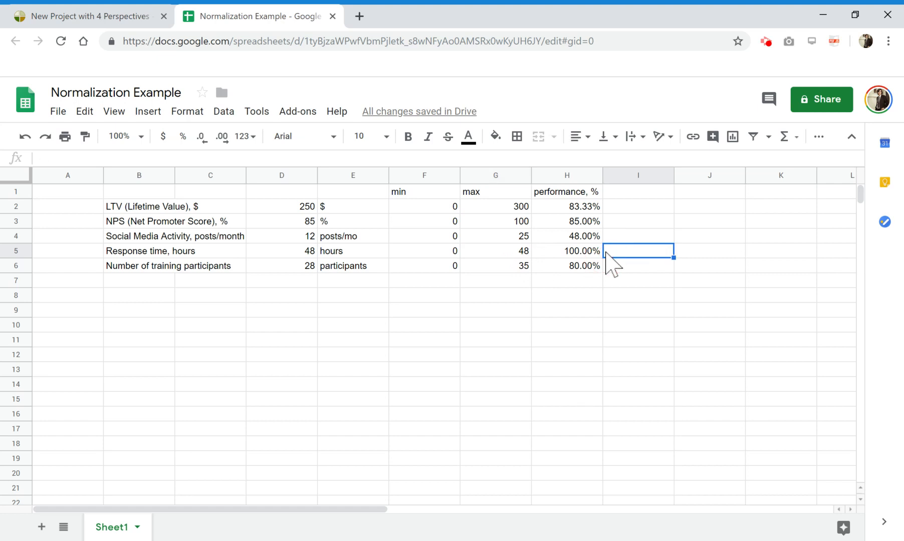
{"action": "left_click", "coordinate": [566, 251]}
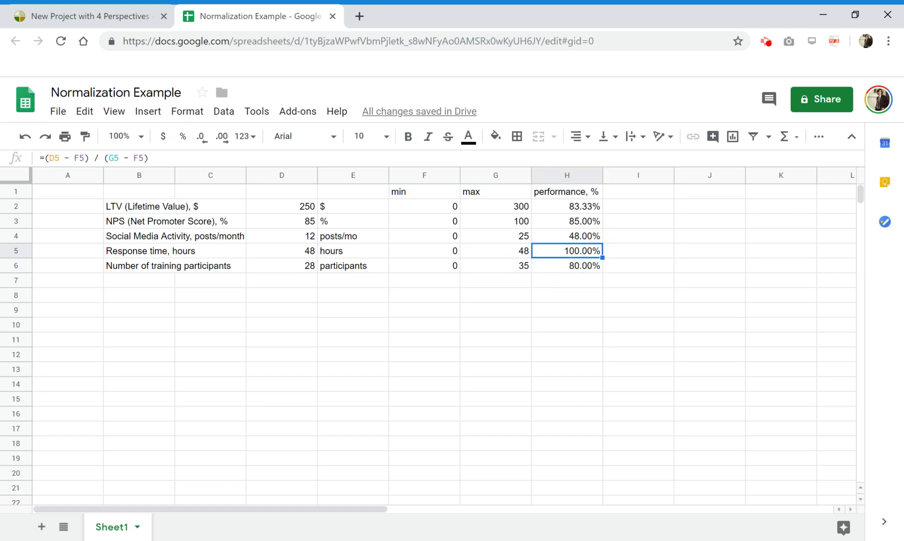
{"action": "mouse_move", "coordinate": [319, 266]}
{"action": "type", "text": "2"}
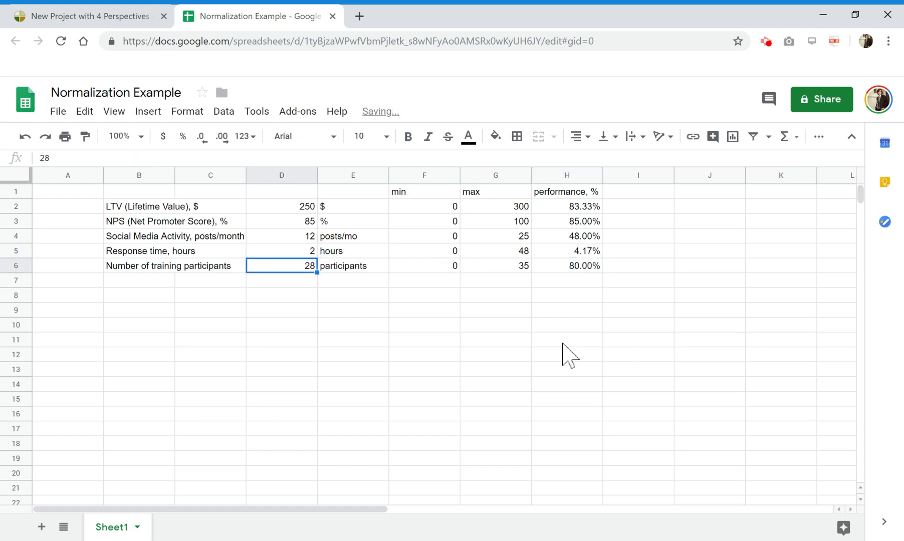
{"action": "left_click", "coordinate": [566, 251]}
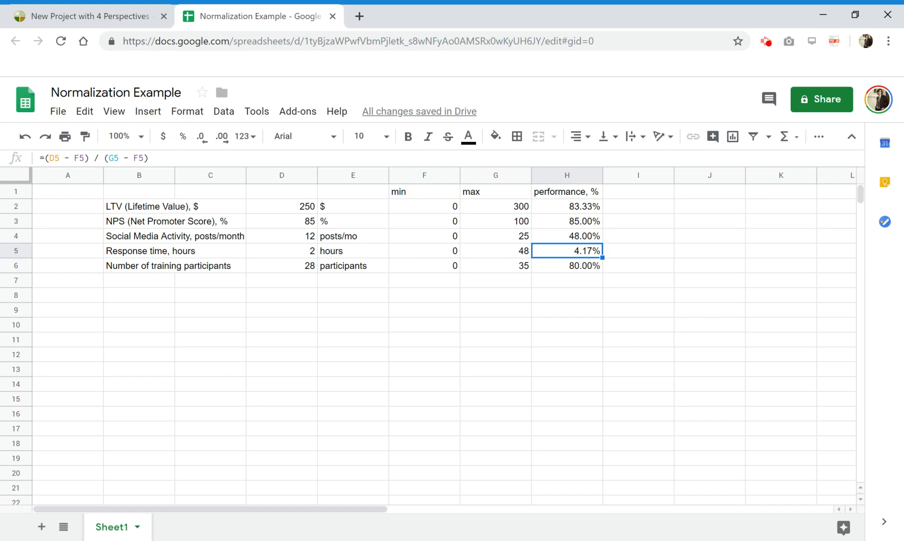
{"action": "mouse_move", "coordinate": [136, 258]}
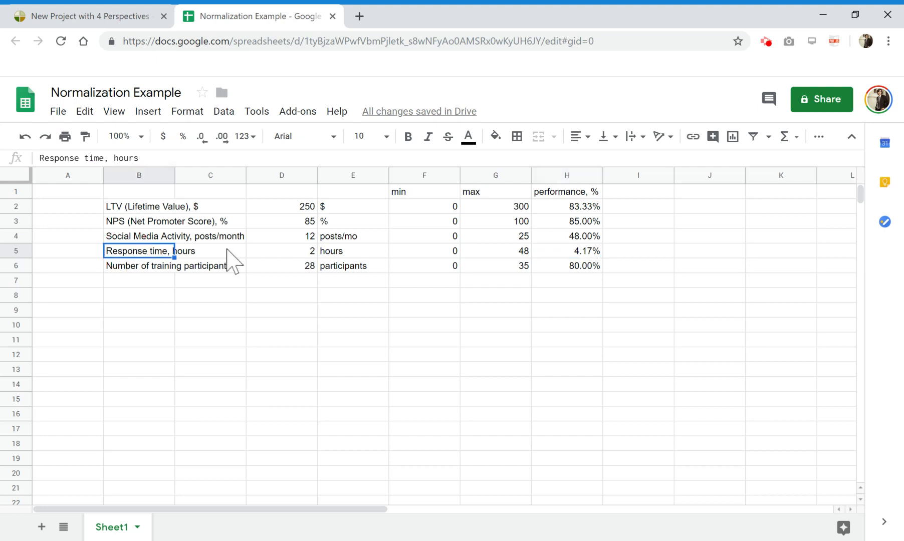
{"action": "mouse_move", "coordinate": [301, 263]}
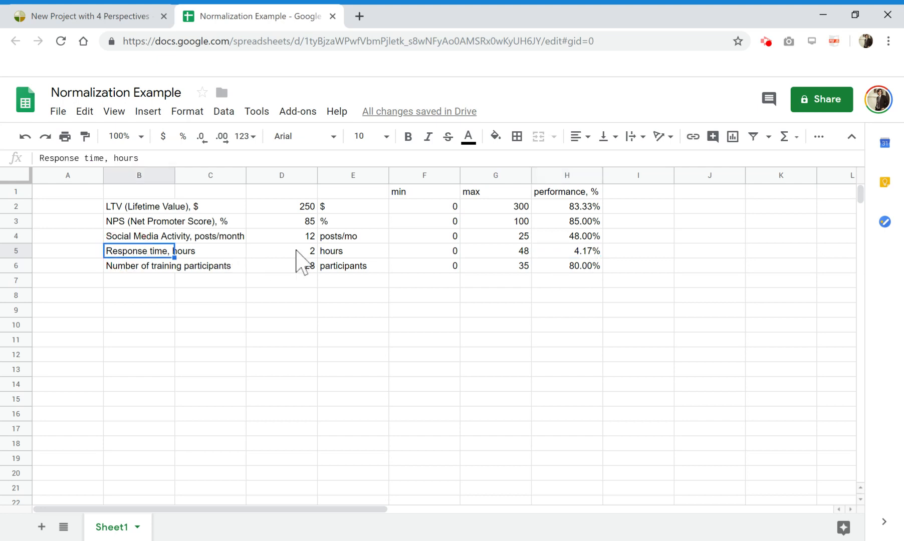
{"action": "type", "text": "28"}
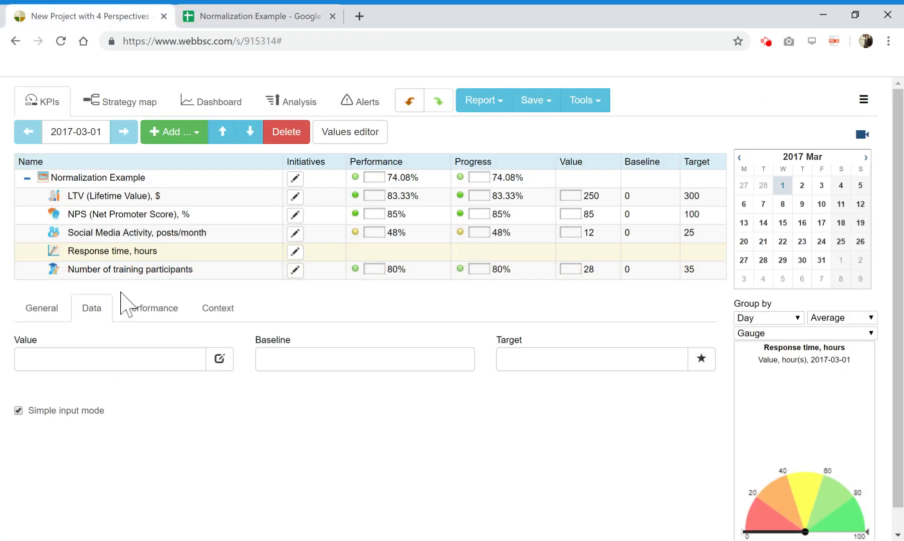
{"action": "mouse_move", "coordinate": [217, 28]}
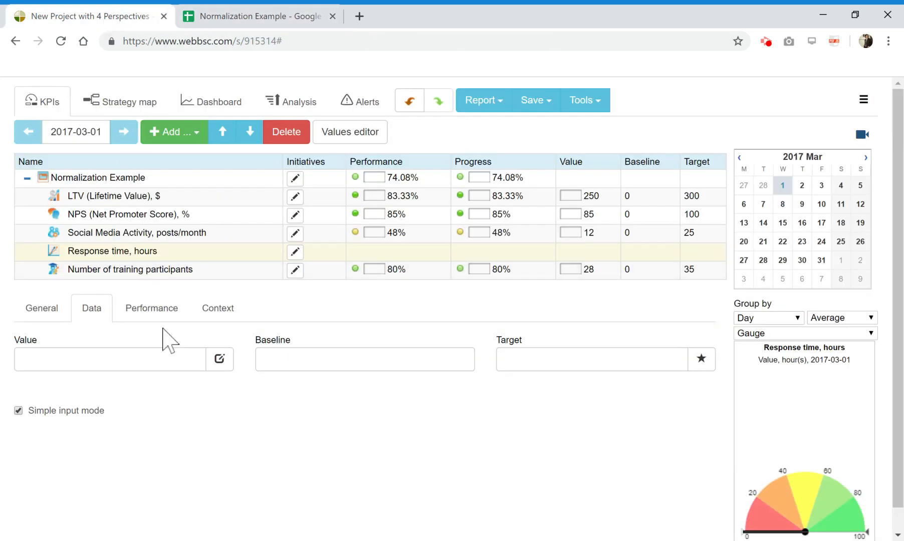
- Show the Response time KPI's optimization function choices under its Performance settings
{"action": "left_click", "coordinate": [152, 307]}
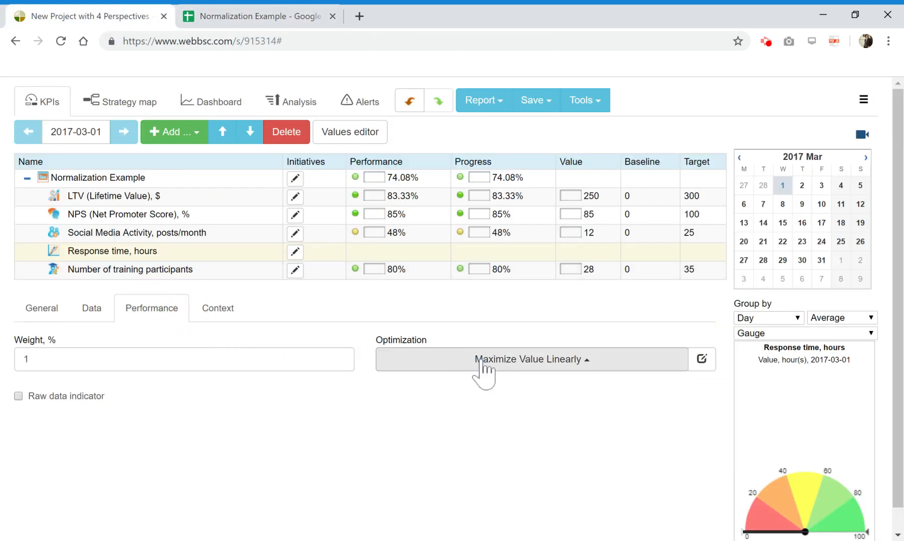
{"action": "mouse_move", "coordinate": [381, 322]}
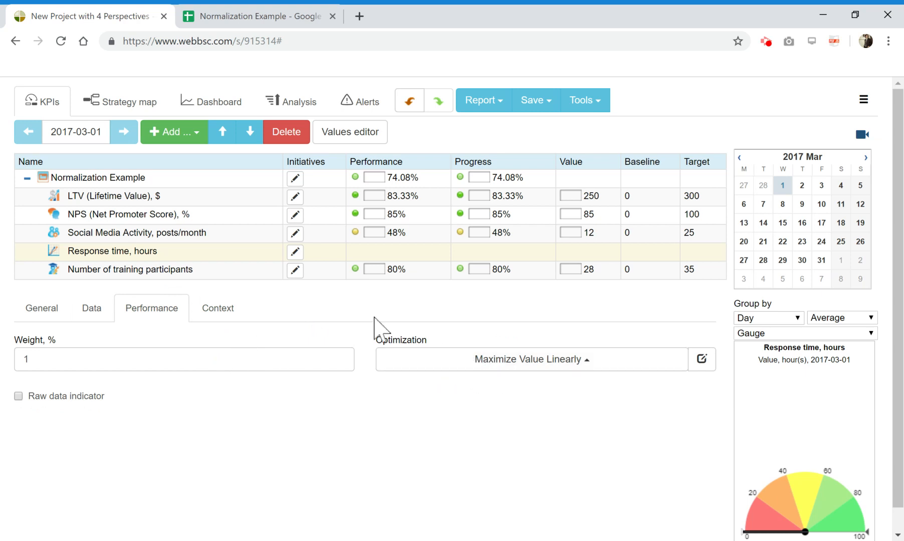
{"action": "left_click", "coordinate": [527, 358]}
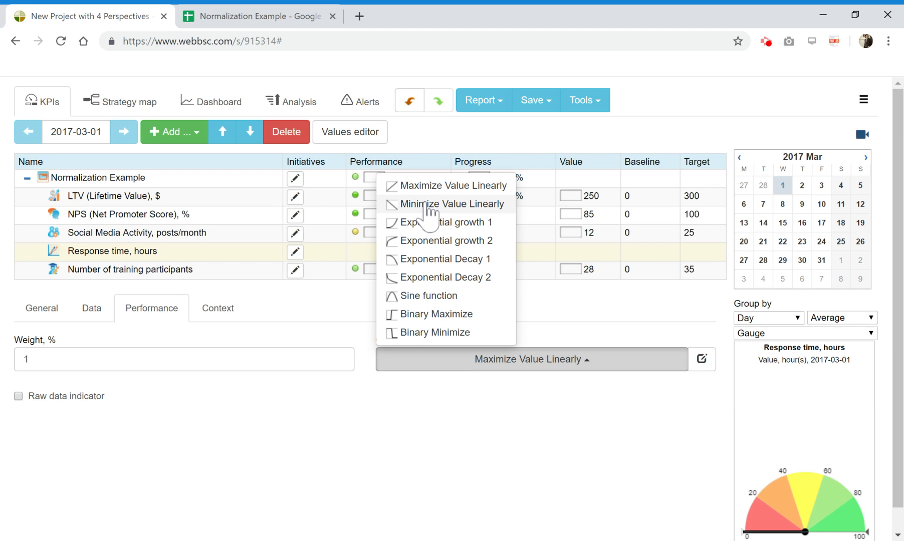
{"action": "left_click", "coordinate": [448, 204]}
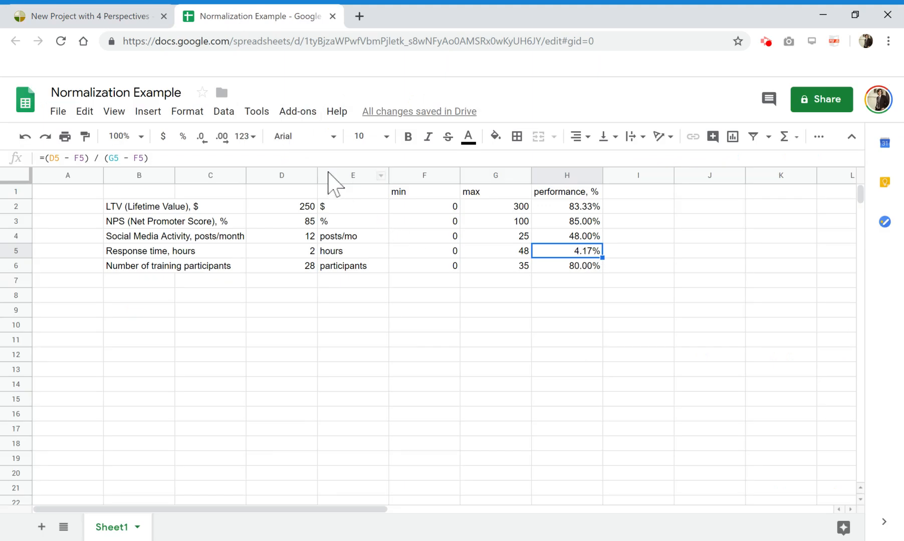
- Rewrite Response time performance as =(G5 - D5) / (G5 - F5) so fewer hours score higher
{"action": "double_click", "coordinate": [566, 250]}
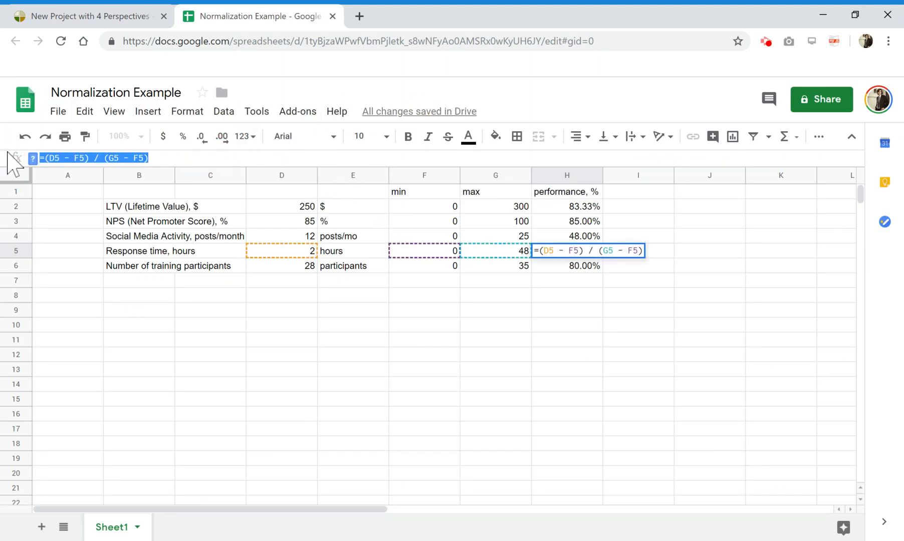
{"action": "type", "text": "(mx - value) / (mx - mn)"}
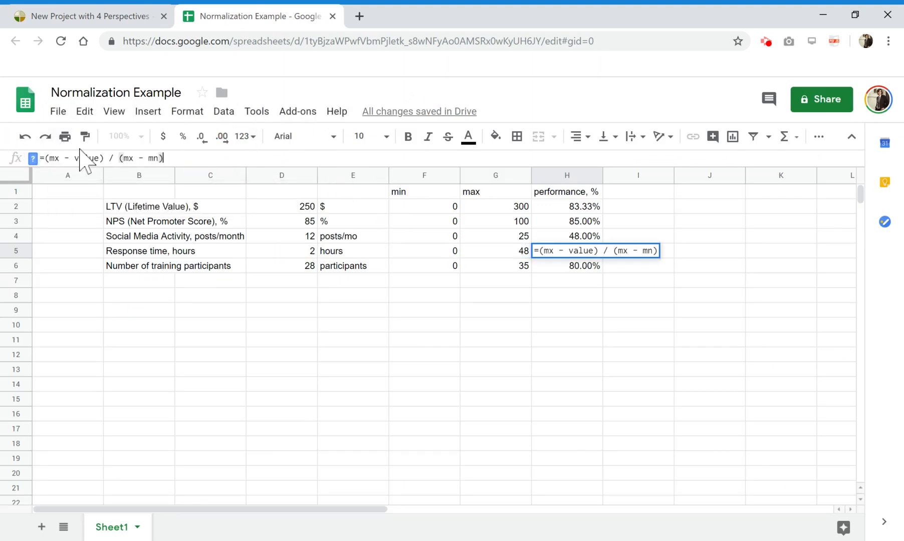
{"action": "key", "text": "Backspace"}
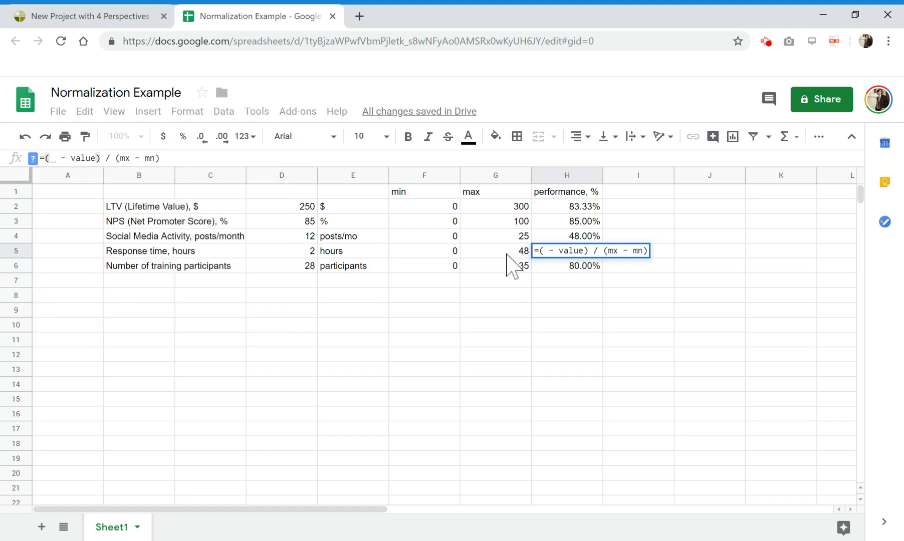
{"action": "left_click", "coordinate": [495, 250]}
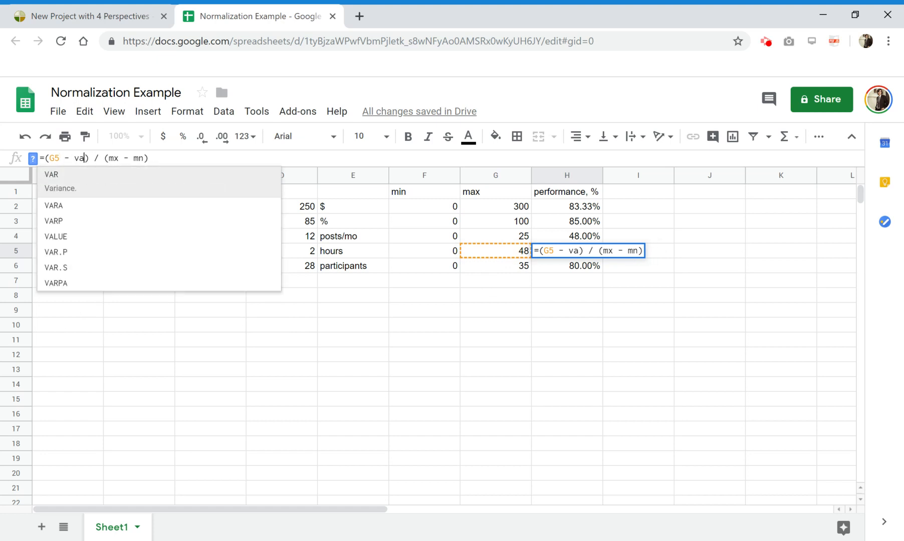
{"action": "left_click", "coordinate": [281, 250]}
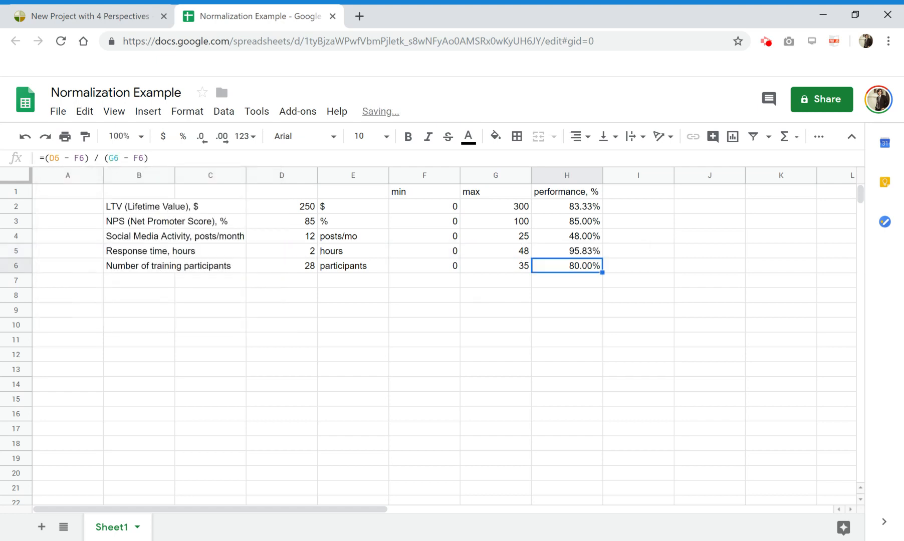
- Try Response time 40 hours, then settle on 1 hour giving 97.92% performance
{"action": "left_click", "coordinate": [566, 250]}
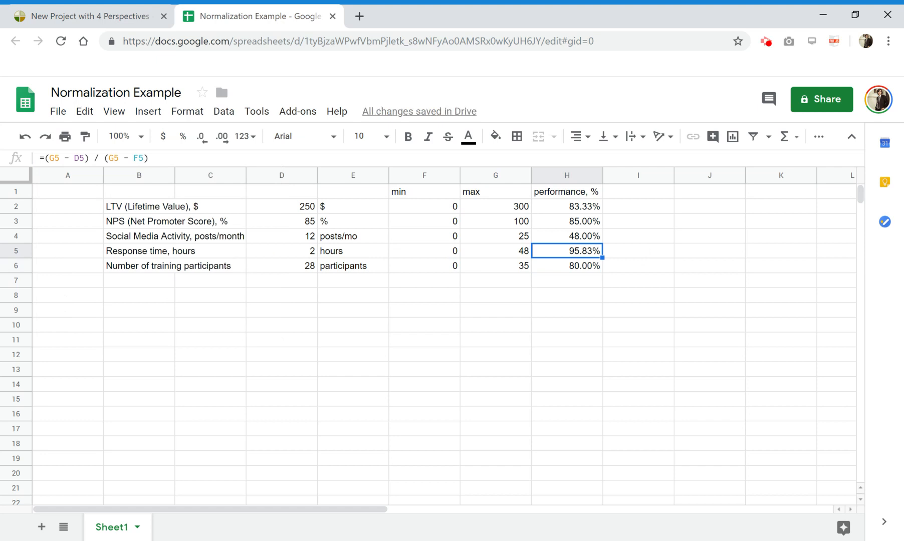
{"action": "mouse_move", "coordinate": [588, 266]}
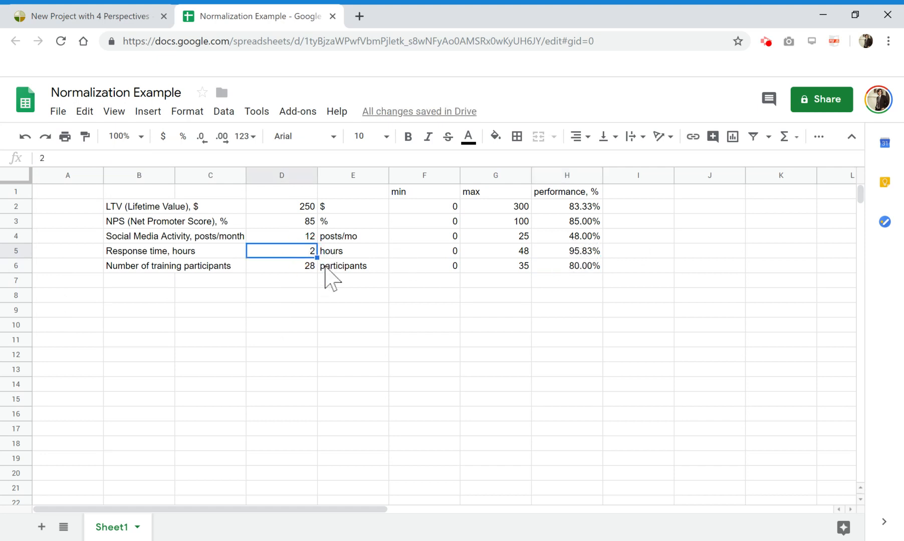
{"action": "mouse_move", "coordinate": [352, 297]}
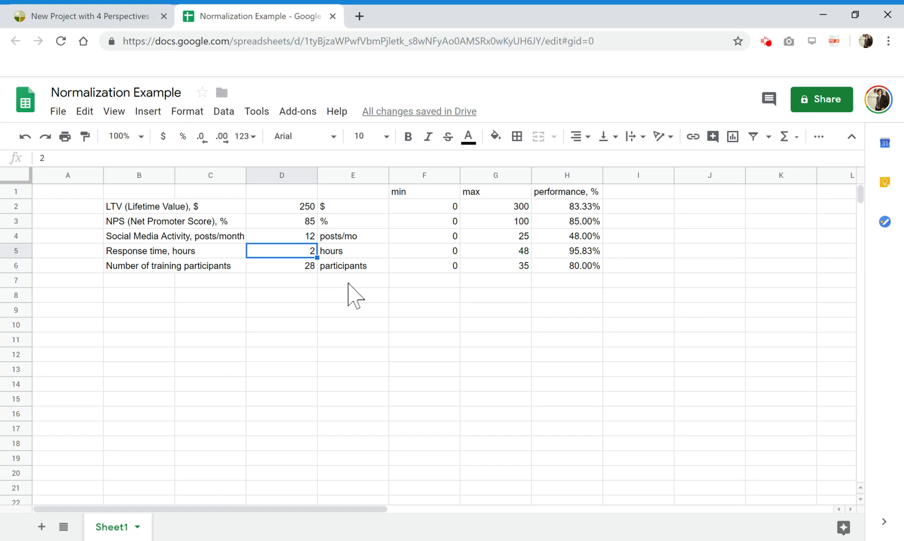
{"action": "type", "text": "40"}
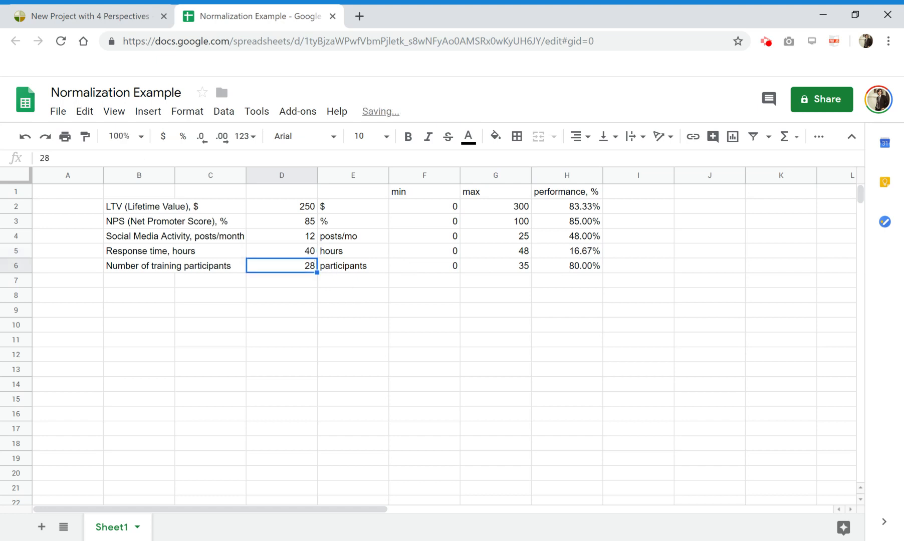
{"action": "left_click", "coordinate": [282, 250]}
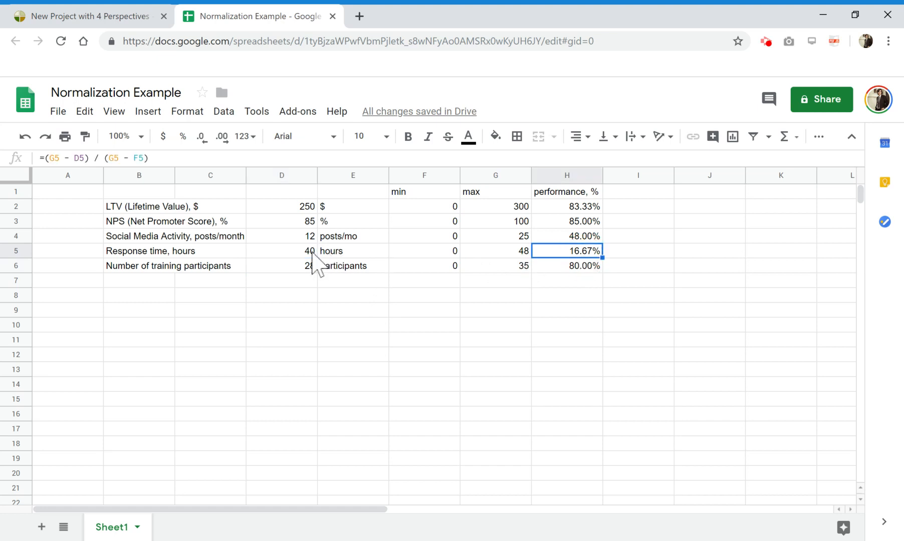
{"action": "type", "text": "1"}
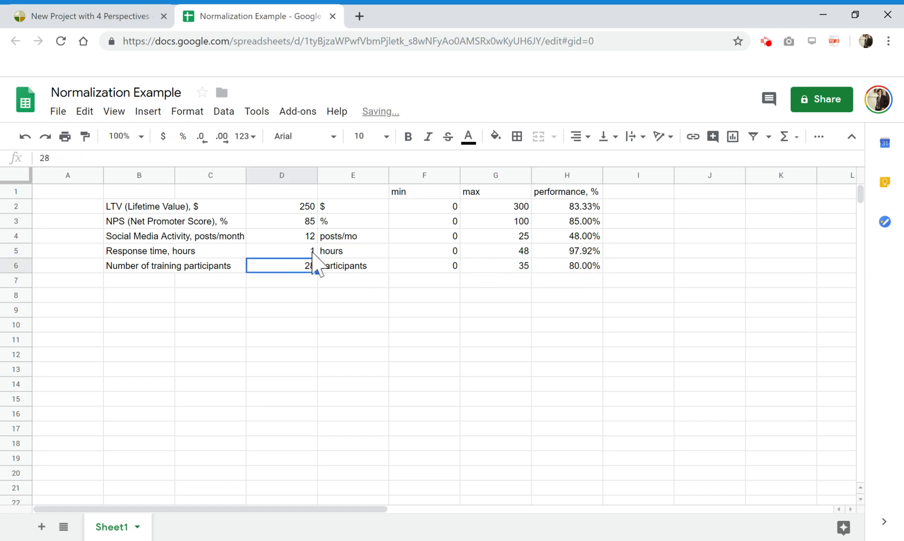
{"action": "left_click", "coordinate": [282, 250]}
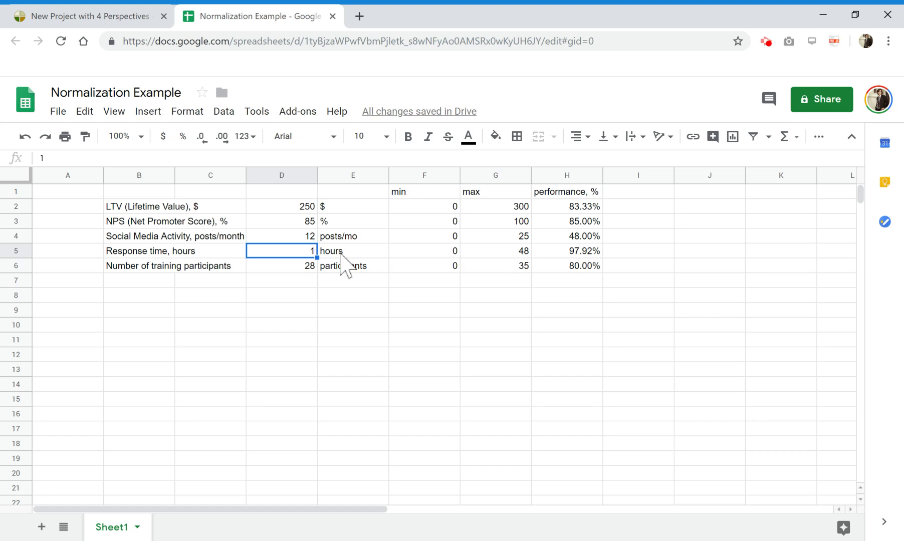
{"action": "mouse_move", "coordinate": [610, 263]}
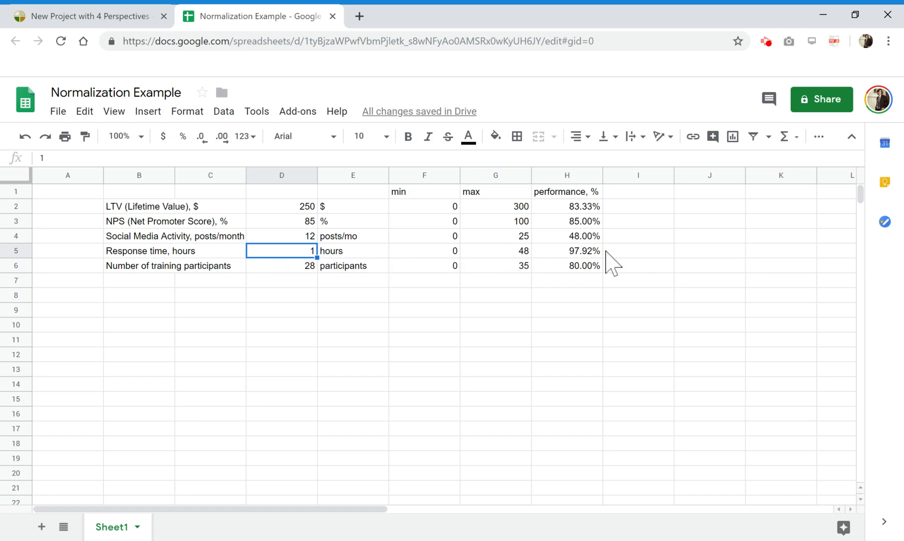
{"action": "left_click", "coordinate": [566, 250]}
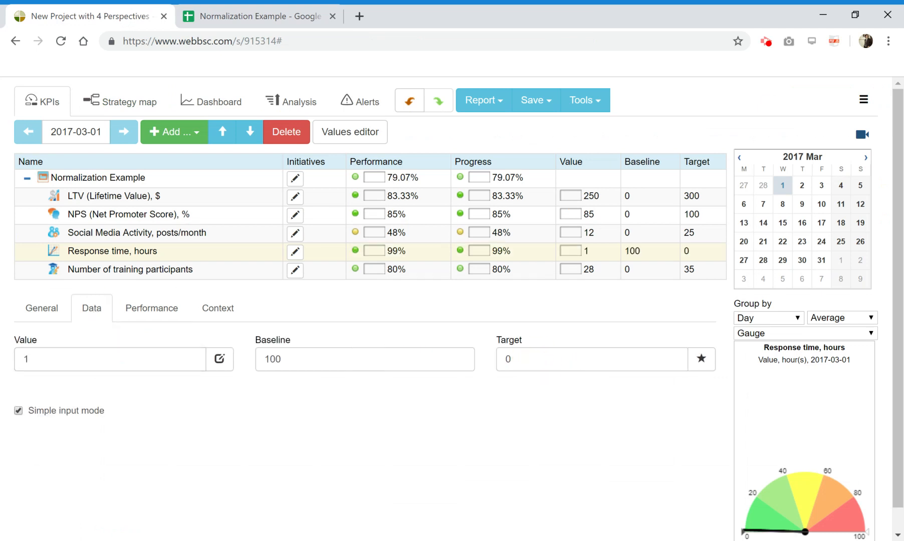
- Set Response time baseline to 48, test value 48 (0%), then restore value 1
{"action": "type", "text": "48"}
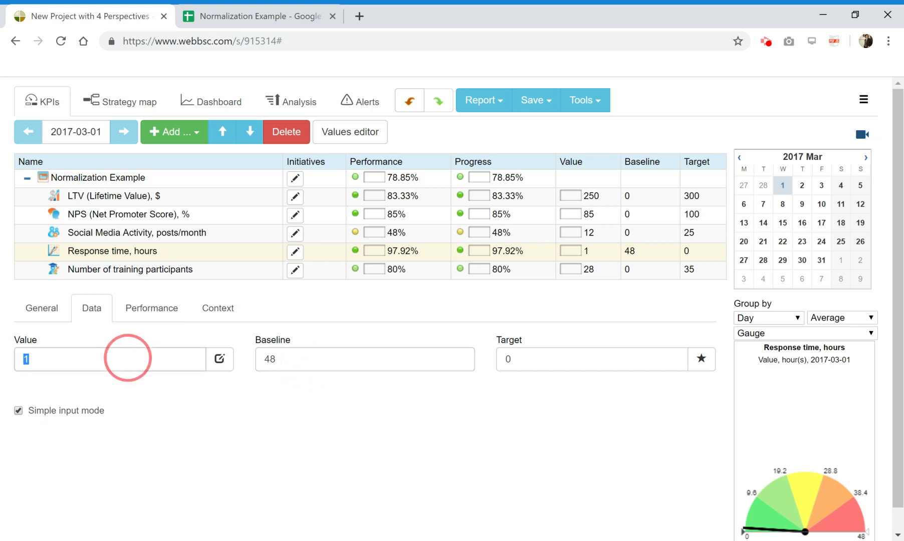
{"action": "type", "text": "48"}
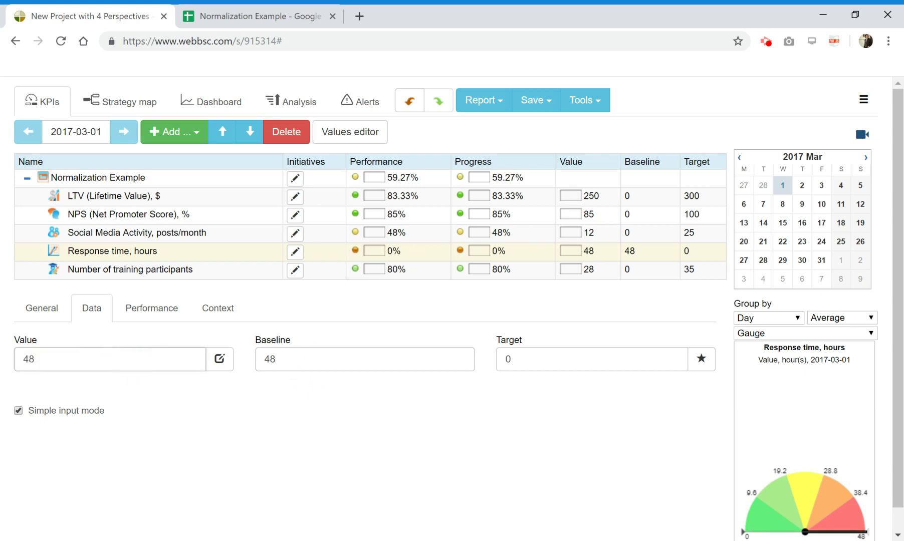
{"action": "type", "text": "1"}
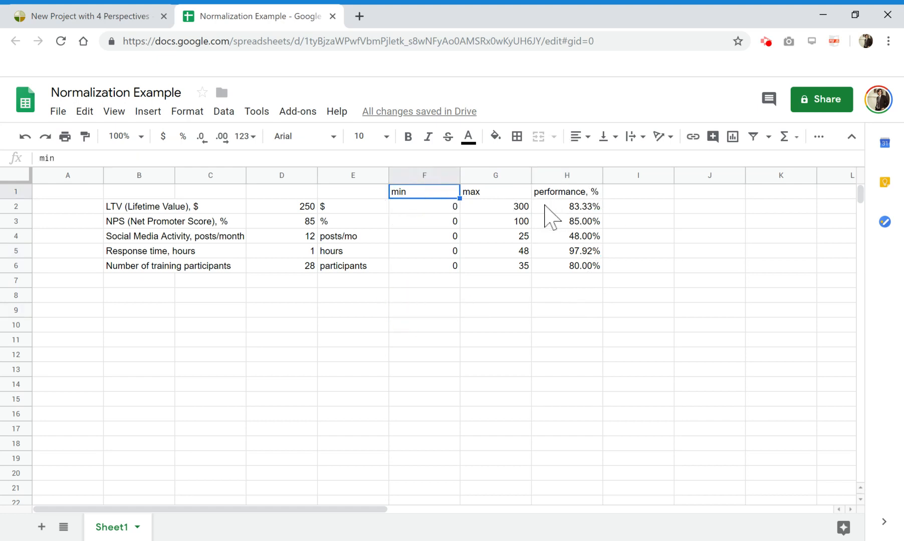
{"action": "mouse_move", "coordinate": [561, 230]}
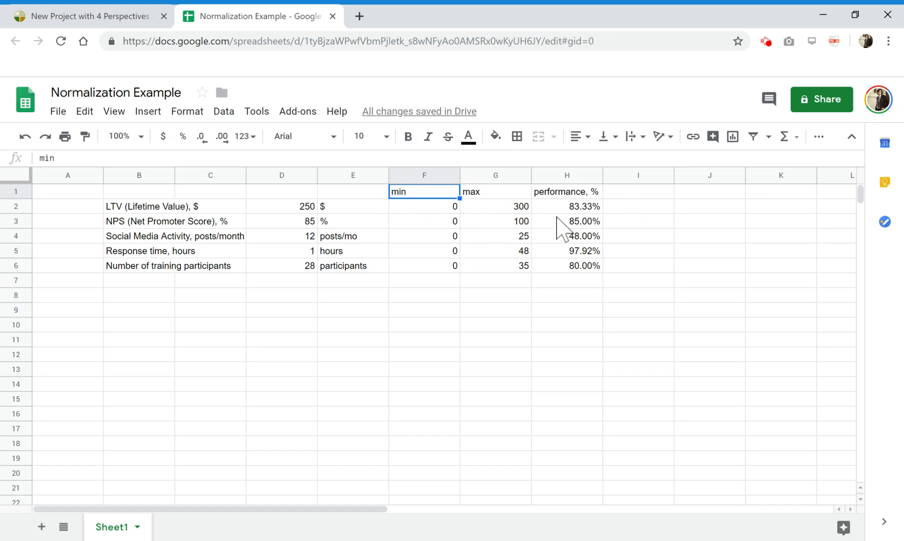
- Label the units column with the header Measure unit
{"action": "left_click", "coordinate": [138, 191]}
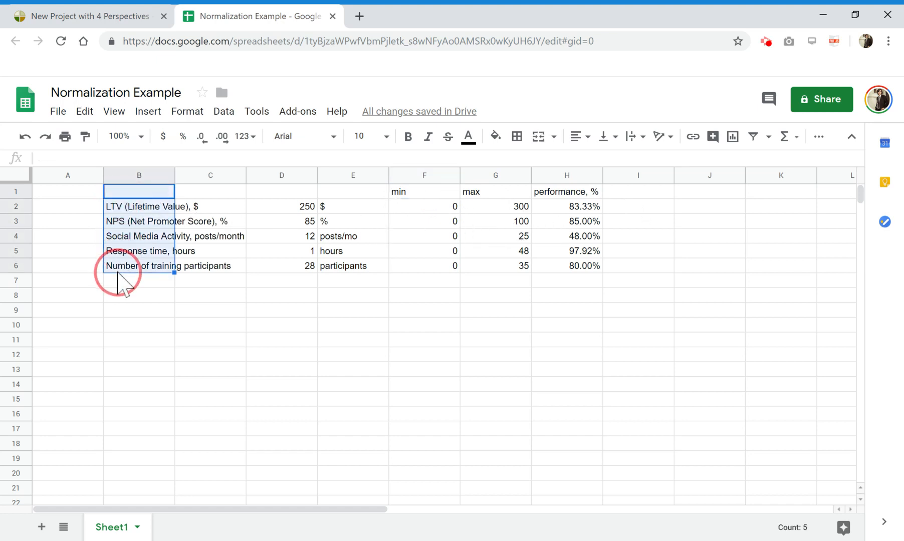
{"action": "left_click", "coordinate": [351, 207]}
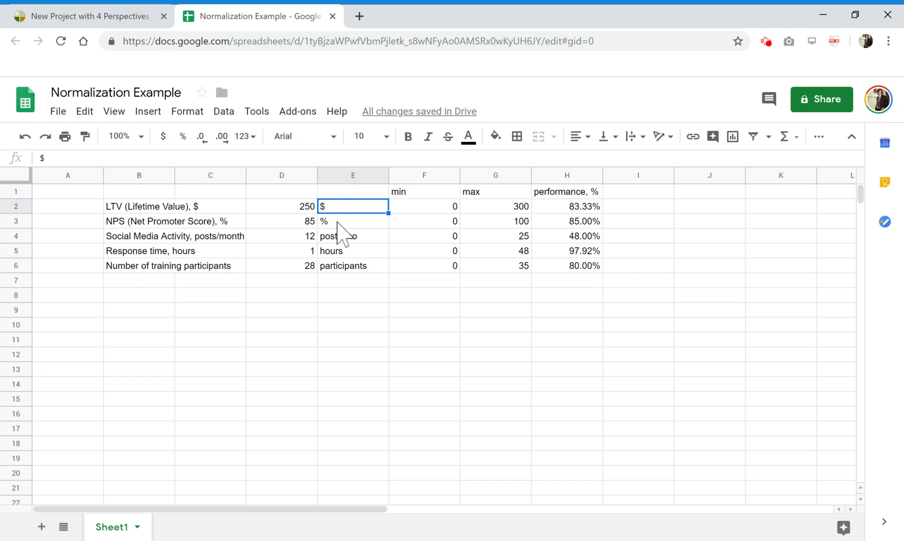
{"action": "mouse_move", "coordinate": [341, 277]}
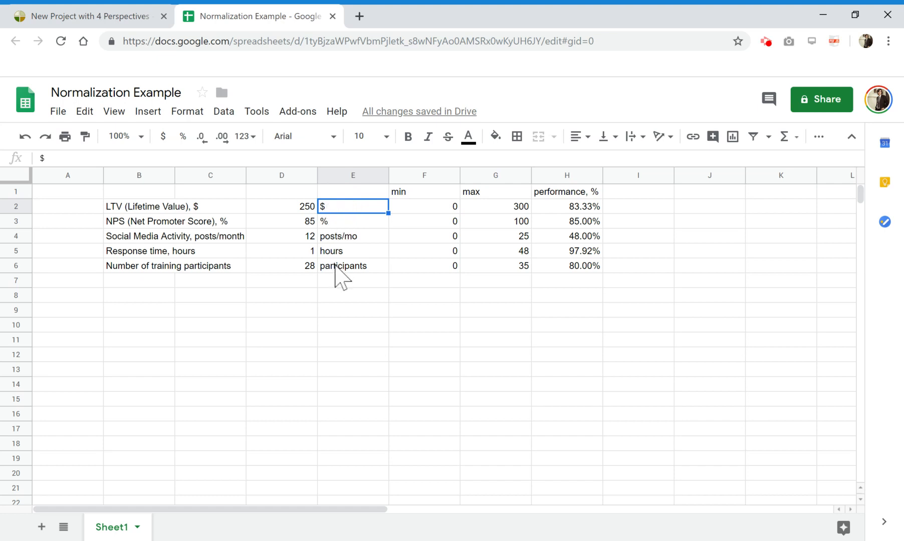
{"action": "left_click", "coordinate": [352, 191]}
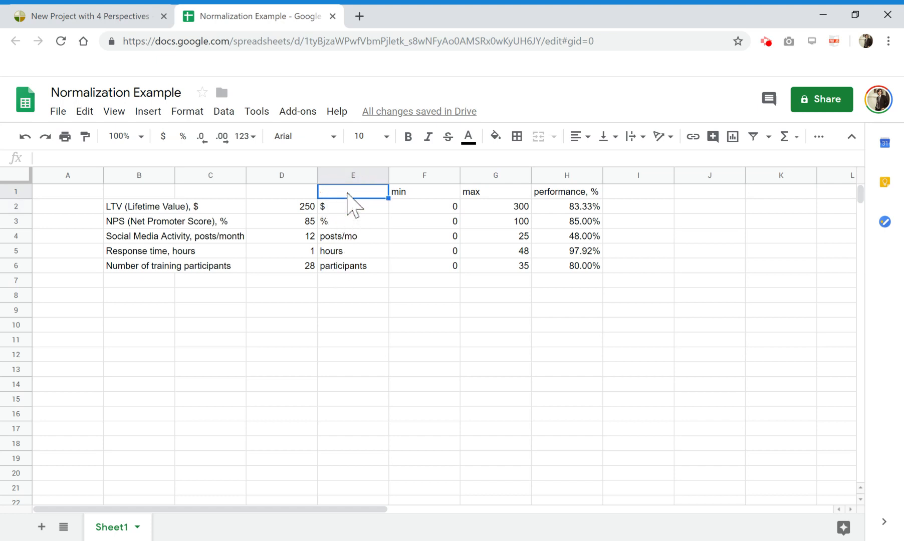
{"action": "type", "text": "Measure u"}
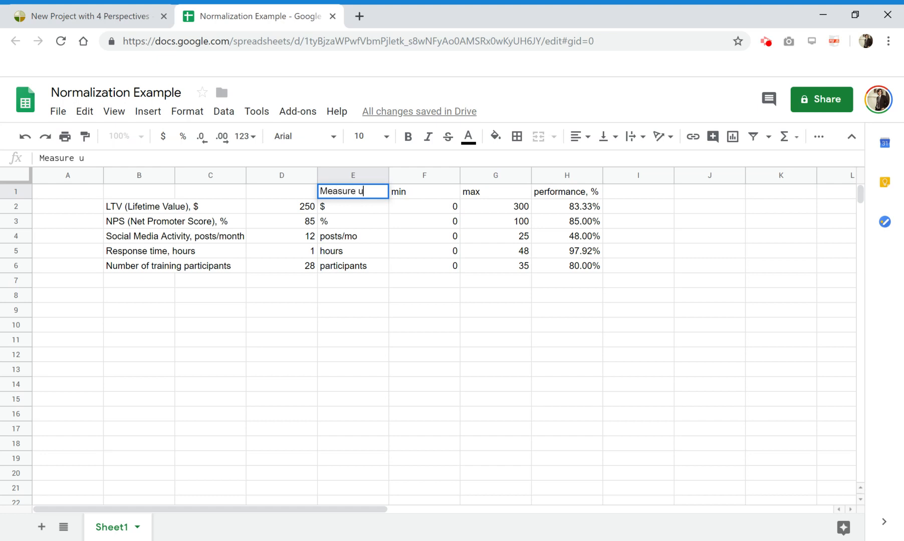
{"action": "key", "text": "Enter"}
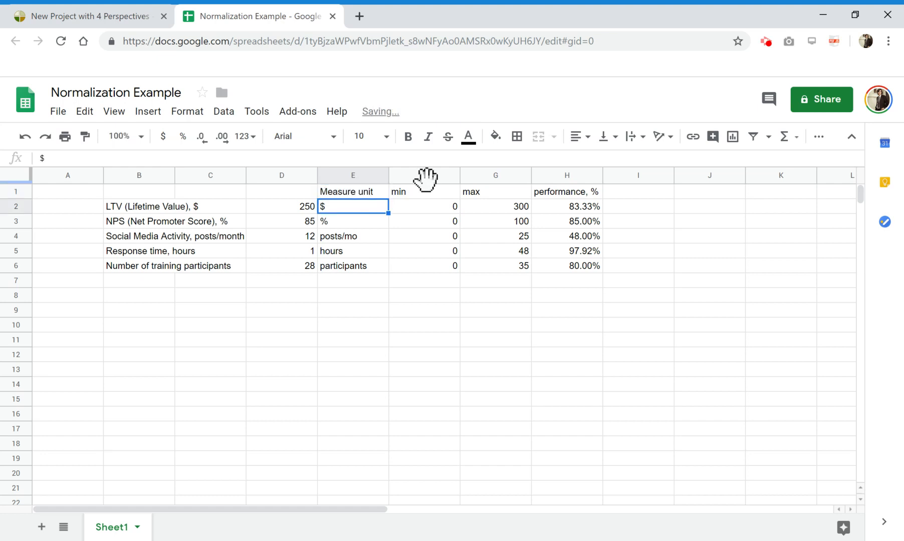
- Review the LTV, Response time, Social Media Activity and NPS performance formulas unchanged
{"action": "left_click", "coordinate": [566, 207]}
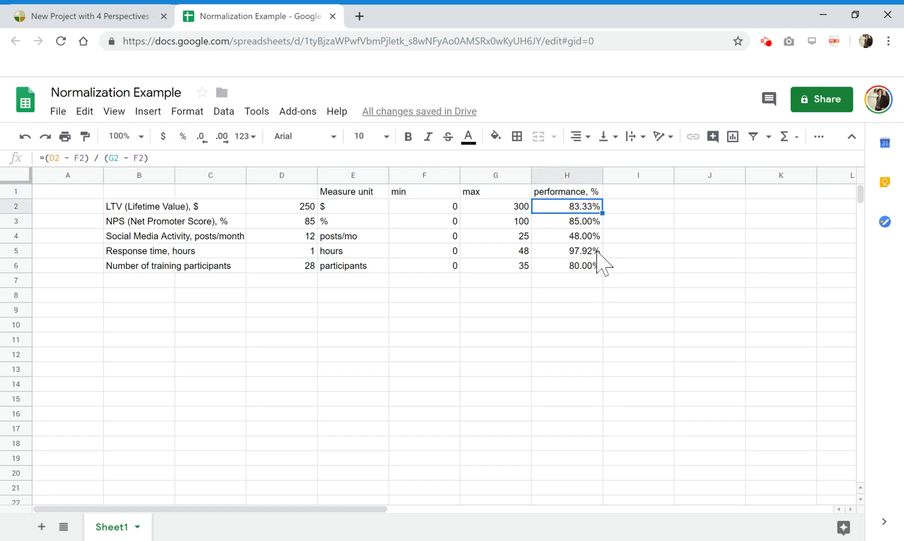
{"action": "mouse_move", "coordinate": [137, 261]}
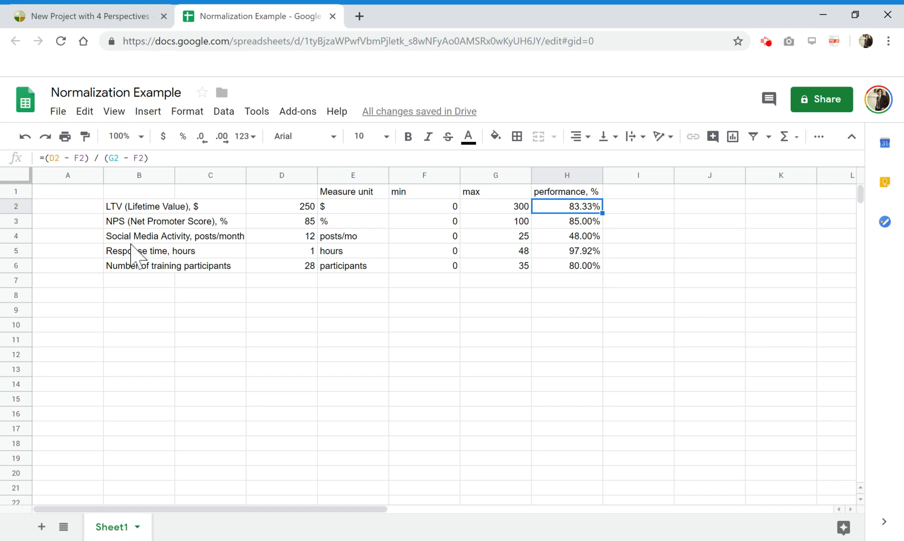
{"action": "left_click", "coordinate": [138, 251]}
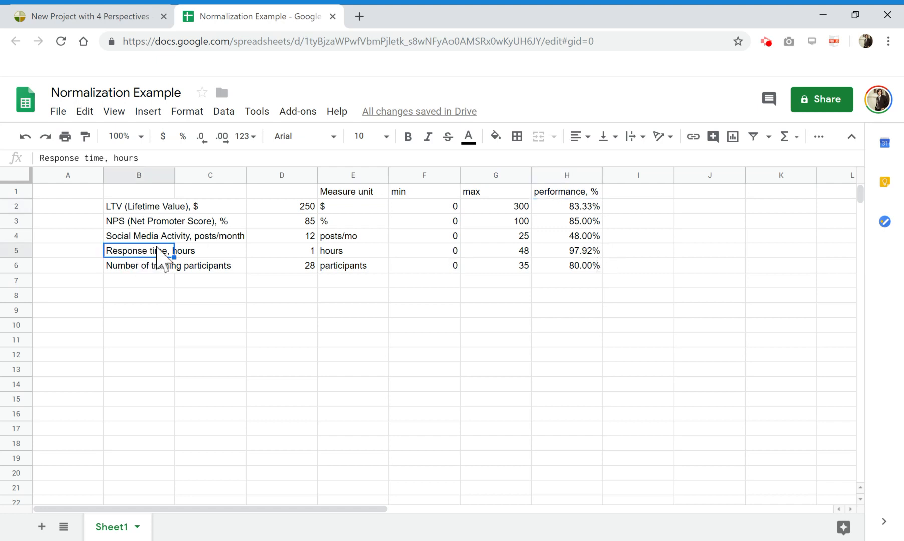
{"action": "left_click", "coordinate": [566, 251]}
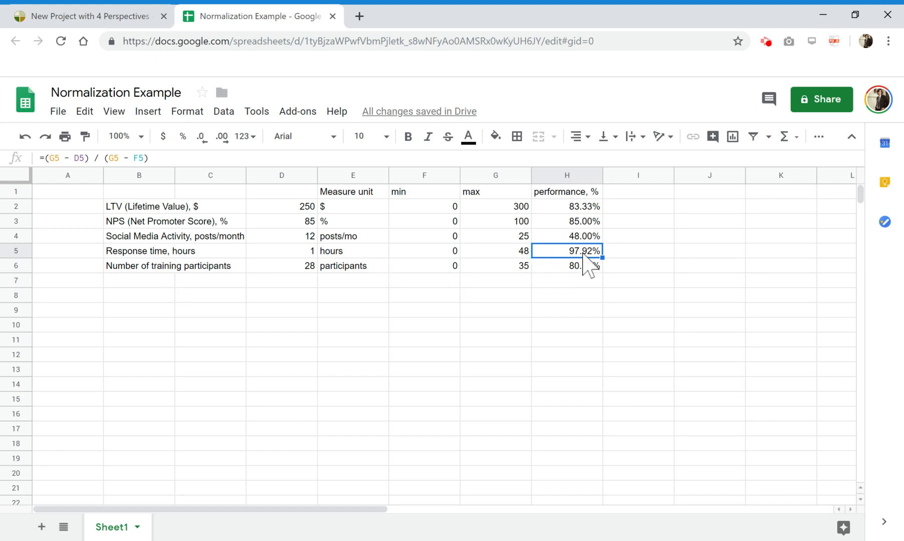
{"action": "mouse_move", "coordinate": [591, 266]}
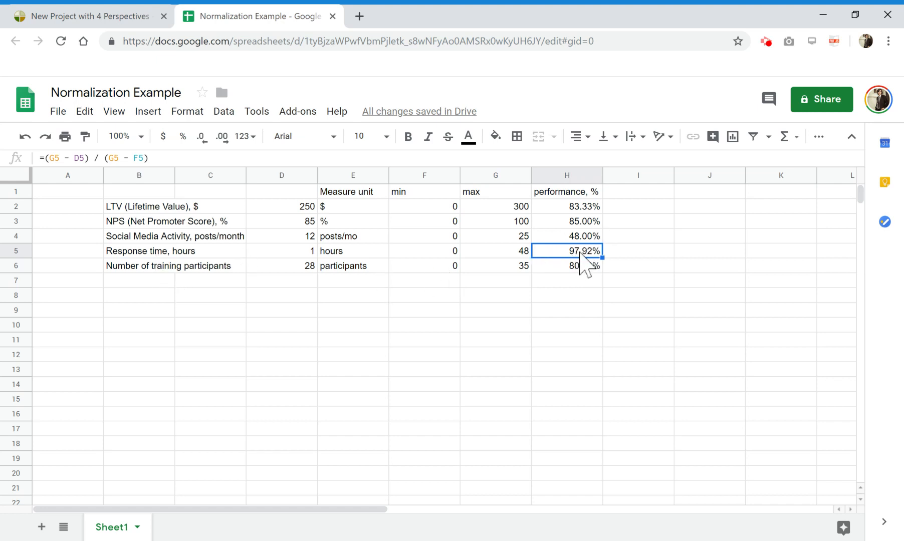
{"action": "left_click", "coordinate": [566, 236]}
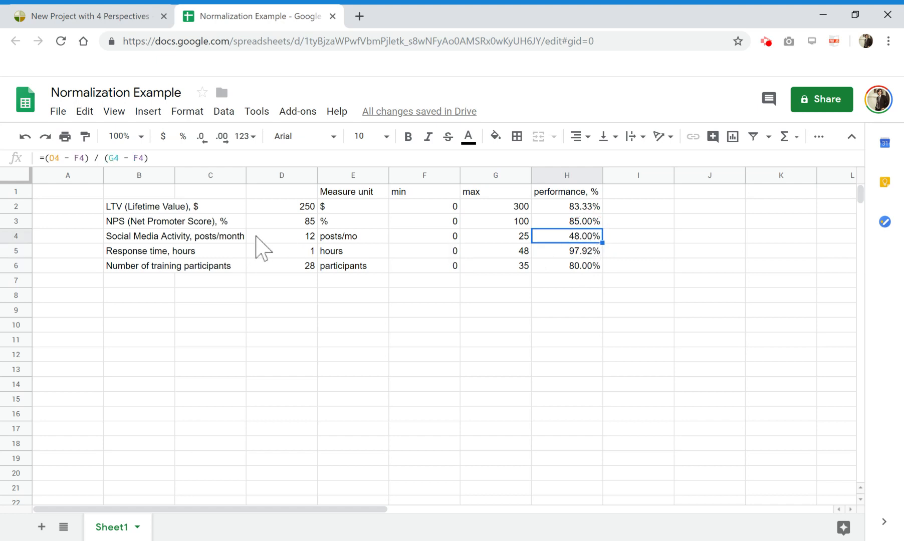
{"action": "mouse_move", "coordinate": [139, 247]}
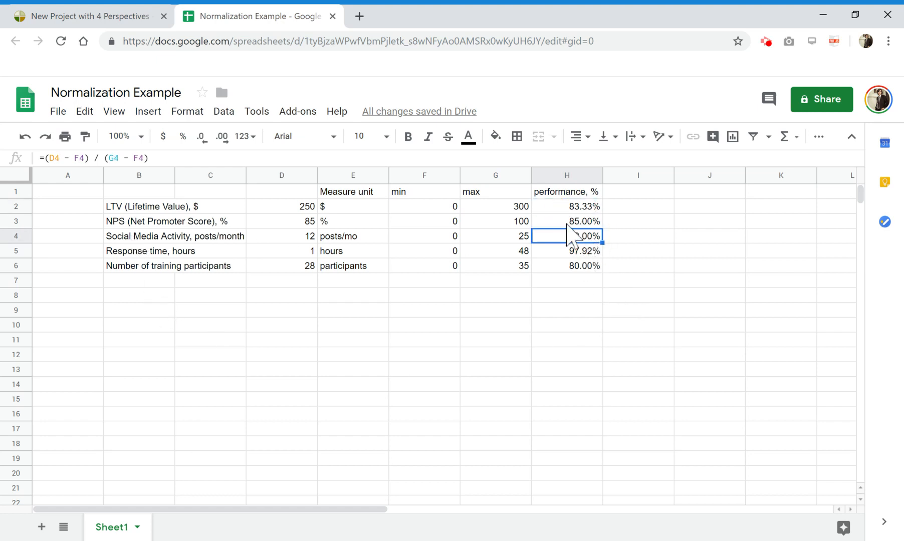
{"action": "left_click", "coordinate": [566, 220]}
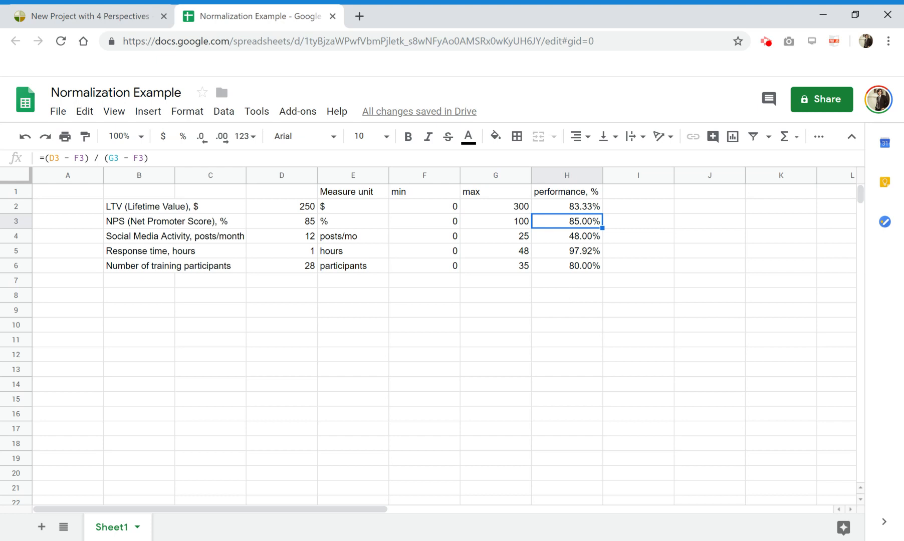
{"action": "mouse_move", "coordinate": [353, 243]}
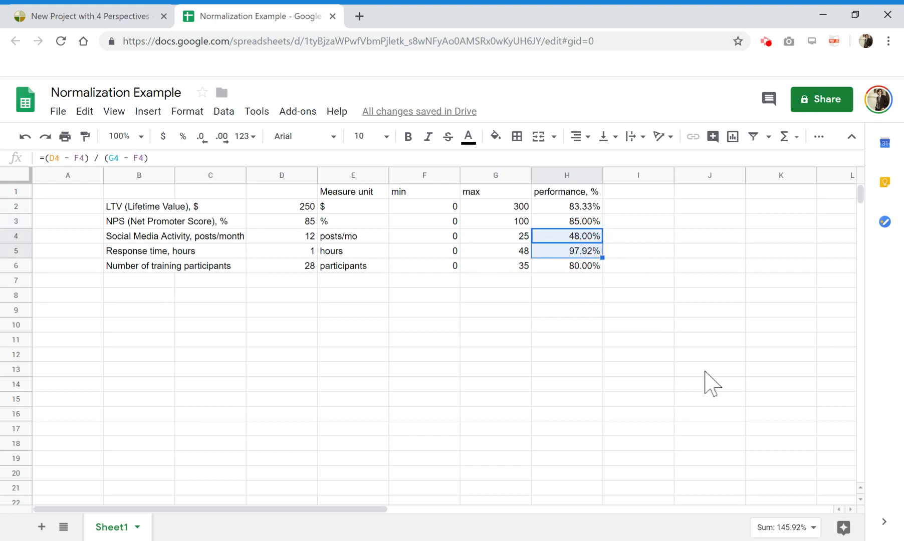
{"action": "mouse_move", "coordinate": [726, 536]}
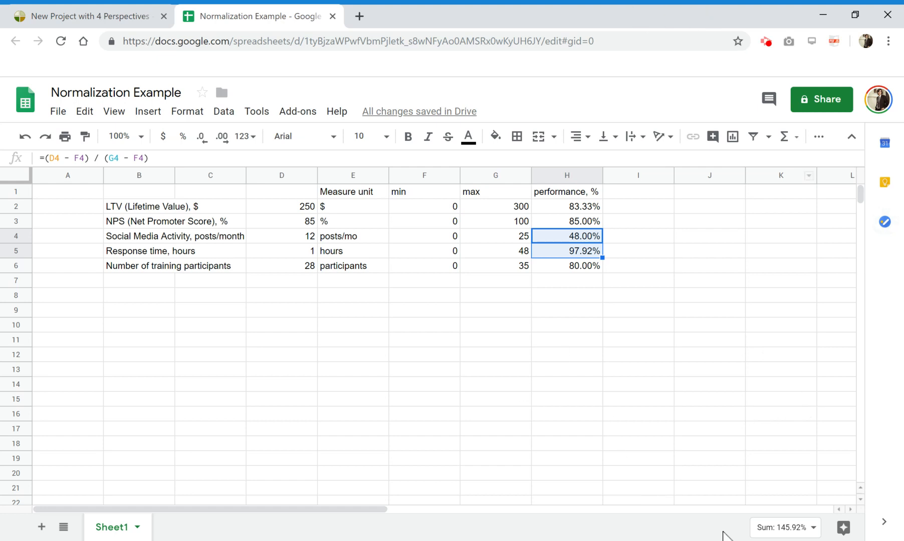
- Show the status-bar average of Social Media Activity and Response time performances (72.96%) and return to BSC Designer
{"action": "left_click", "coordinate": [780, 528]}
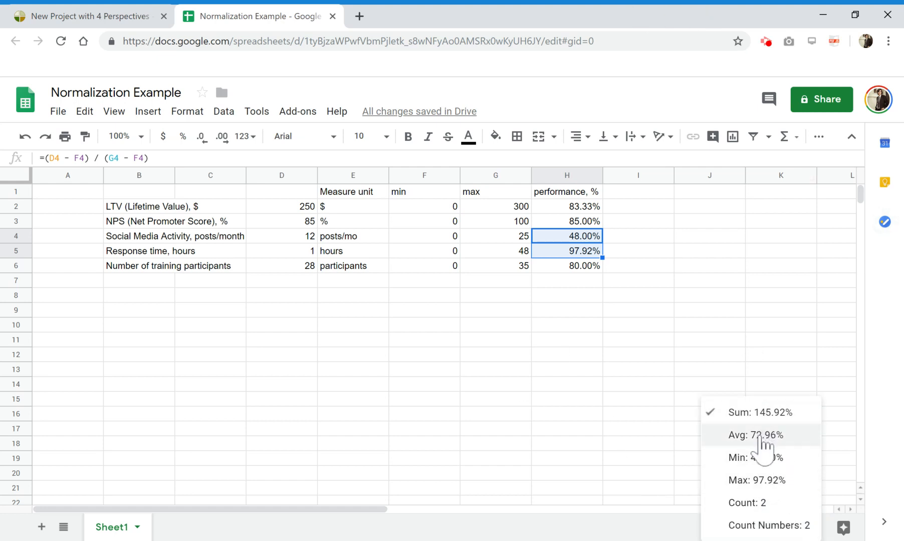
{"action": "left_click", "coordinate": [756, 434]}
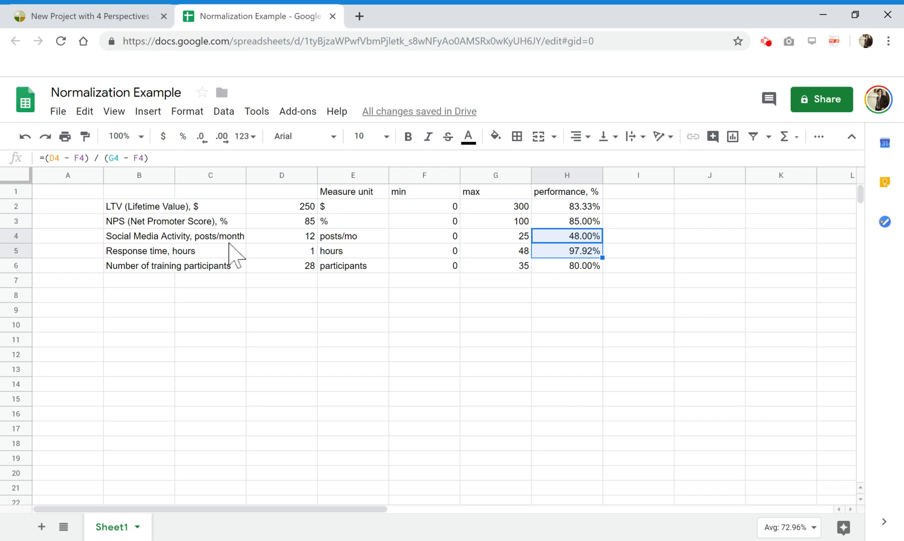
{"action": "mouse_move", "coordinate": [585, 215]}
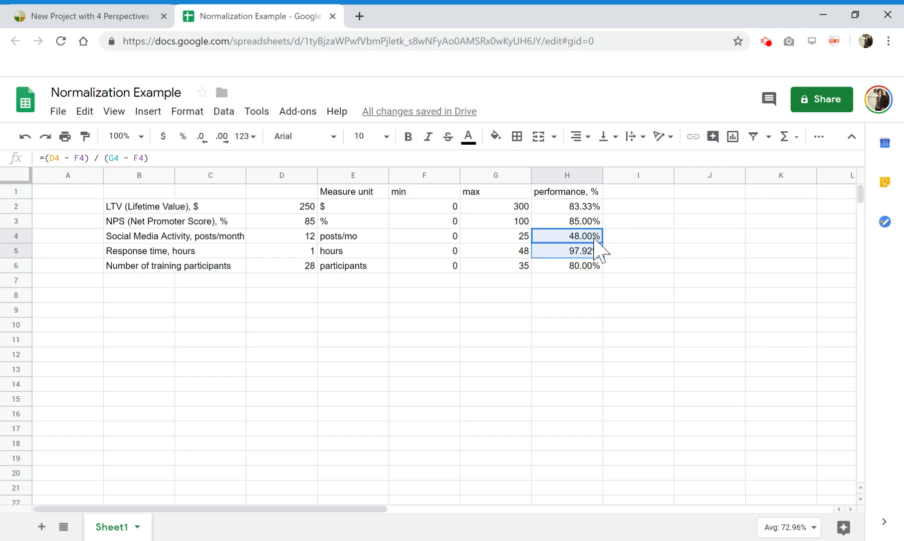
{"action": "mouse_move", "coordinate": [426, 258]}
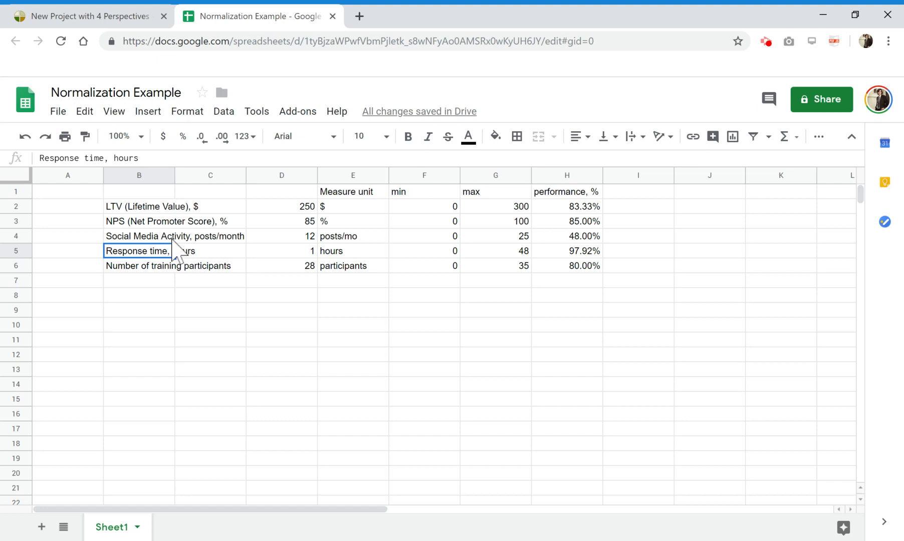
{"action": "left_click", "coordinate": [138, 236]}
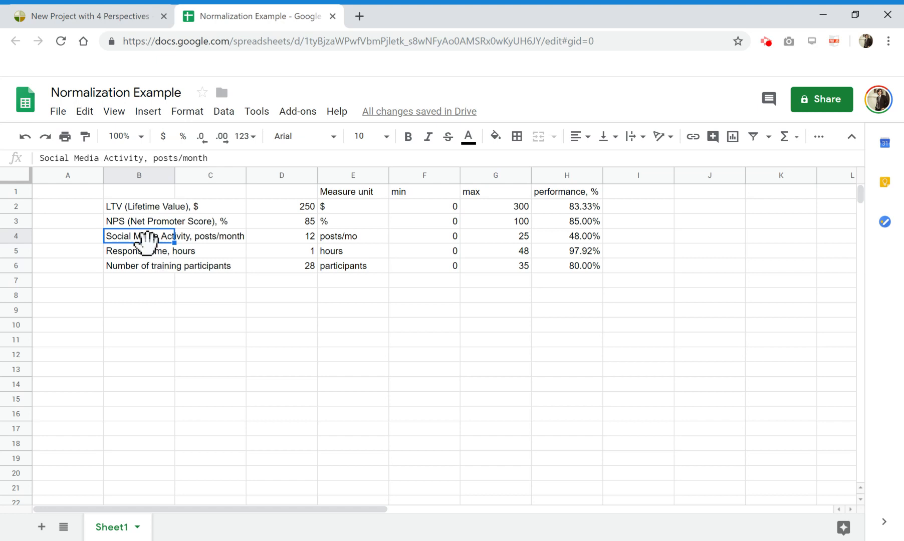
{"action": "left_click", "coordinate": [138, 250]}
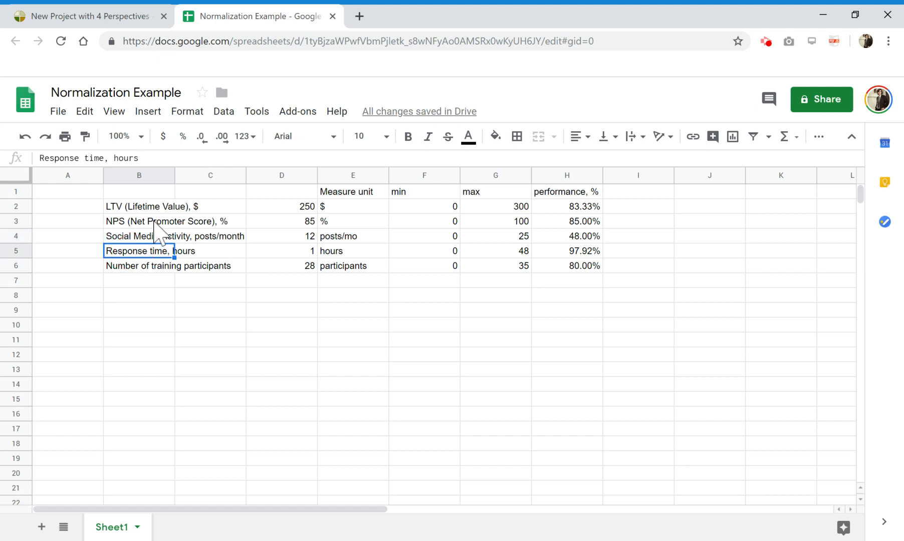
{"action": "left_click", "coordinate": [86, 16]}
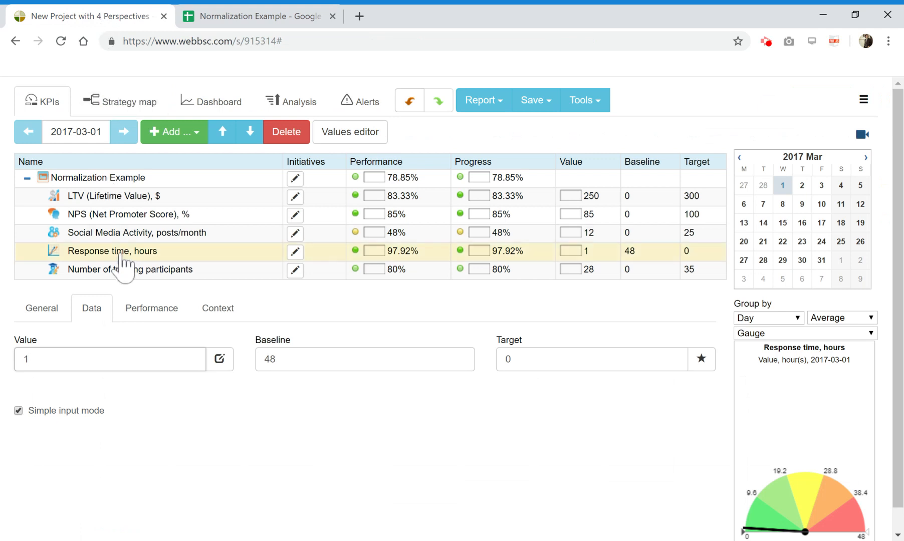
- Add a new scorecard item named Customer metrics
{"action": "left_click", "coordinate": [135, 233]}
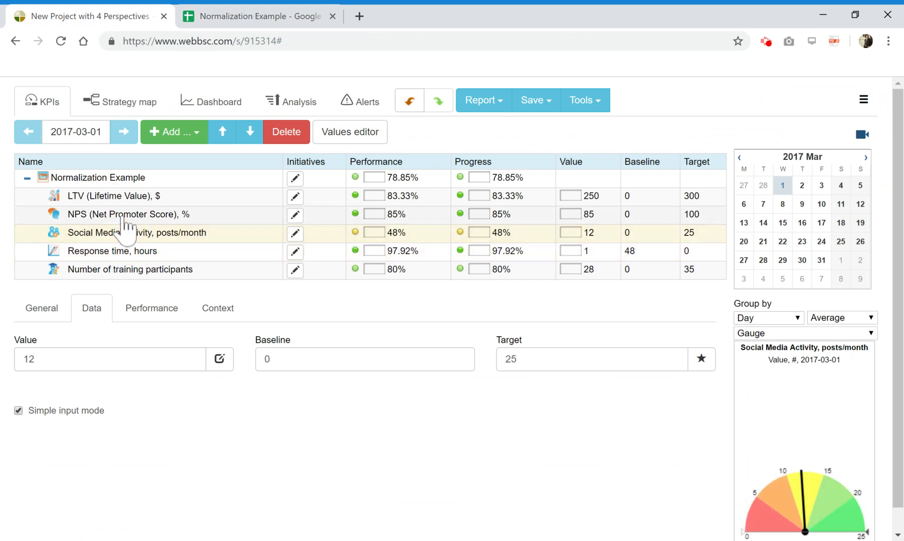
{"action": "left_click", "coordinate": [173, 131]}
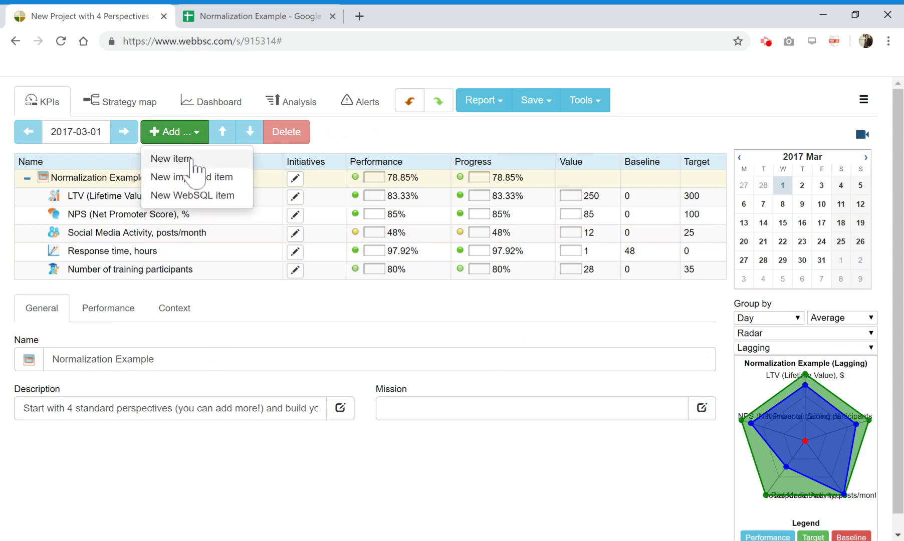
{"action": "left_click", "coordinate": [170, 159]}
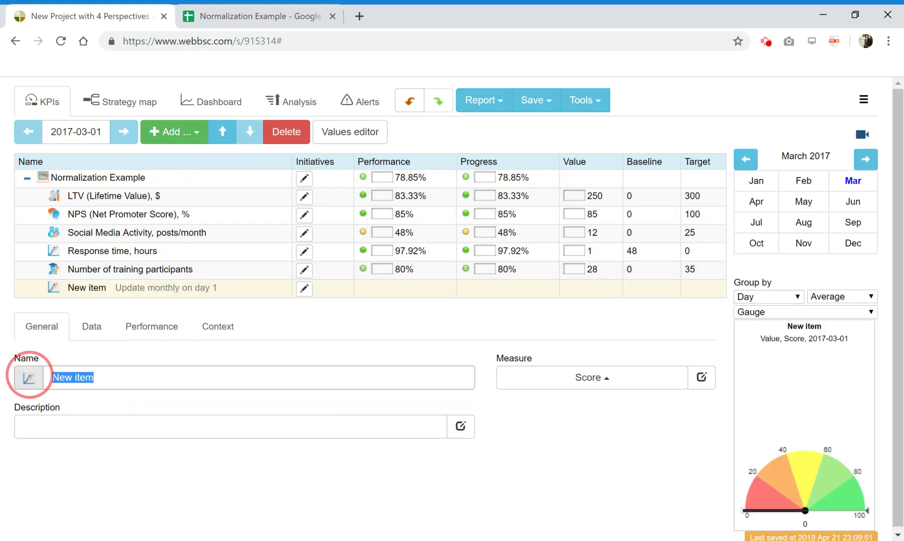
{"action": "type", "text": "Customer metrics"}
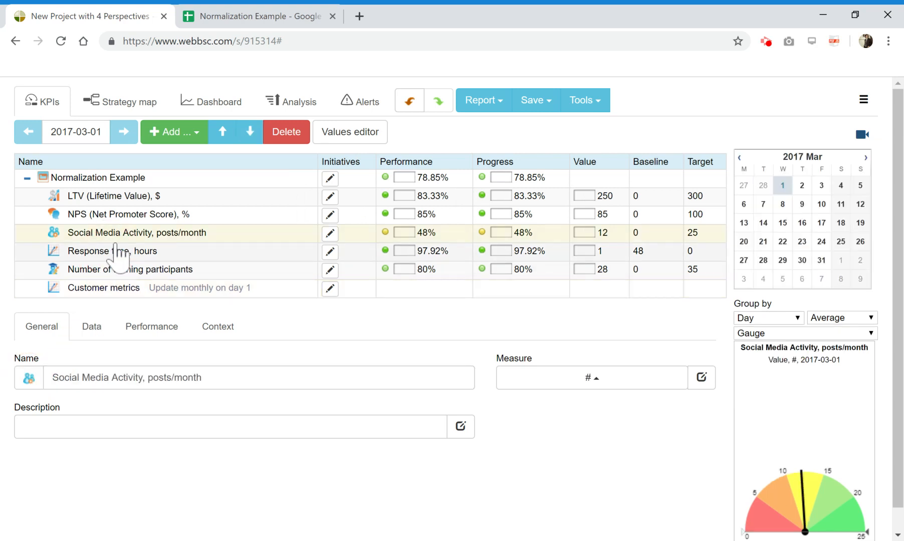
- Move Response time and Social Media Activity under Customer metrics, averaging 72.96%
{"action": "left_click", "coordinate": [112, 250]}
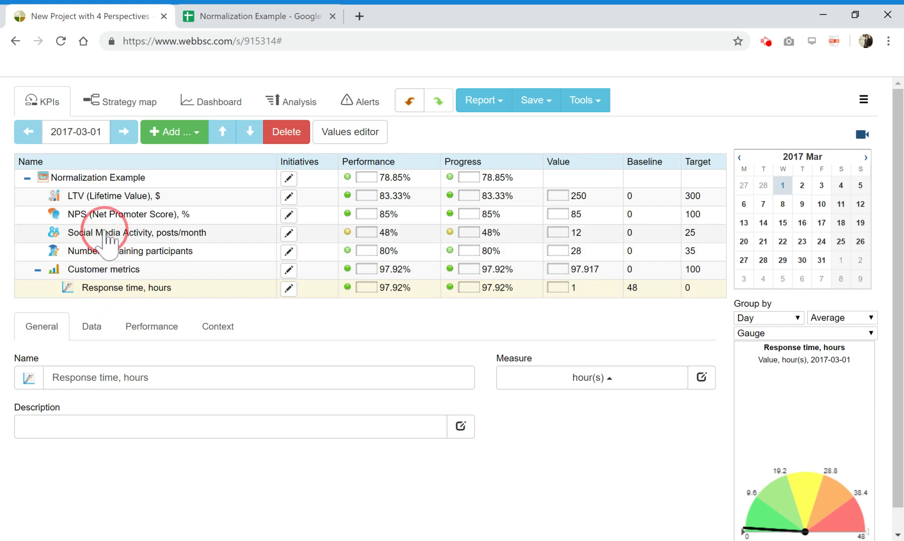
{"action": "left_click", "coordinate": [137, 232]}
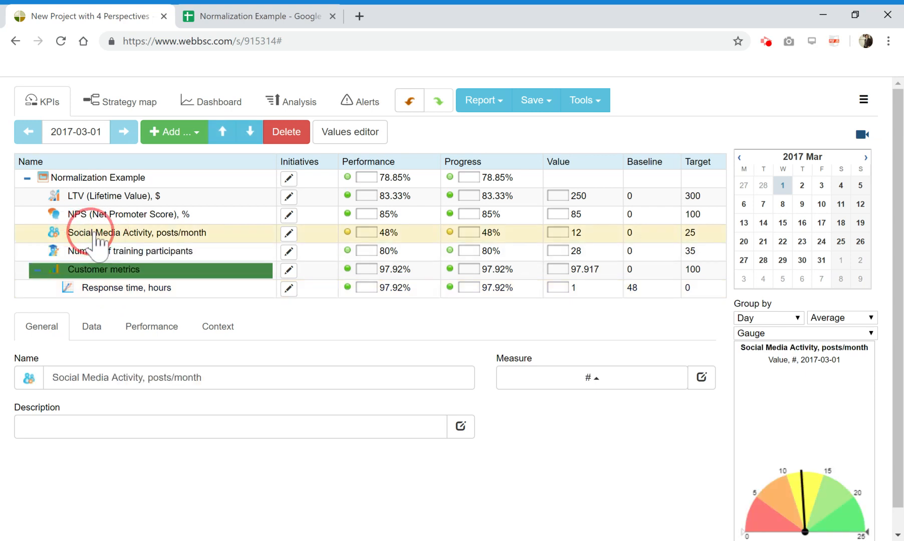
{"action": "left_click", "coordinate": [250, 131]}
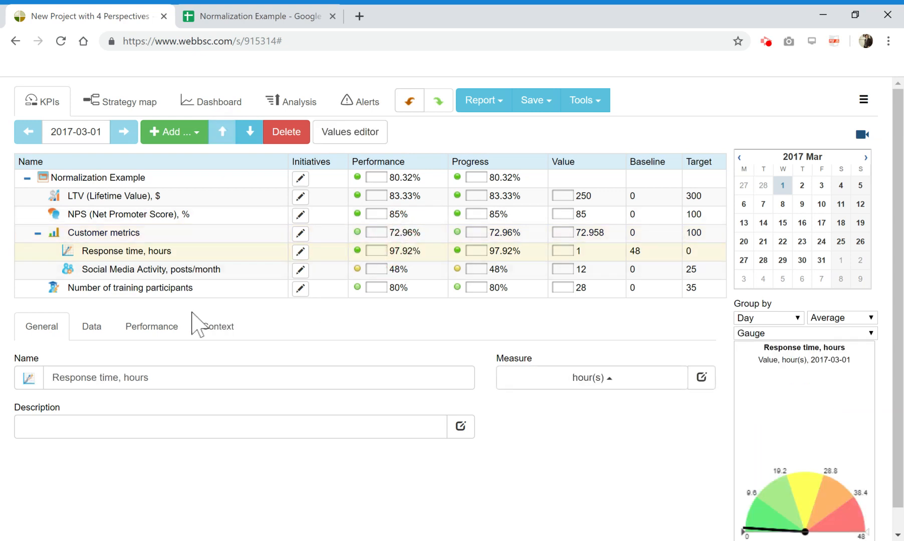
- Show Response time's weight 1 and Minimize Value Linearly setting, then head to the BSC Designer website
{"action": "left_click", "coordinate": [152, 325]}
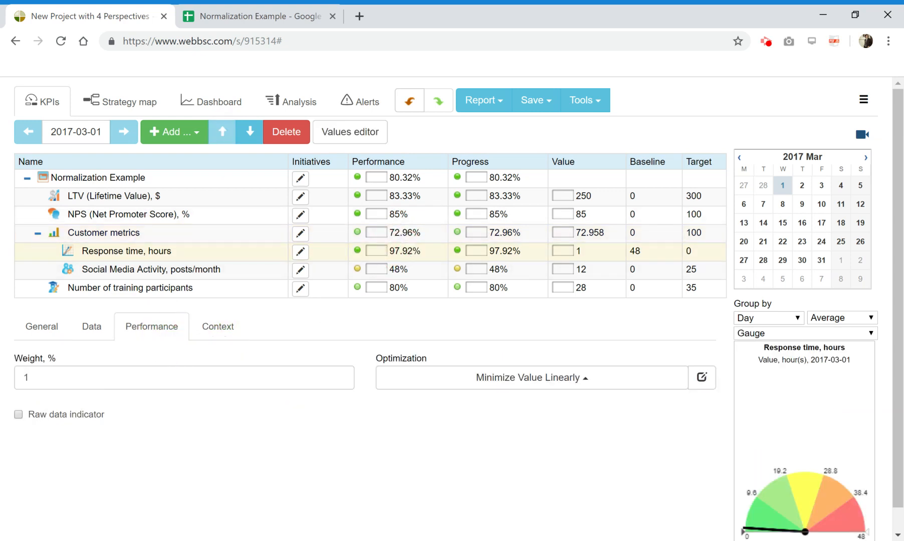
{"action": "mouse_move", "coordinate": [41, 326]}
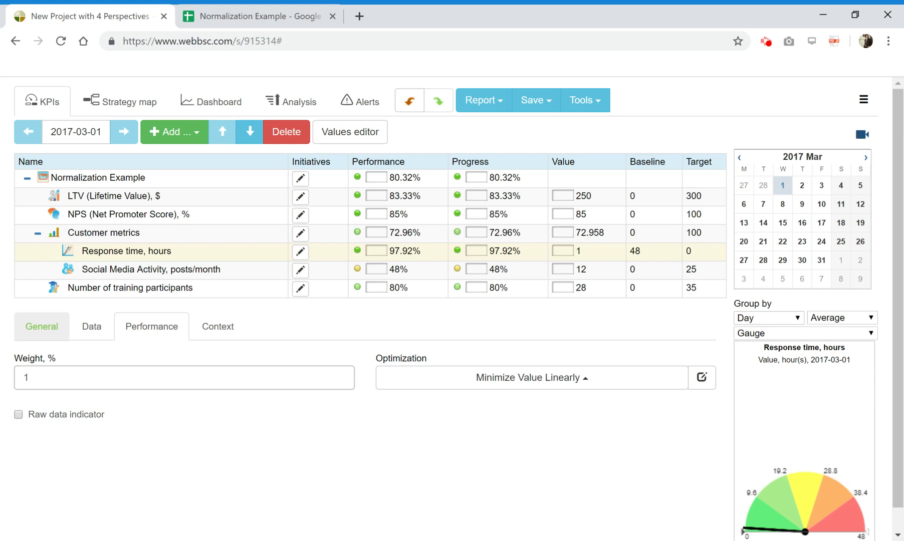
{"action": "left_click", "coordinate": [183, 378]}
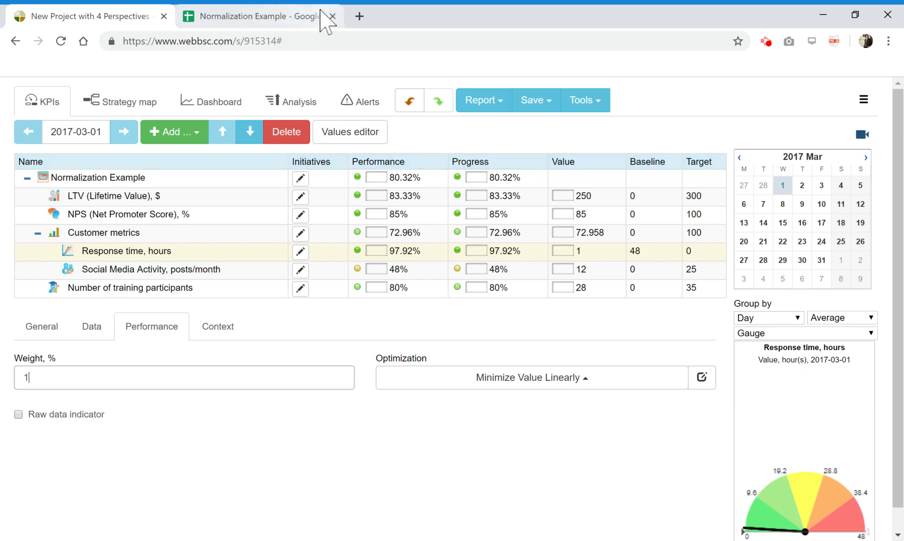
{"action": "left_click", "coordinate": [359, 16]}
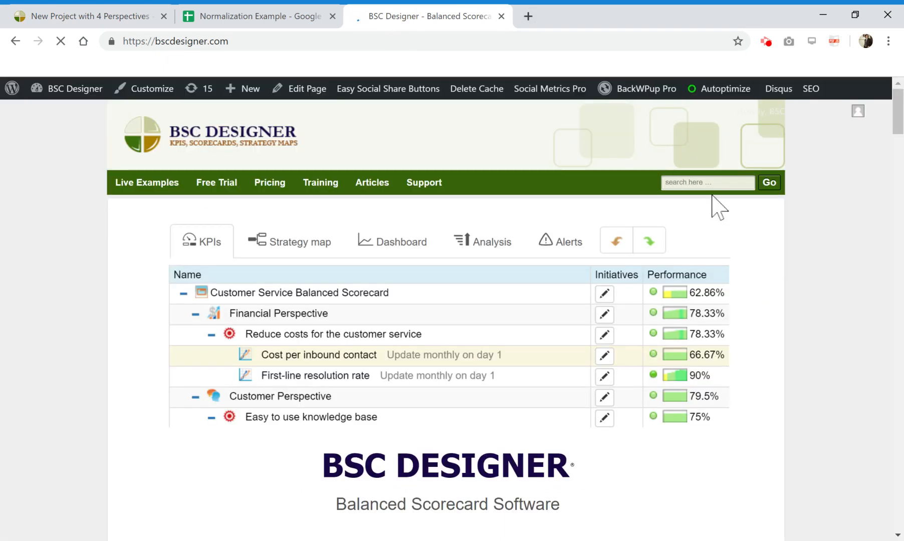
- Search the BSC Designer site for 101 and open Scorecard 101: Calculation of KPIs
{"action": "type", "text": "101"}
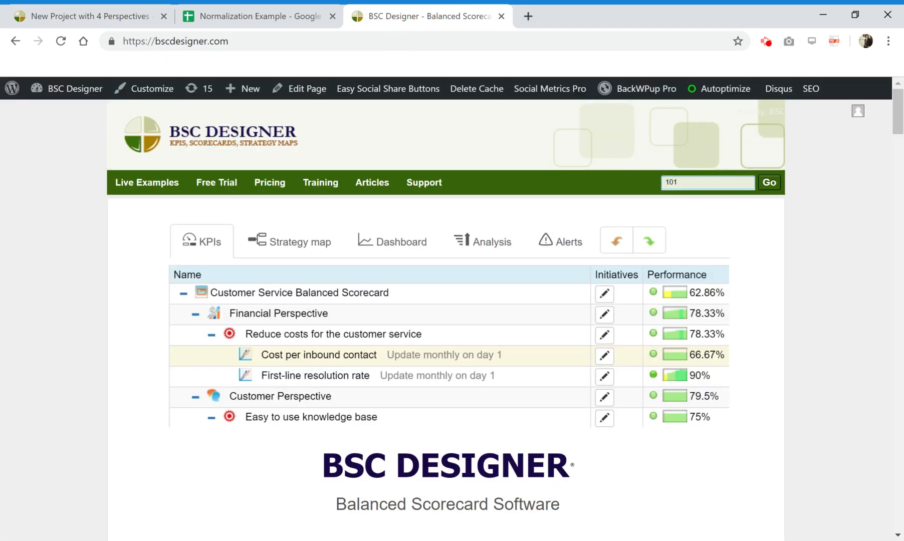
{"action": "left_click", "coordinate": [768, 182]}
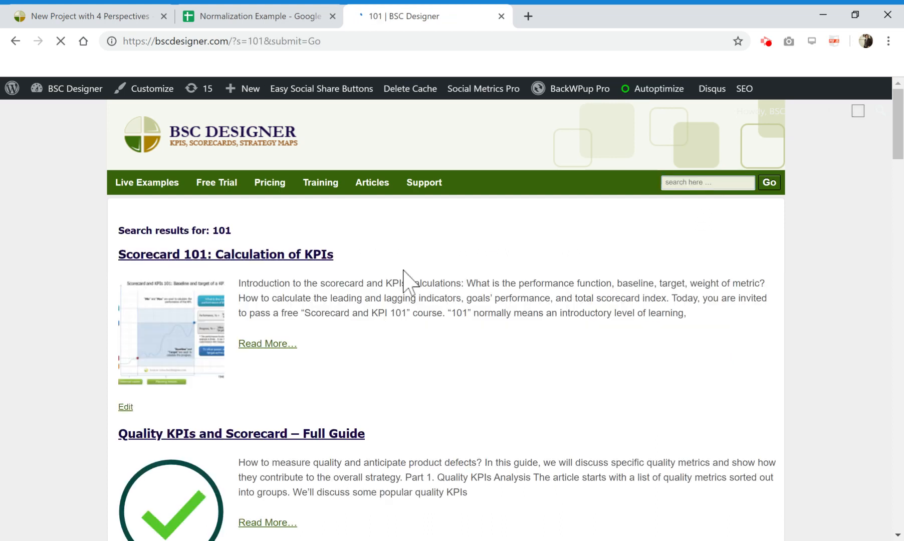
{"action": "left_click", "coordinate": [225, 255]}
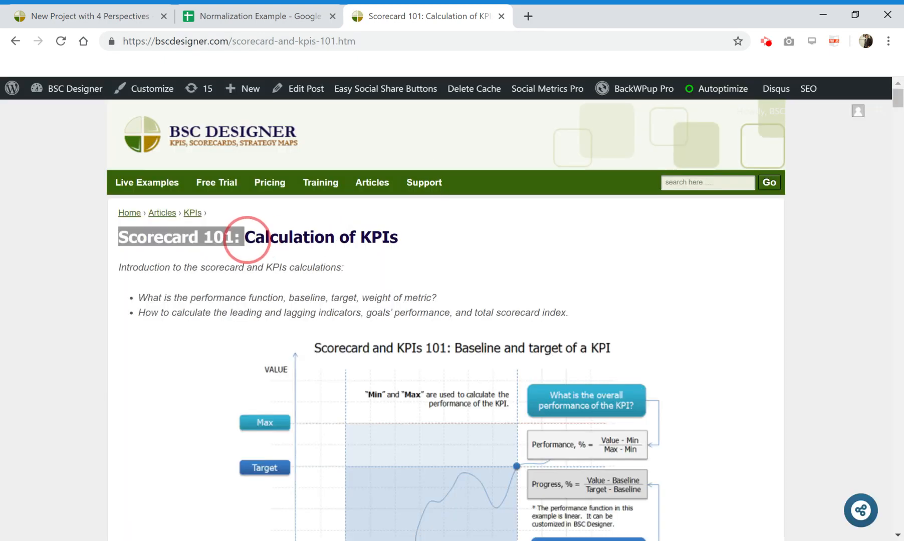
- Scroll to the baseline and target KPI diagram, then go to the Free Trial page
{"action": "scroll", "scroll_direction": "down", "scroll_amount": 3}
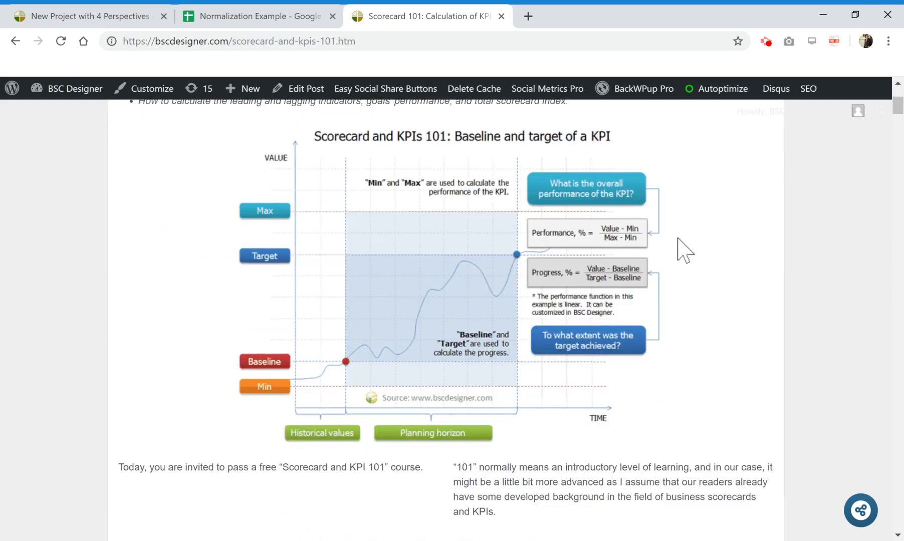
{"action": "scroll", "scroll_direction": "down", "scroll_amount": 3}
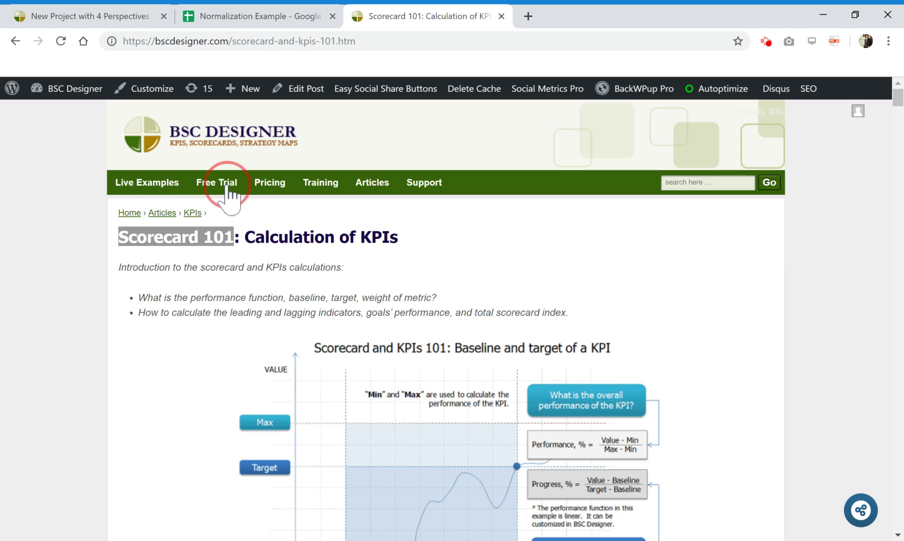
{"action": "left_click", "coordinate": [216, 182]}
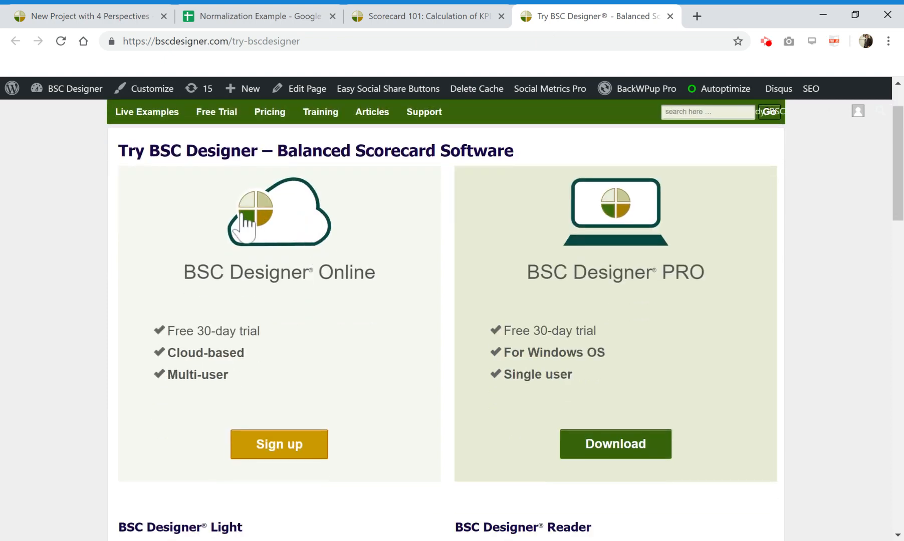
{"action": "mouse_move", "coordinate": [614, 216]}
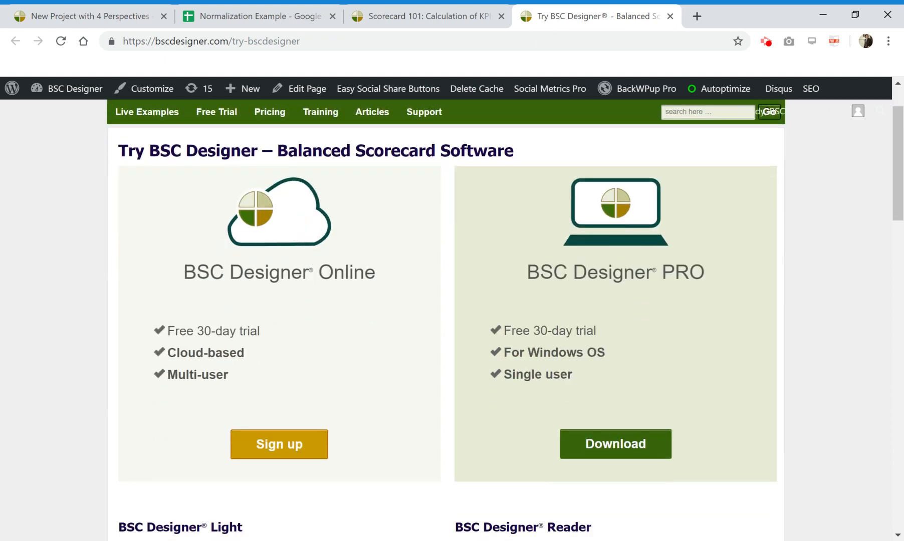
{"action": "mouse_move", "coordinate": [259, 261]}
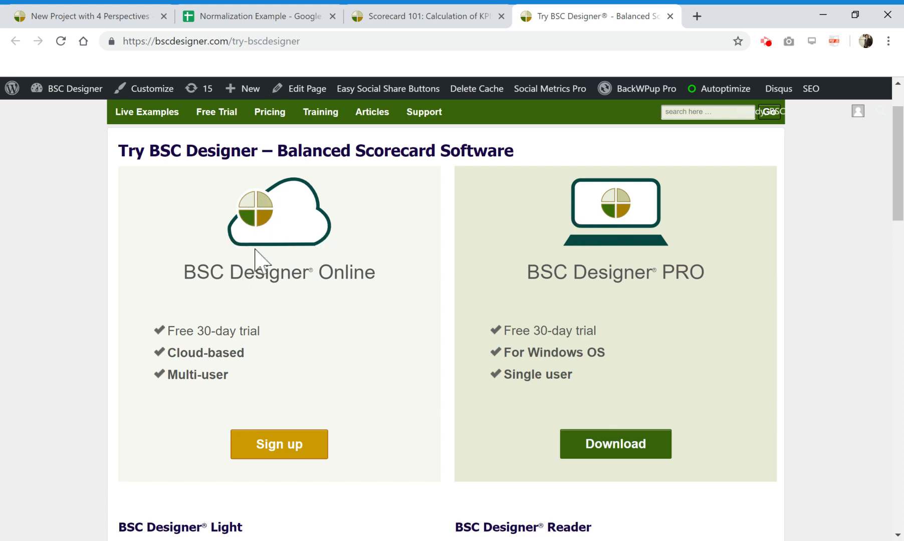
- Scroll past the Online and PRO editions and choose Learn more under BSC Designer Light
{"action": "scroll", "scroll_direction": "down", "scroll_amount": 3}
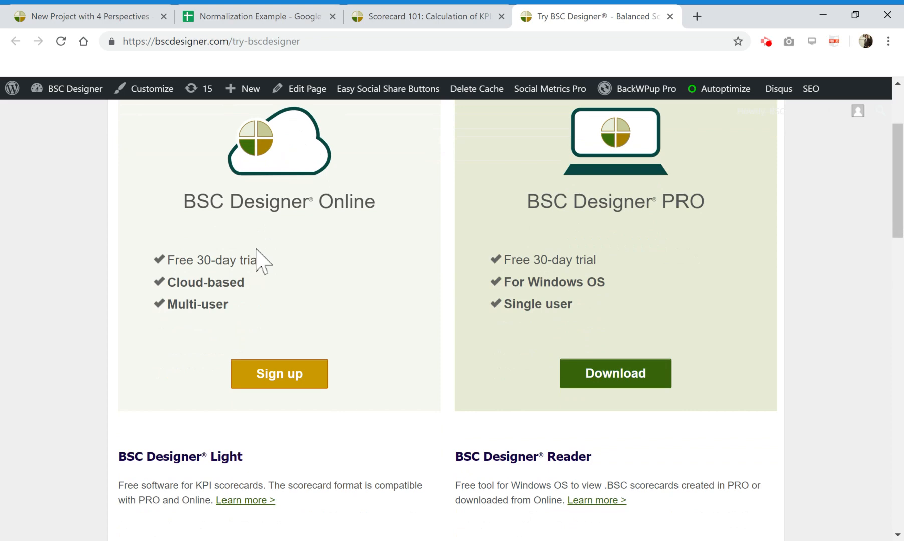
{"action": "scroll", "scroll_direction": "down", "scroll_amount": 3}
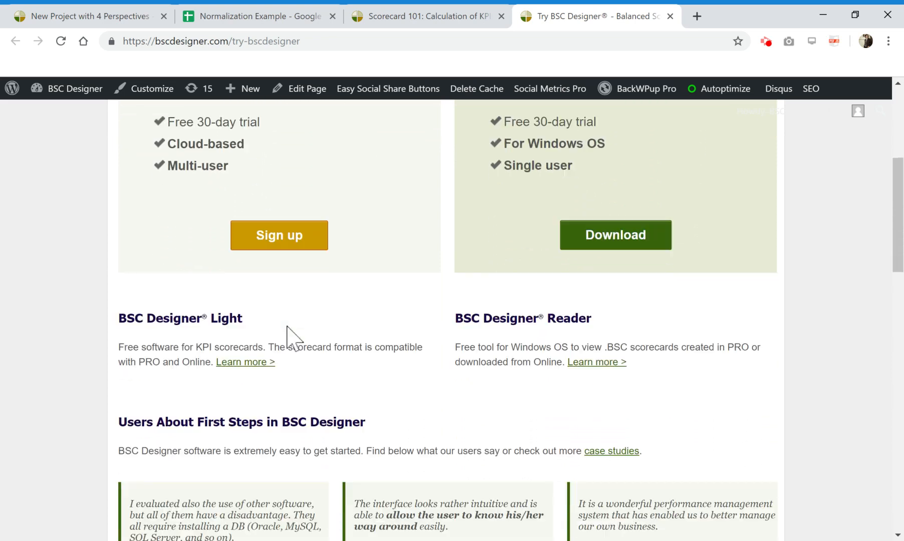
{"action": "scroll", "scroll_direction": "down", "scroll_amount": 3}
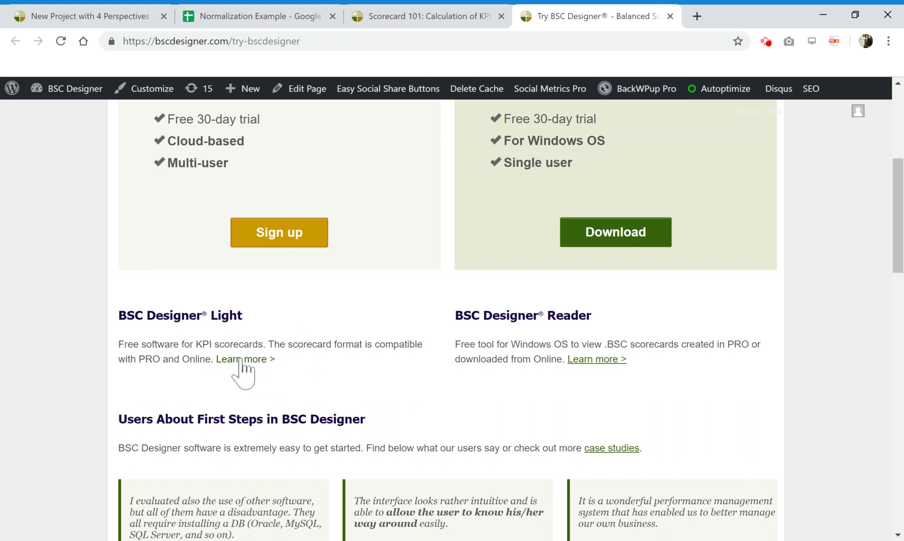
{"action": "left_click", "coordinate": [241, 359]}
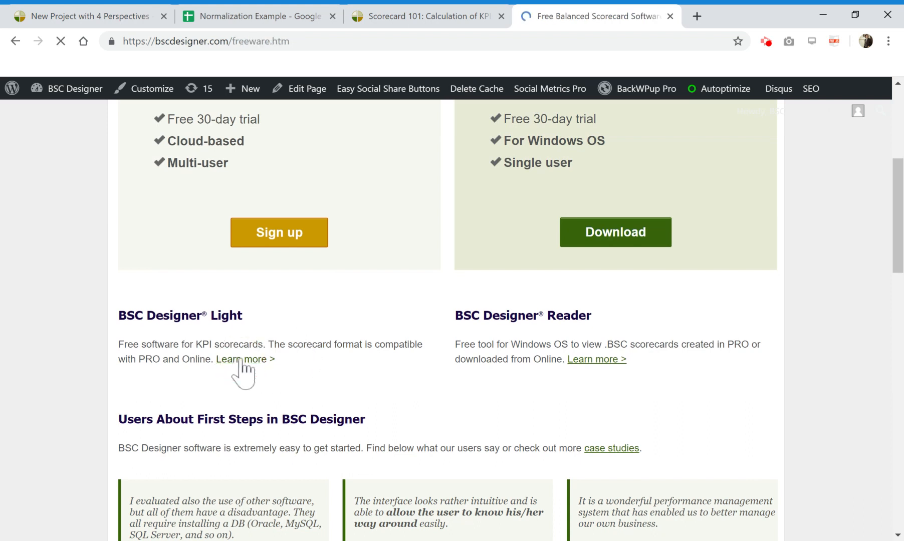
- Browse the Light freeware page's download offer and feature overview
{"action": "left_click", "coordinate": [242, 359]}
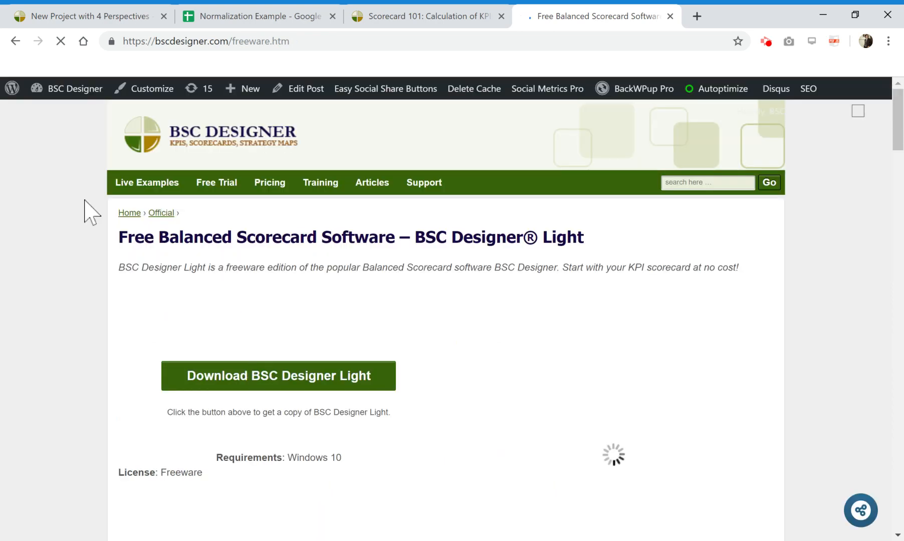
{"action": "scroll", "scroll_direction": "down", "scroll_amount": 3}
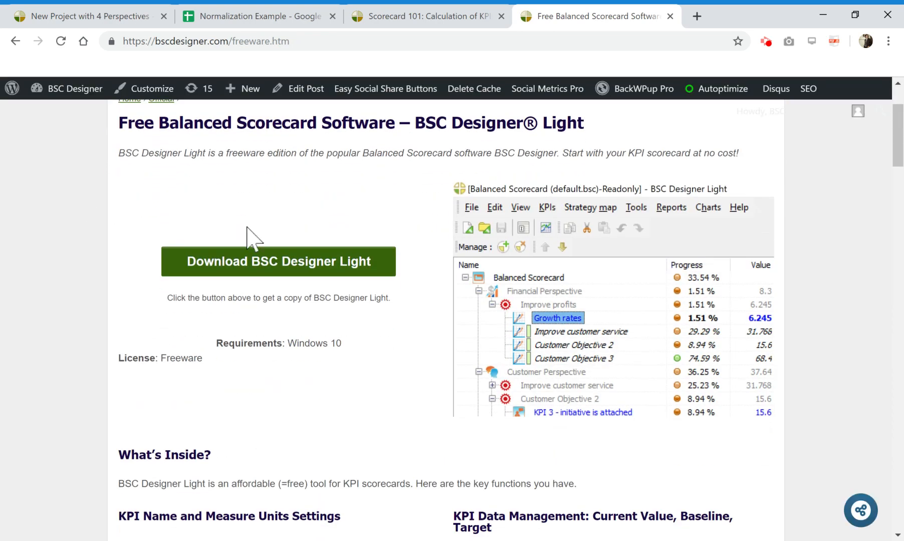
{"action": "scroll", "scroll_direction": "down", "scroll_amount": 3}
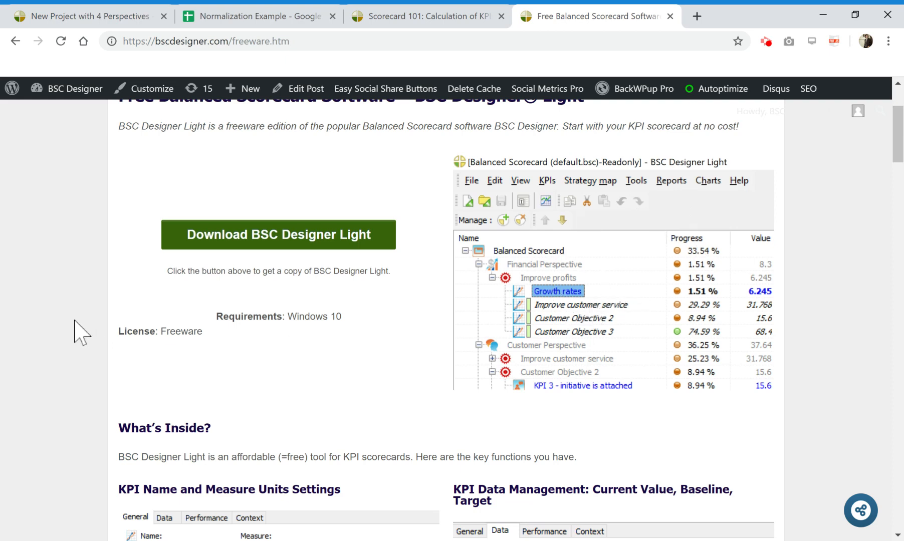
{"action": "scroll", "scroll_direction": "up", "scroll_amount": 3}
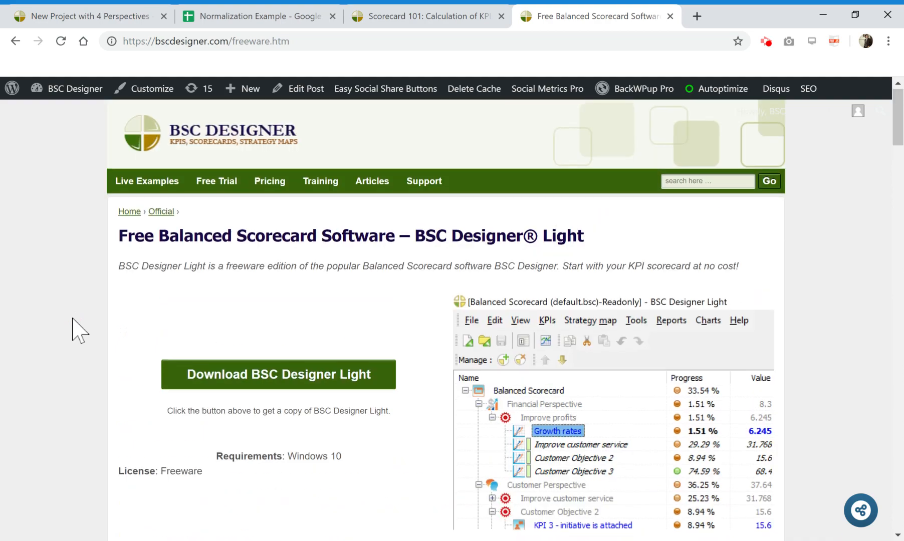
{"action": "scroll", "scroll_direction": "down", "scroll_amount": 3}
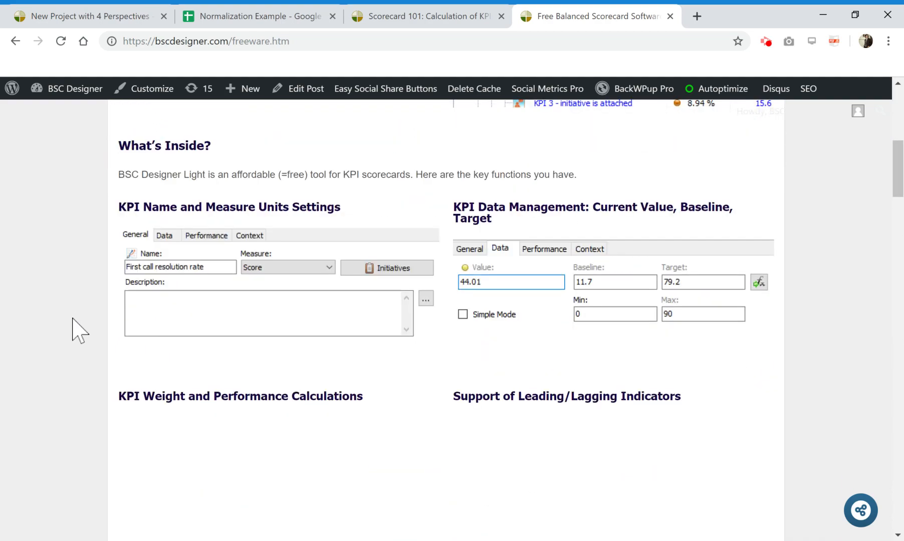
{"action": "scroll", "scroll_direction": "down", "scroll_amount": 3}
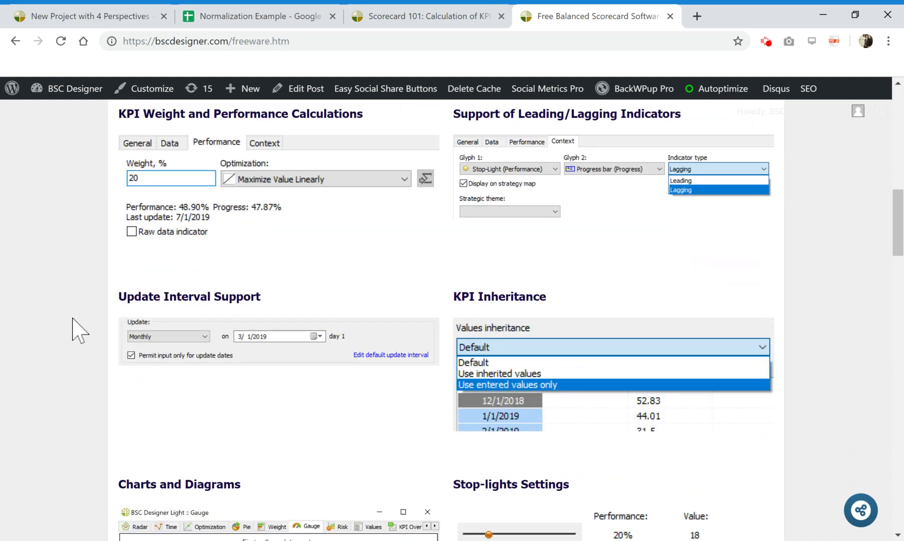
{"action": "scroll", "scroll_direction": "down", "scroll_amount": 3}
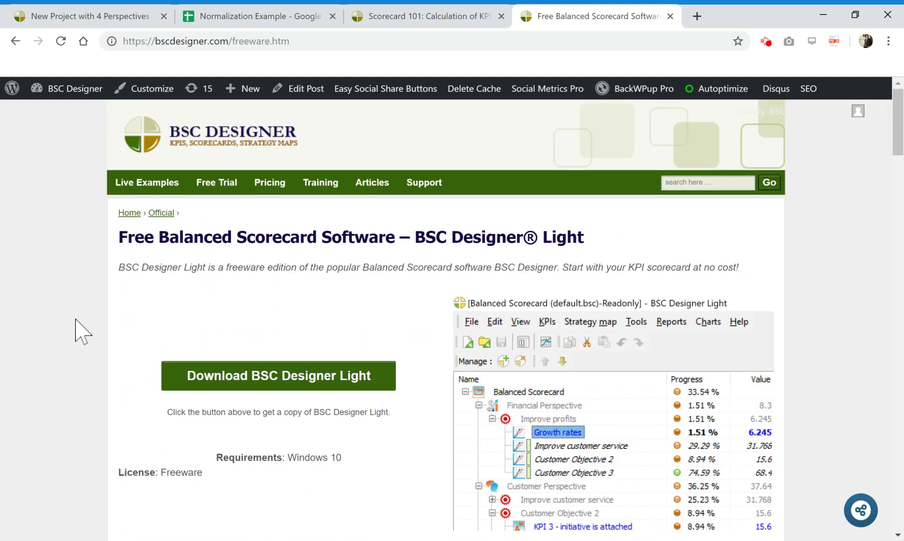
- Return to the Normalization Example spreadsheet in its browser tab
{"action": "left_click", "coordinate": [258, 16]}
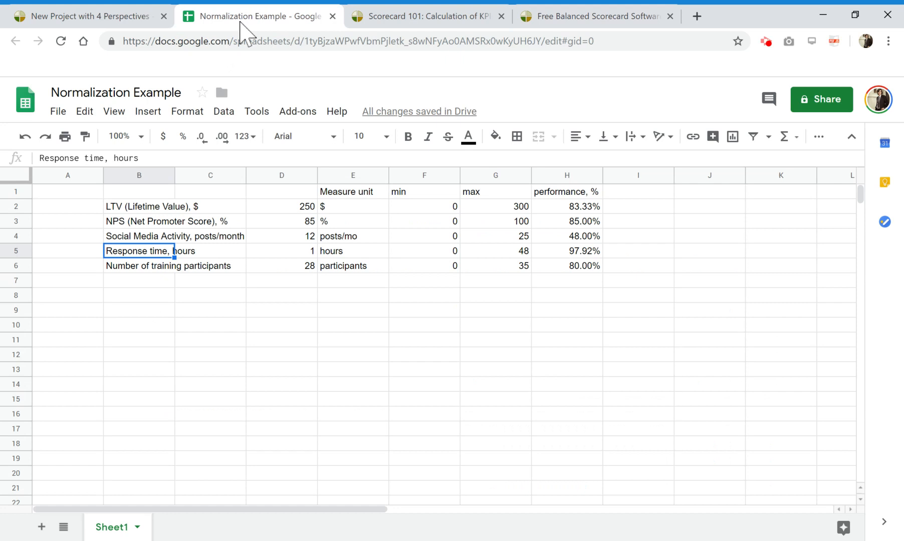
{"action": "mouse_move", "coordinate": [591, 263]}
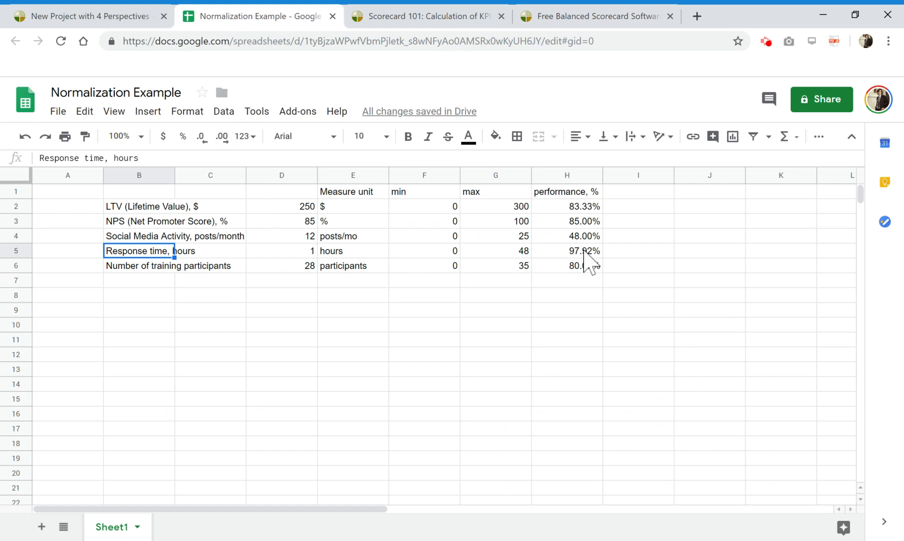
{"action": "left_click", "coordinate": [566, 251]}
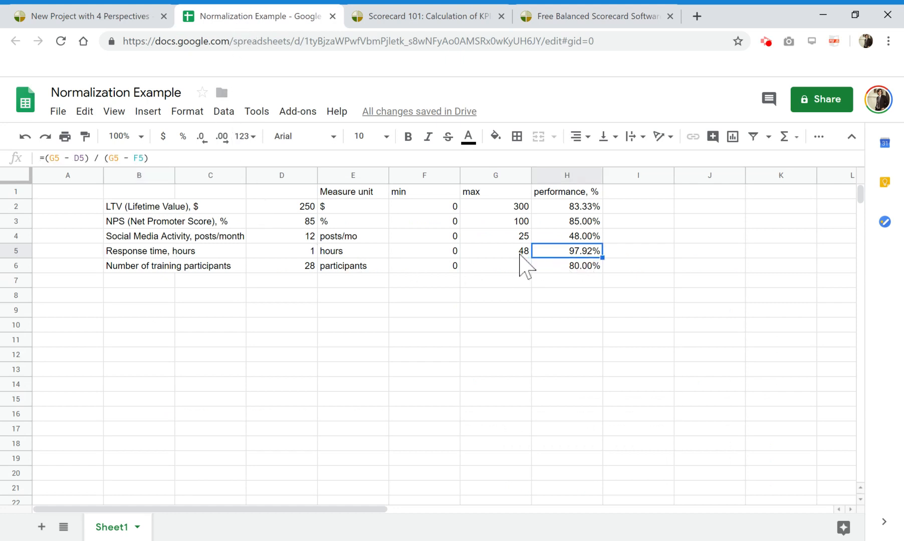
{"action": "type", "text": "35"}
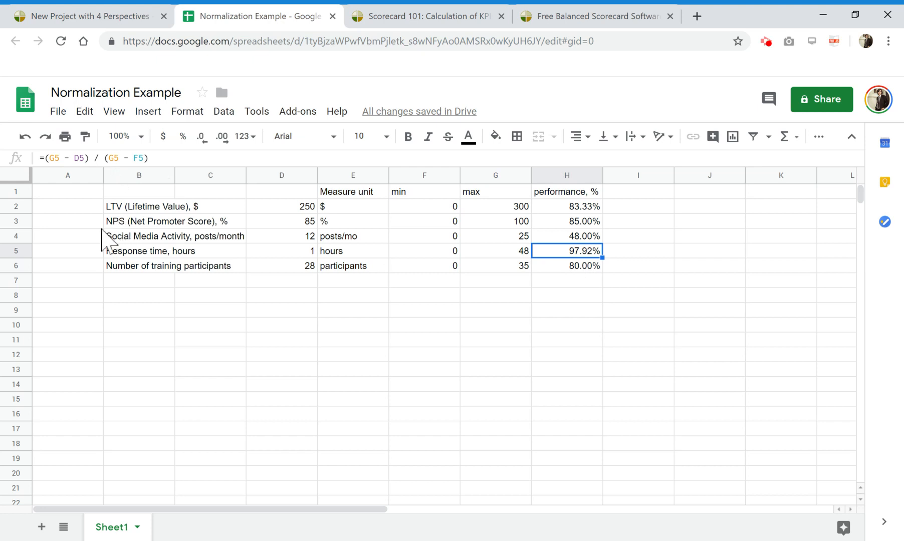
{"action": "mouse_move", "coordinate": [216, 282]}
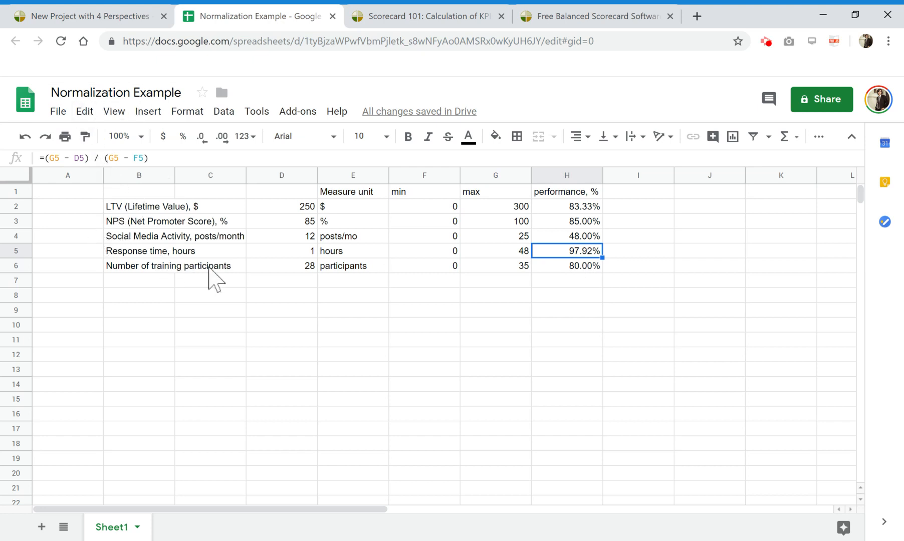
{"action": "left_click", "coordinate": [140, 280]}
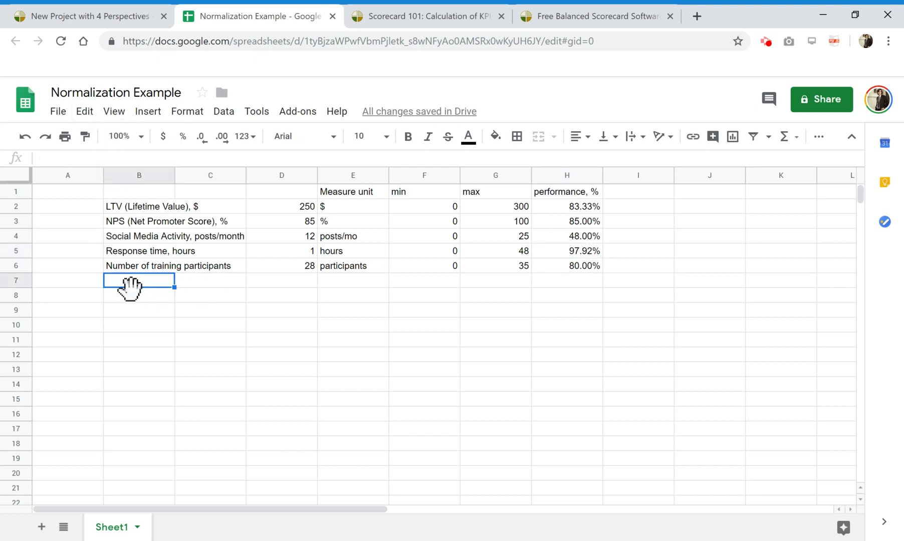